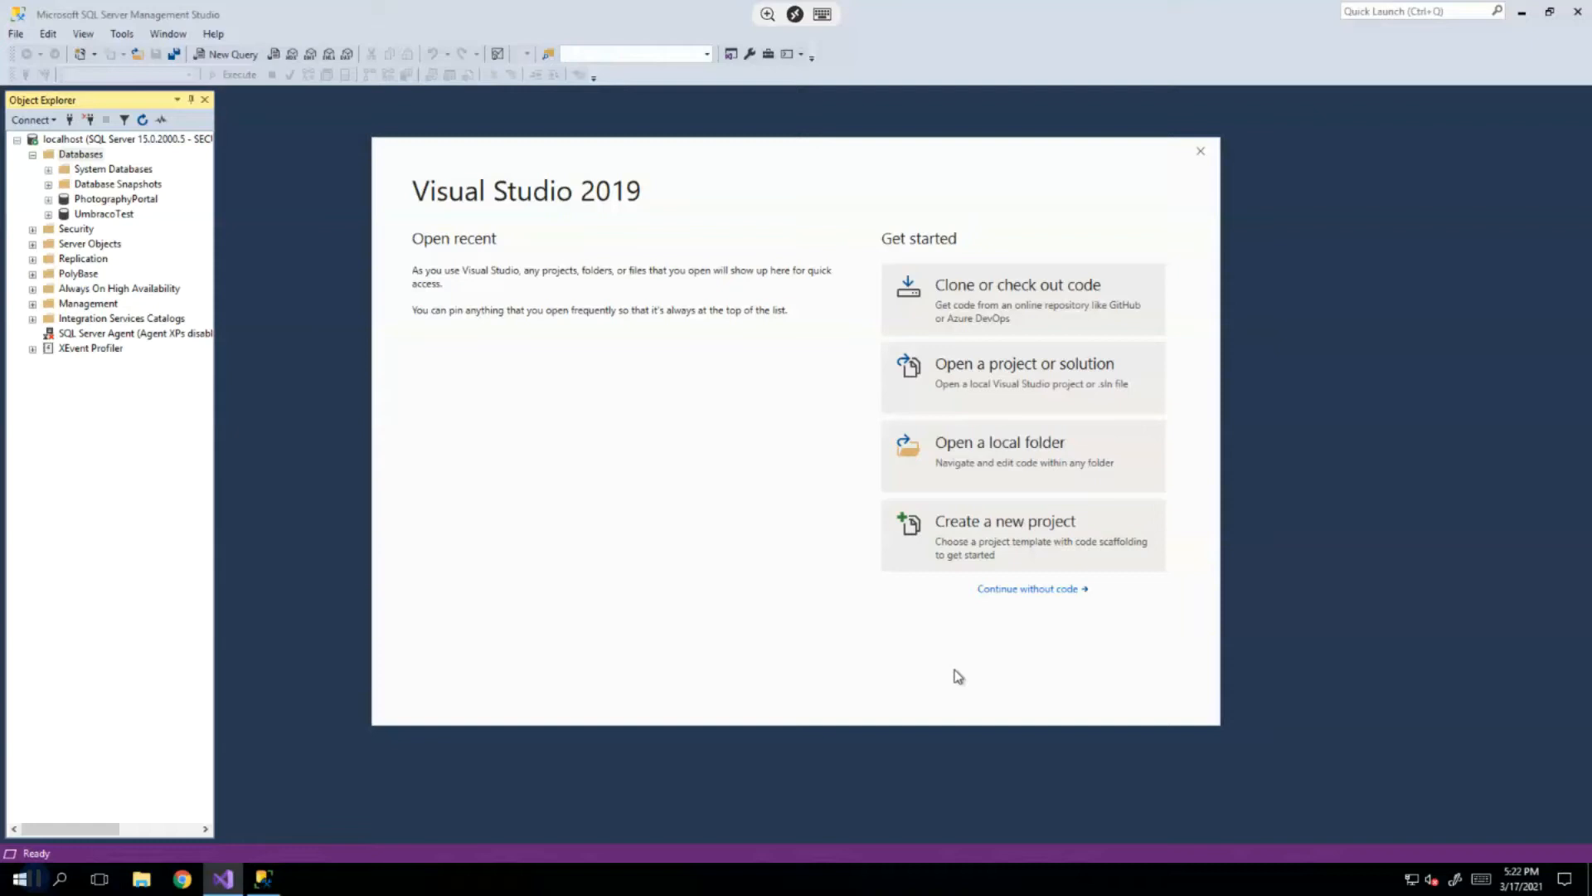
mouse_move(765, 627)
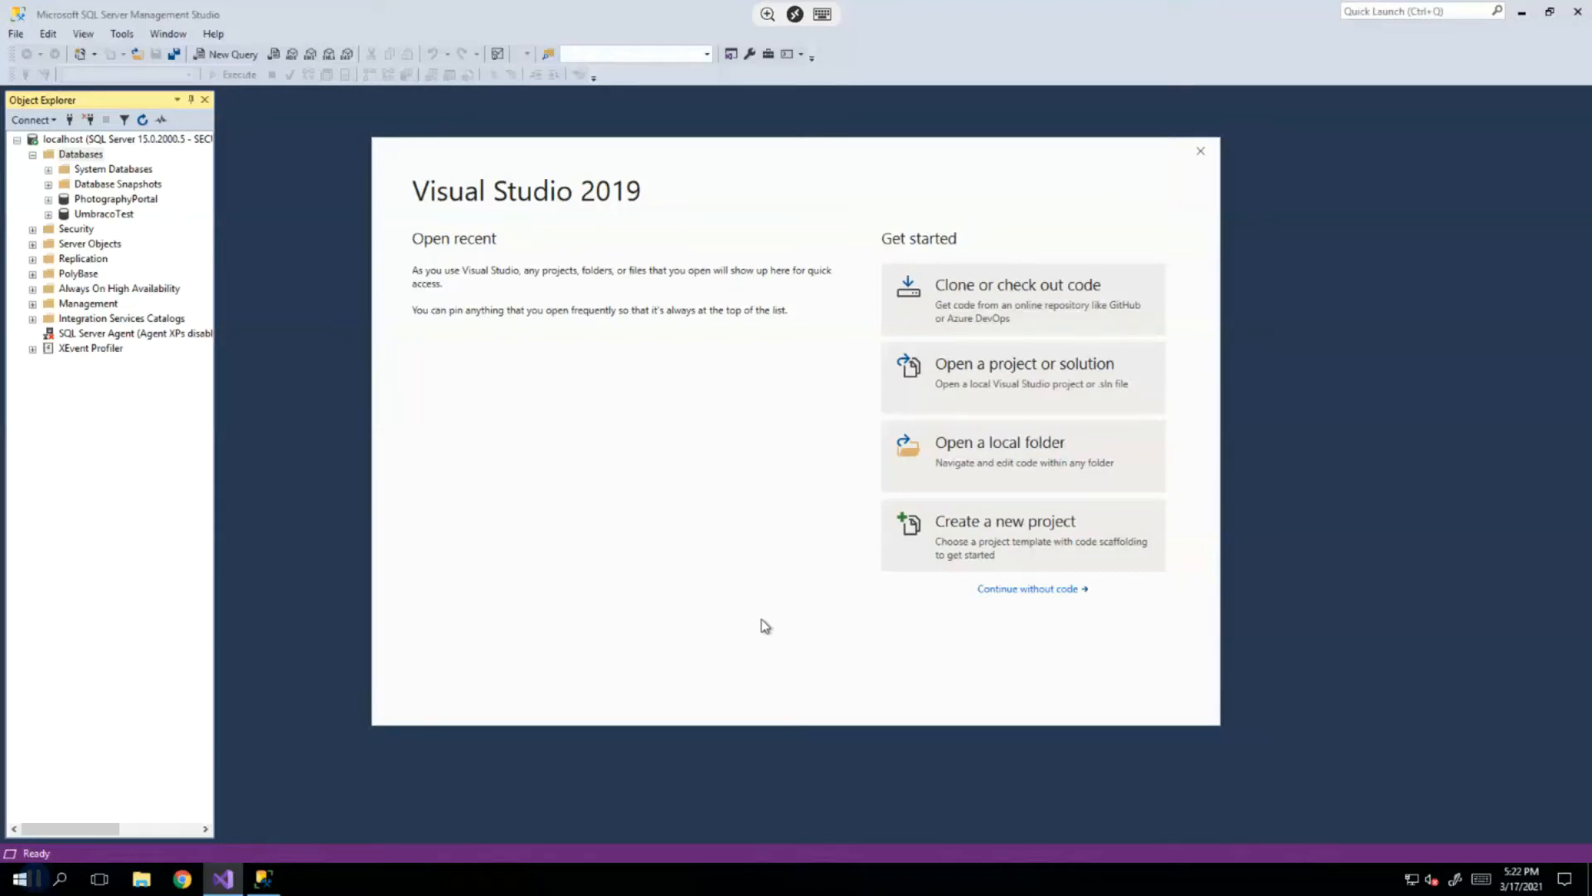
mouse_move(582, 505)
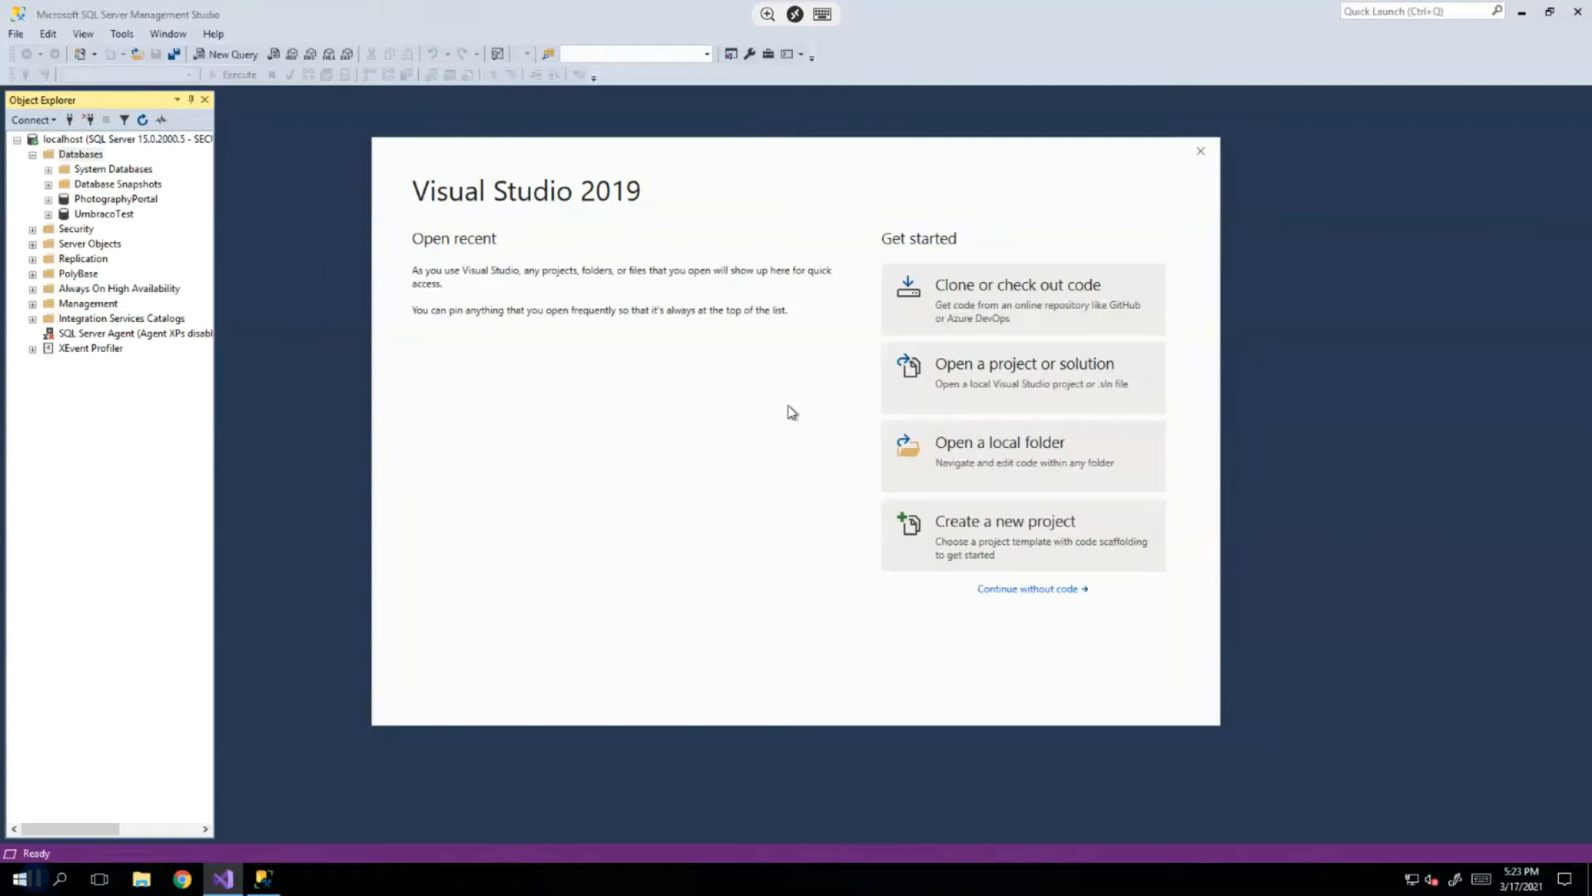
mouse_move(967, 533)
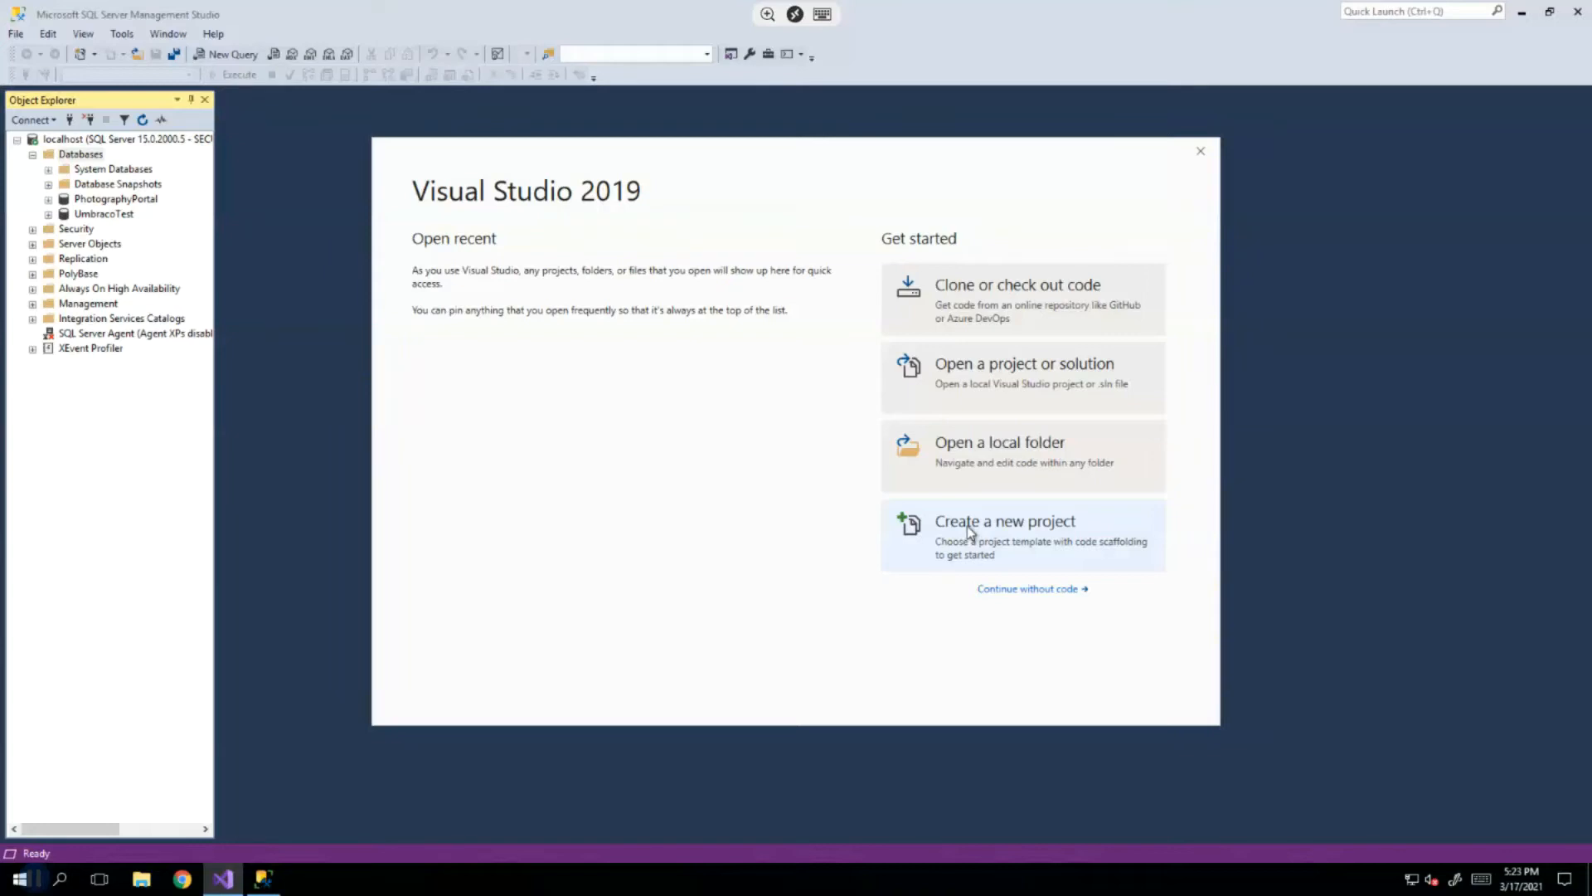
mouse_move(961, 568)
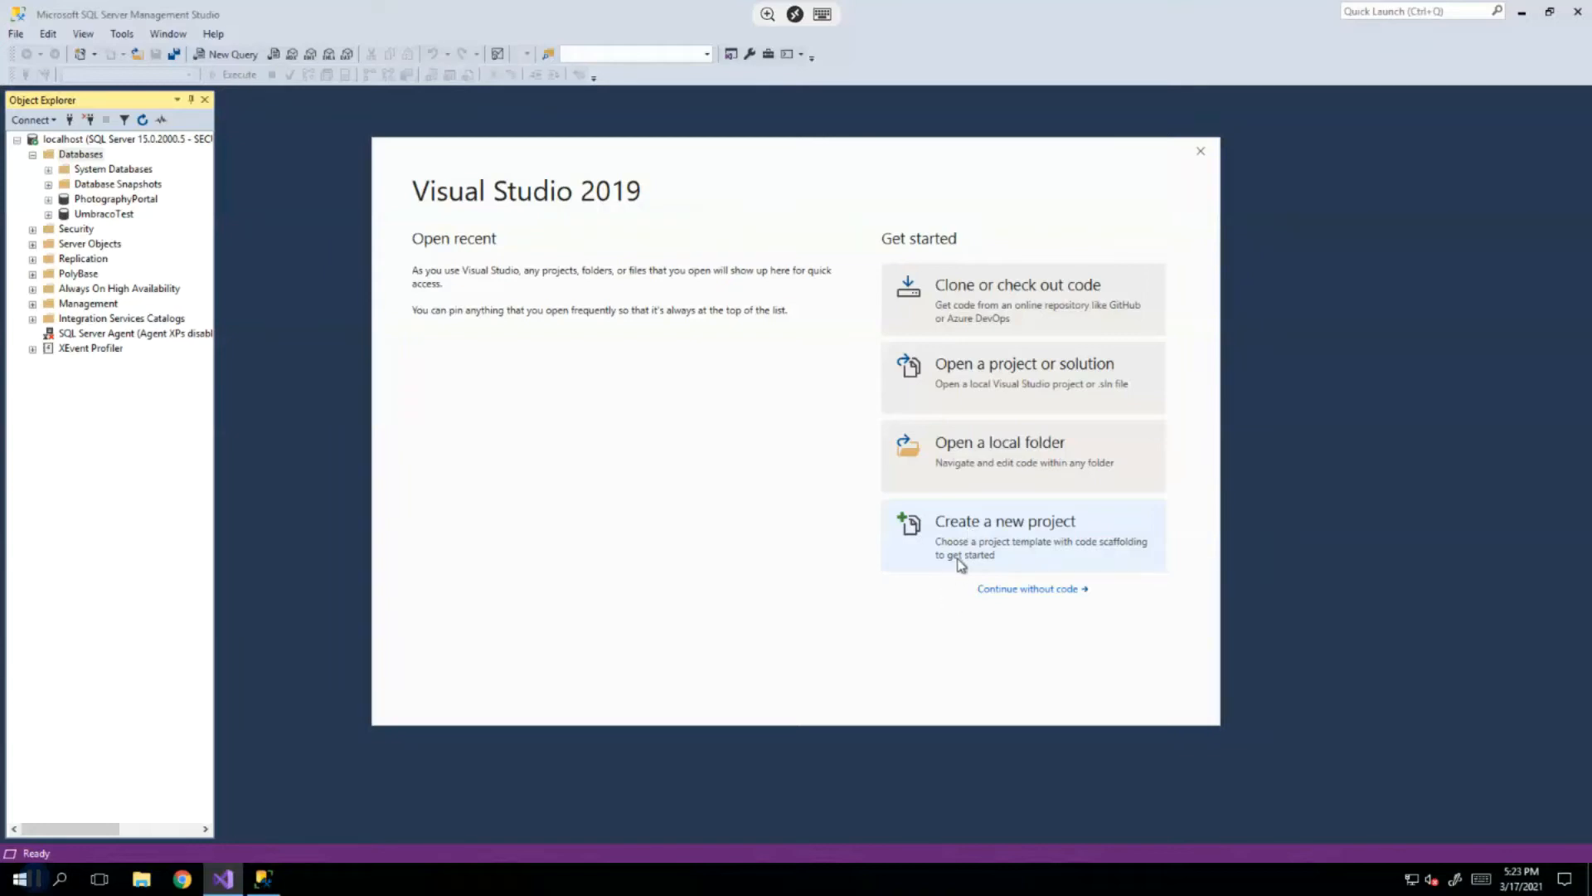
Step: Start a new project, filter templates by '.net framework' and choose ASP.NET Web Application (.NET Framework)
left_click(1005, 521)
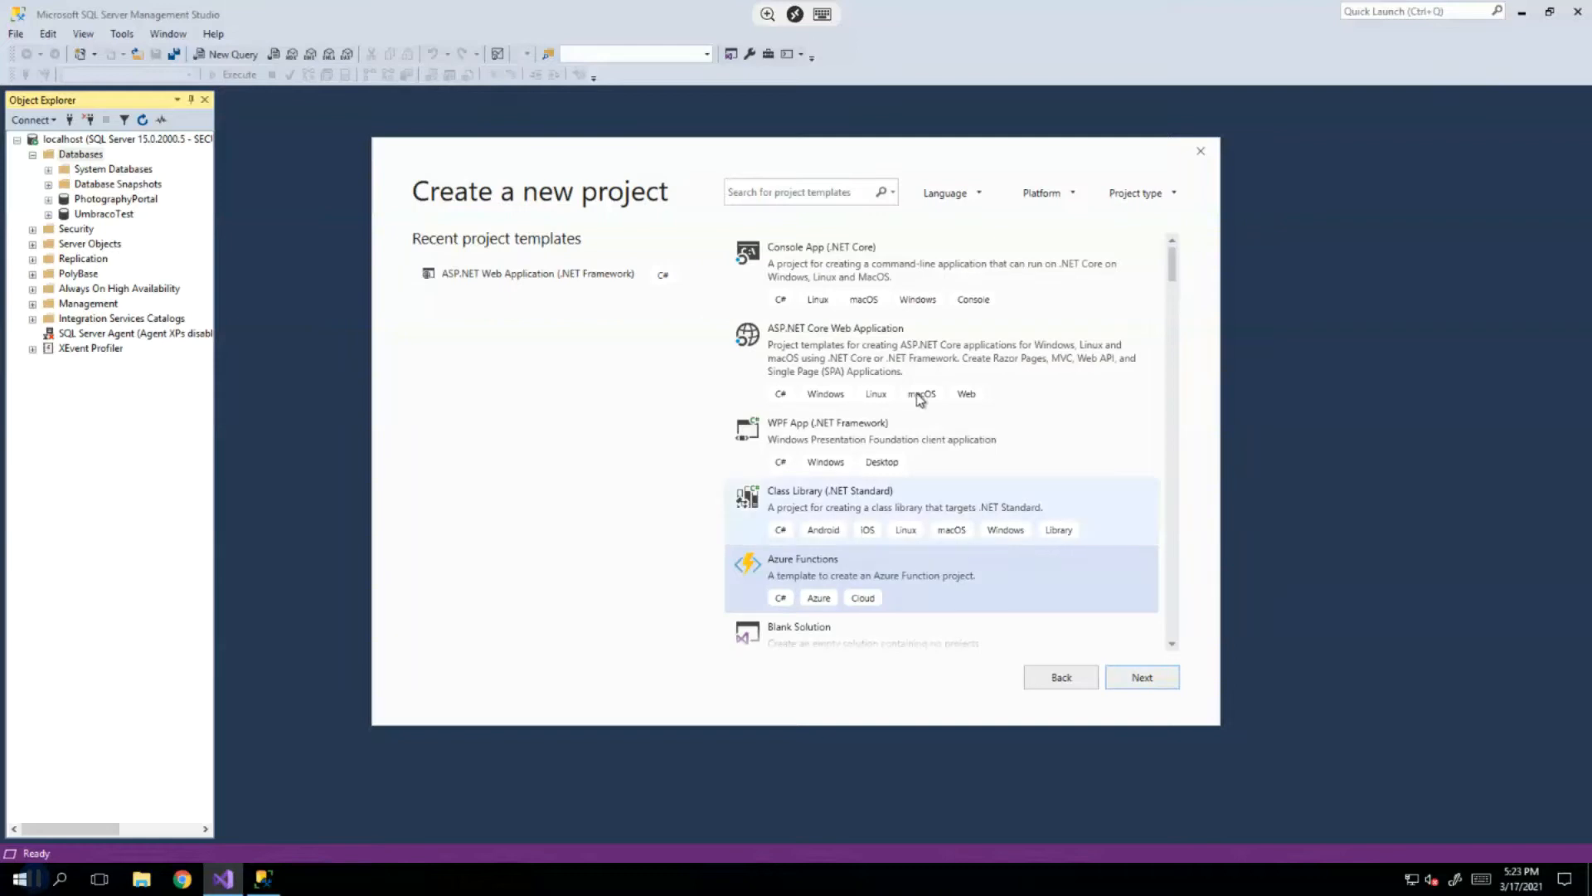
mouse_move(871, 383)
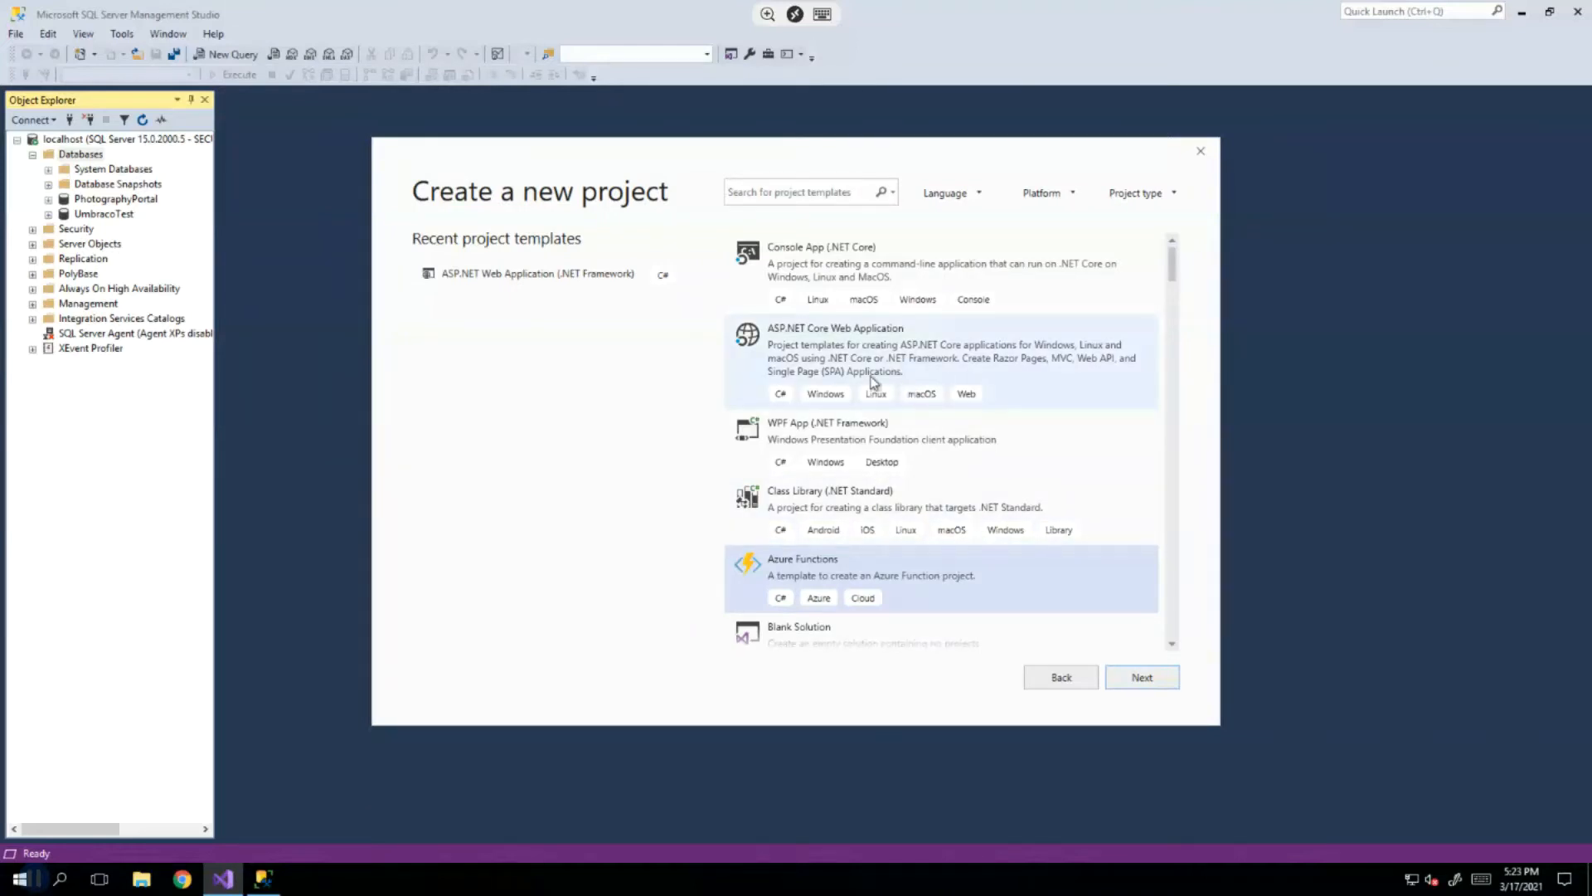
mouse_move(848, 388)
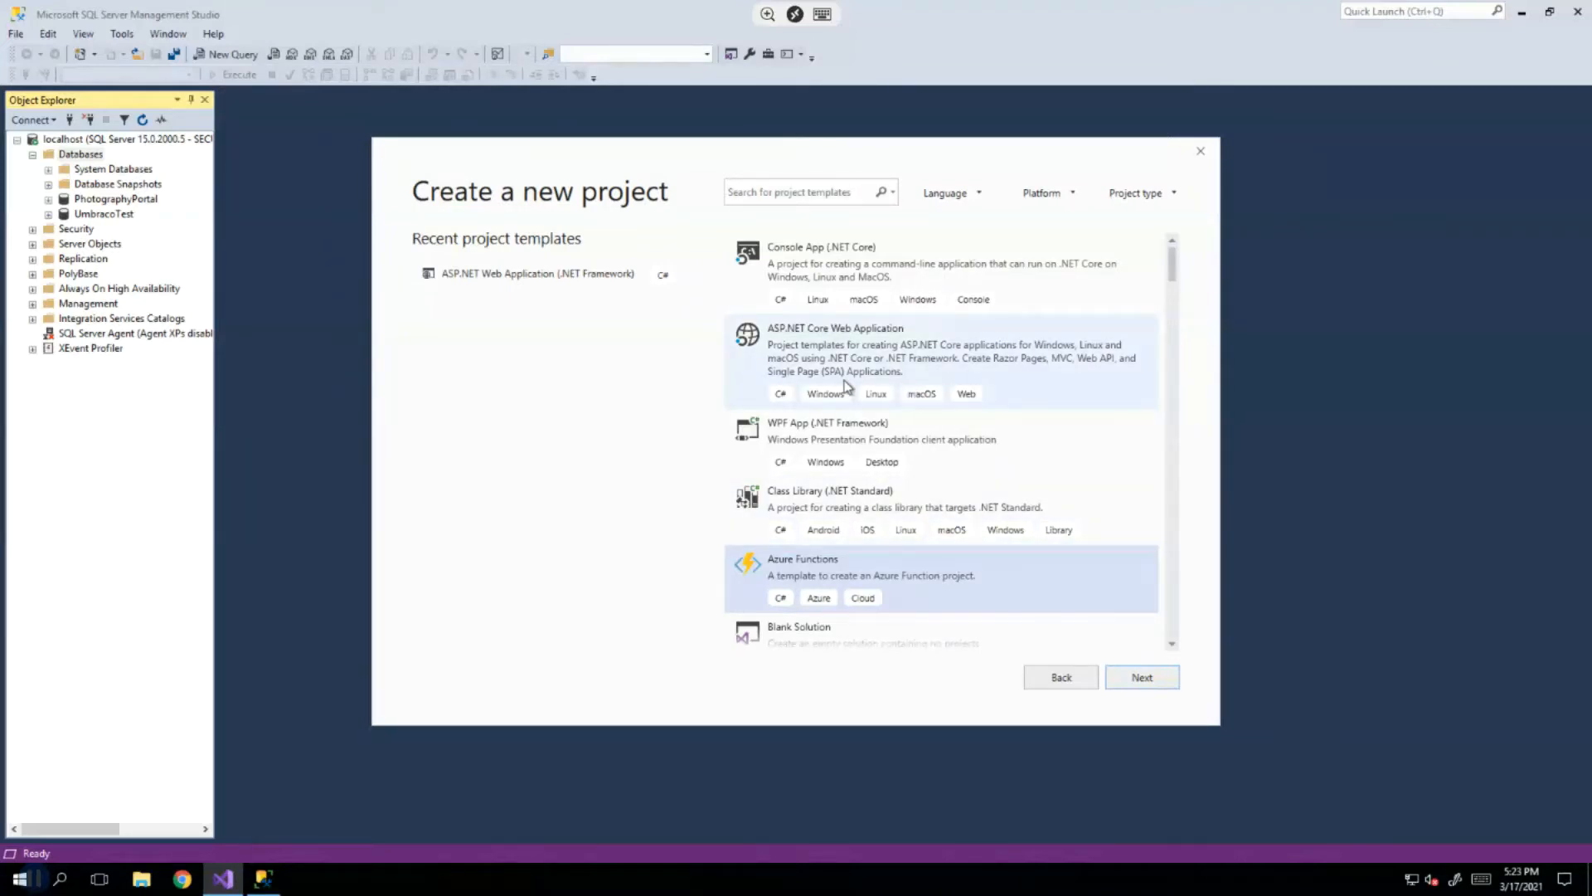
left_click(803, 193)
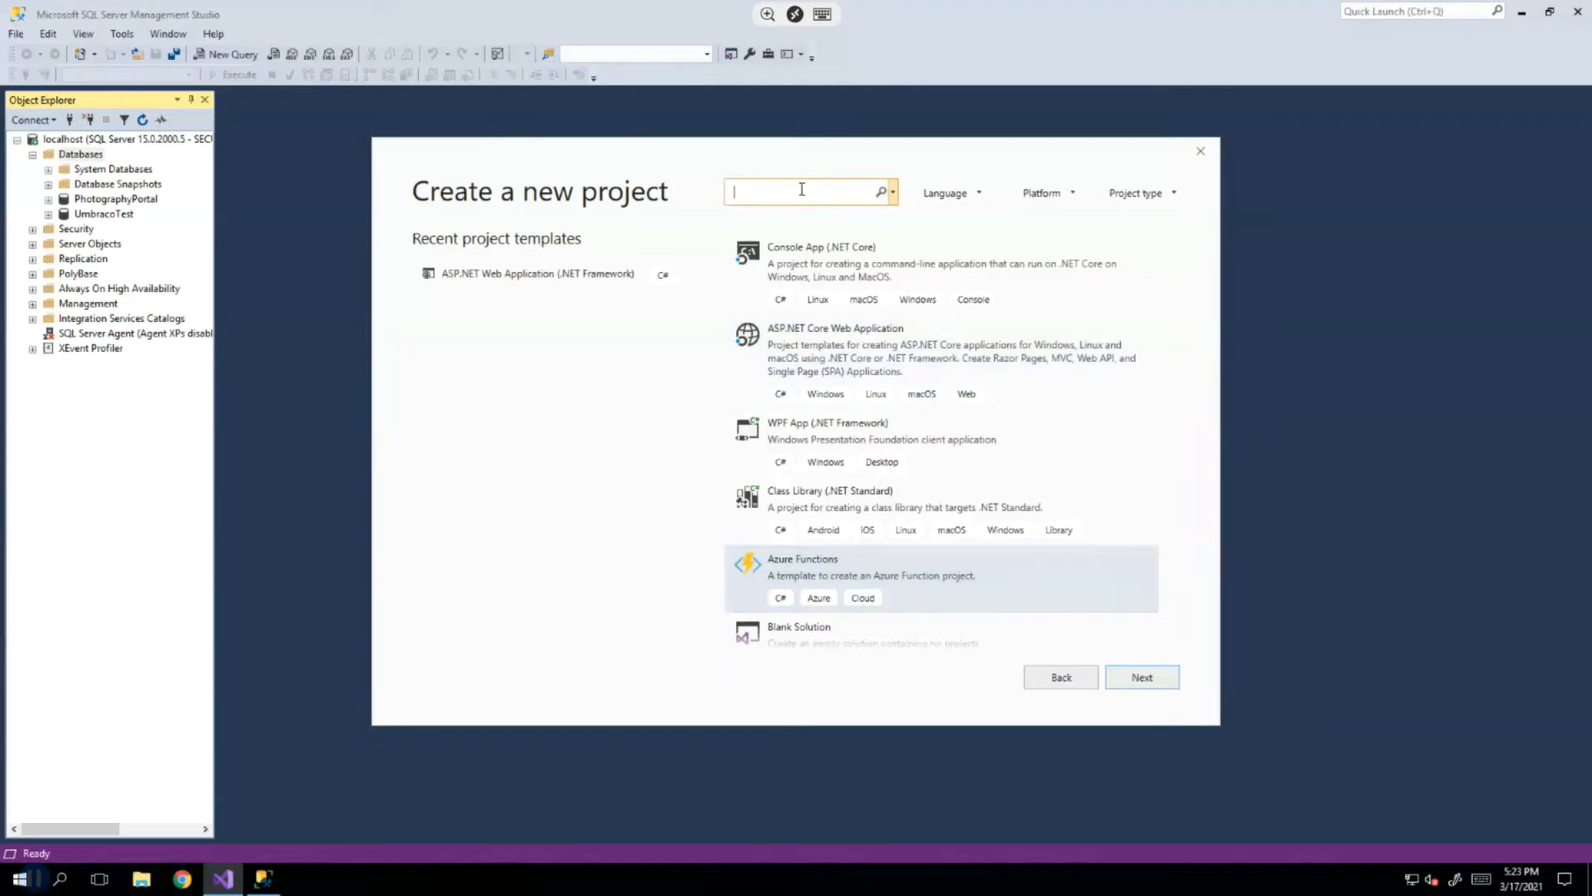
type(".net")
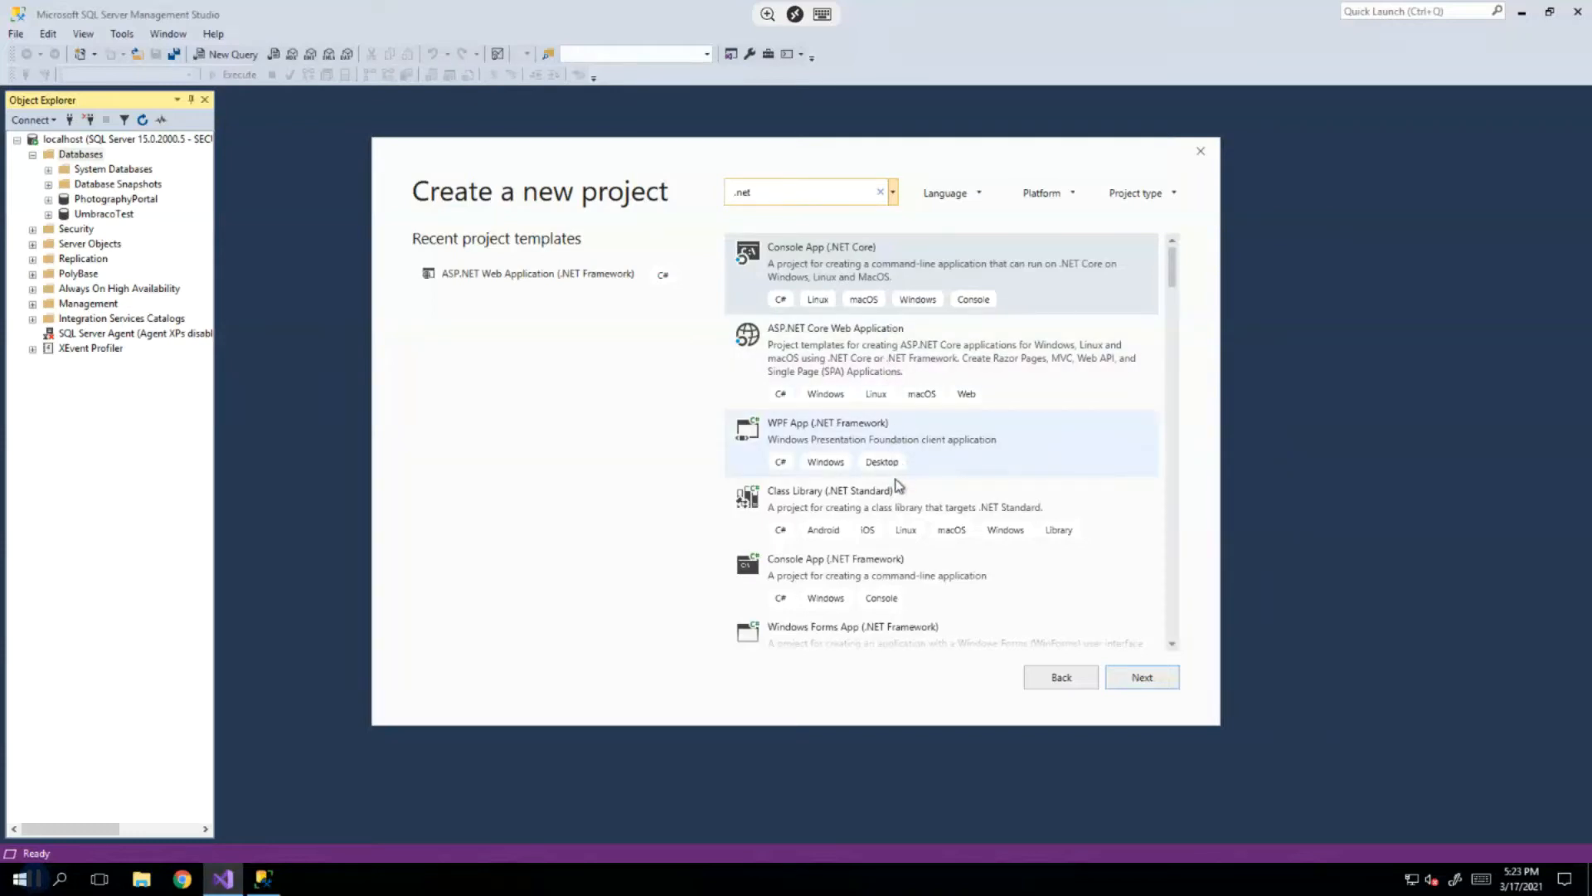
scroll("down", 3)
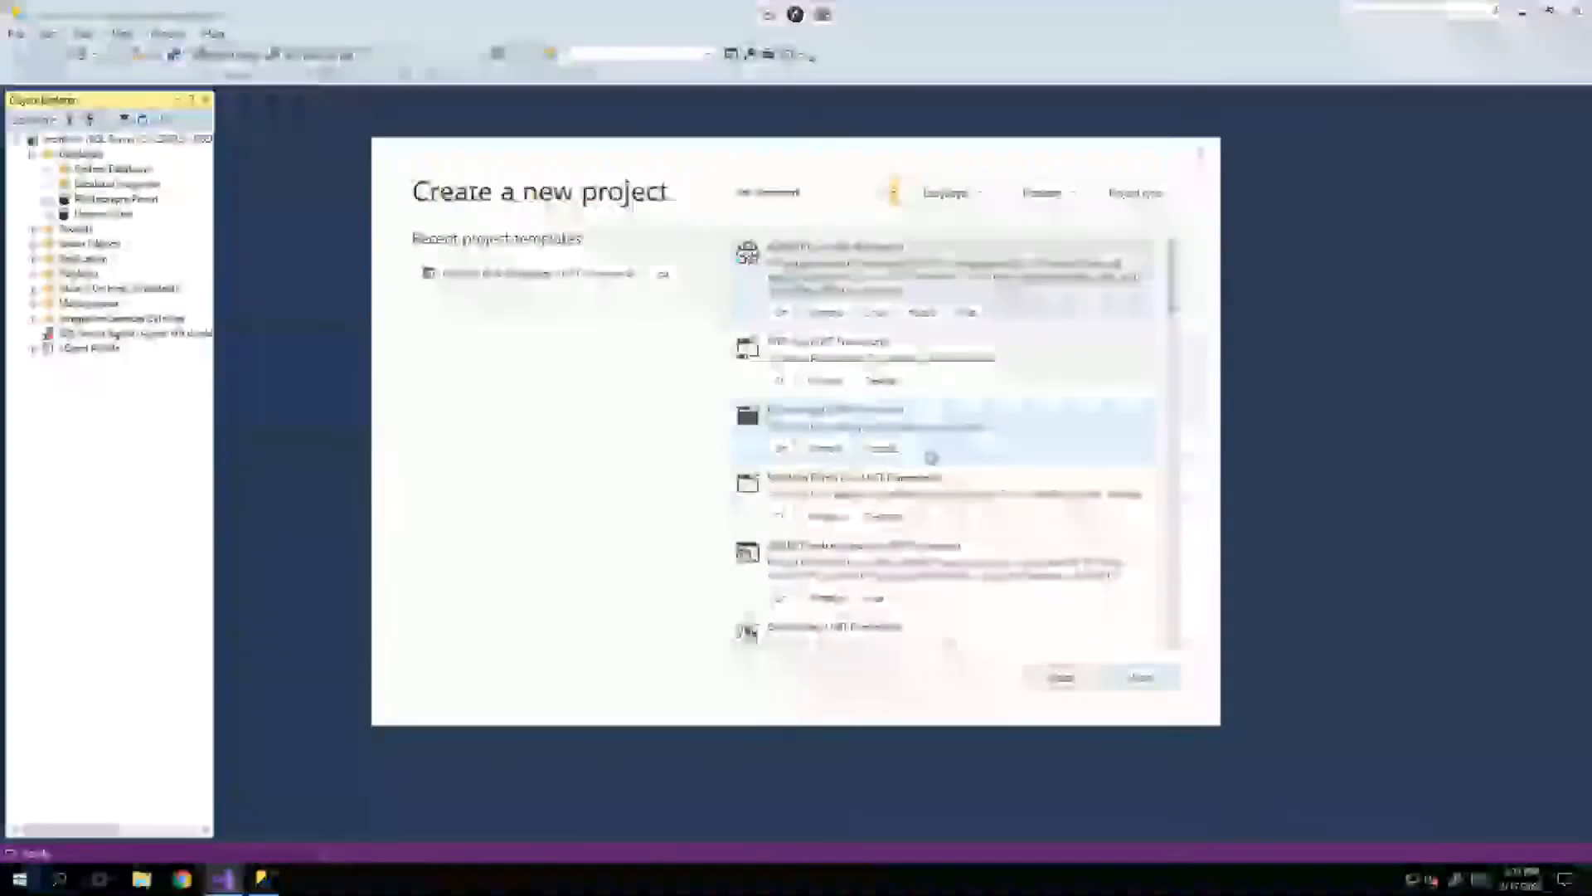
type(".net framework")
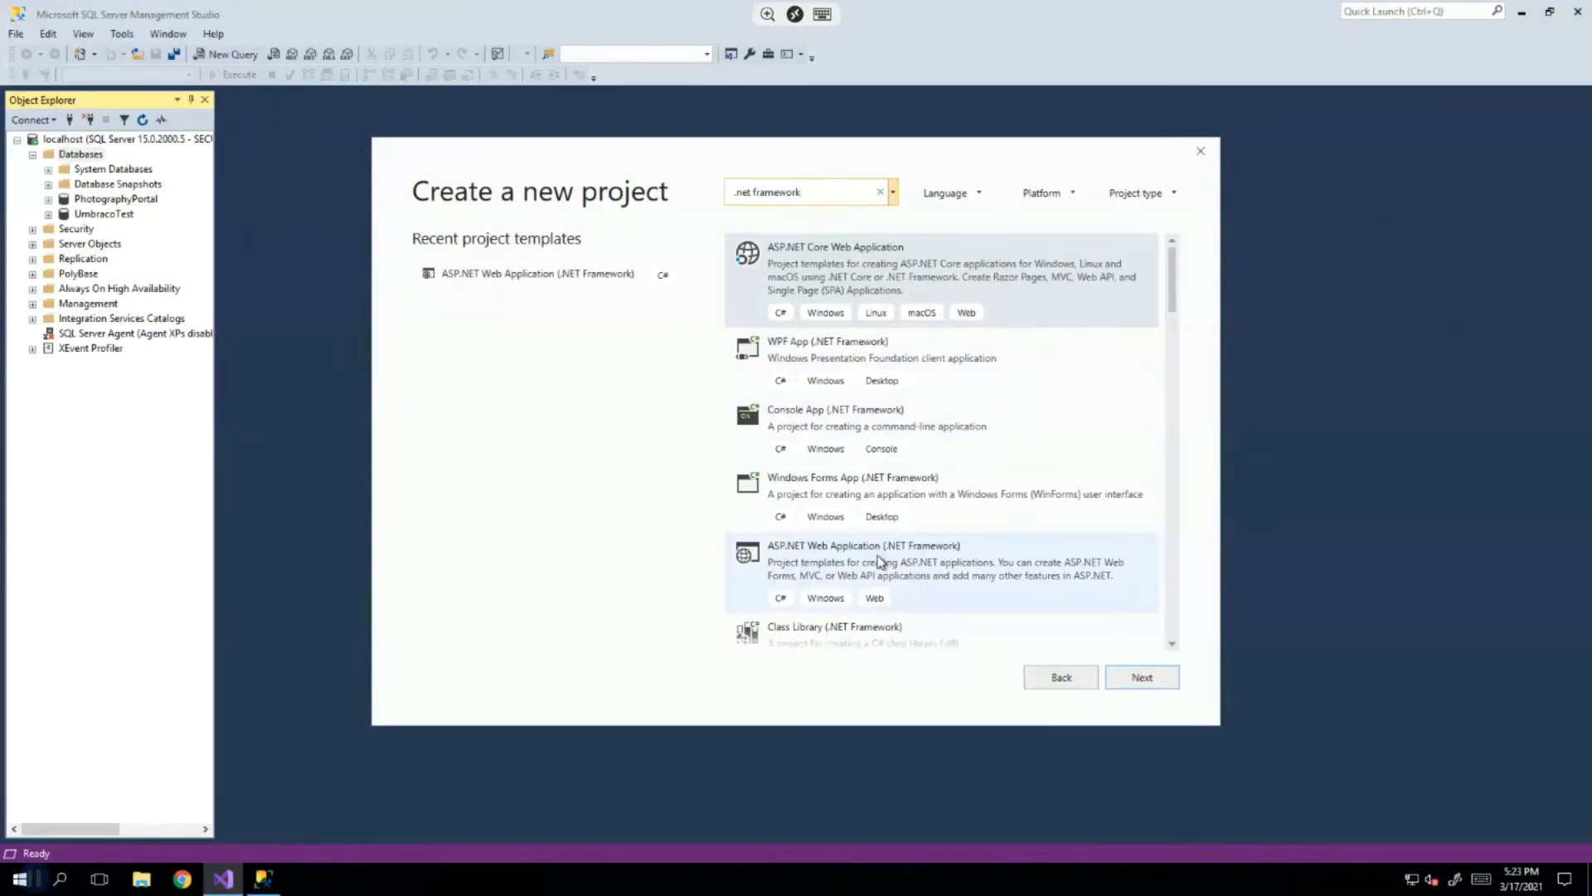
left_click(862, 571)
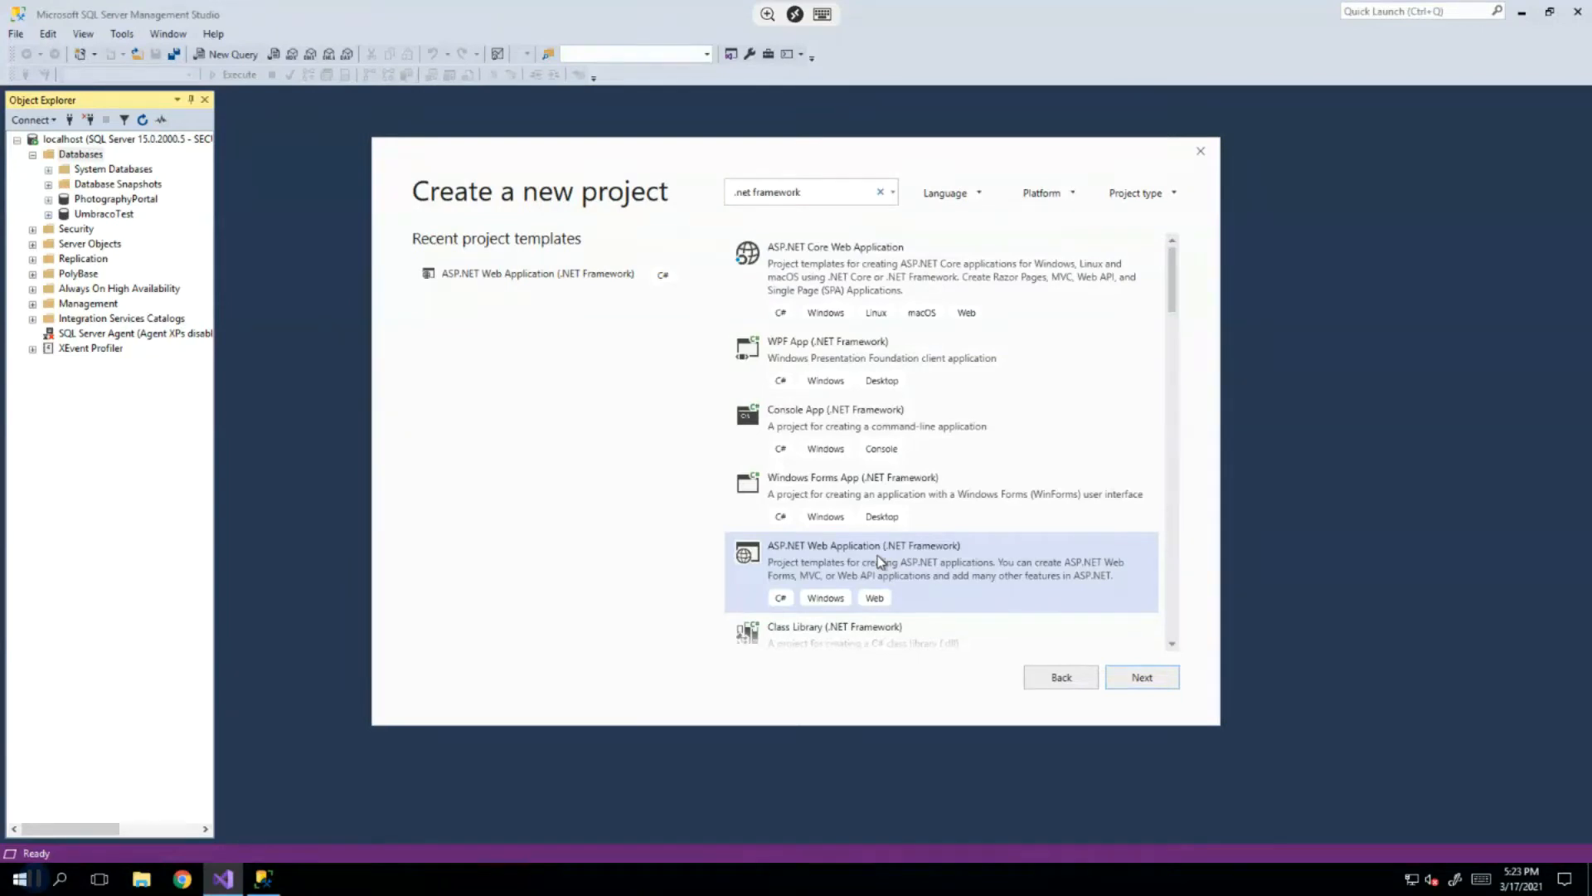
mouse_move(942, 579)
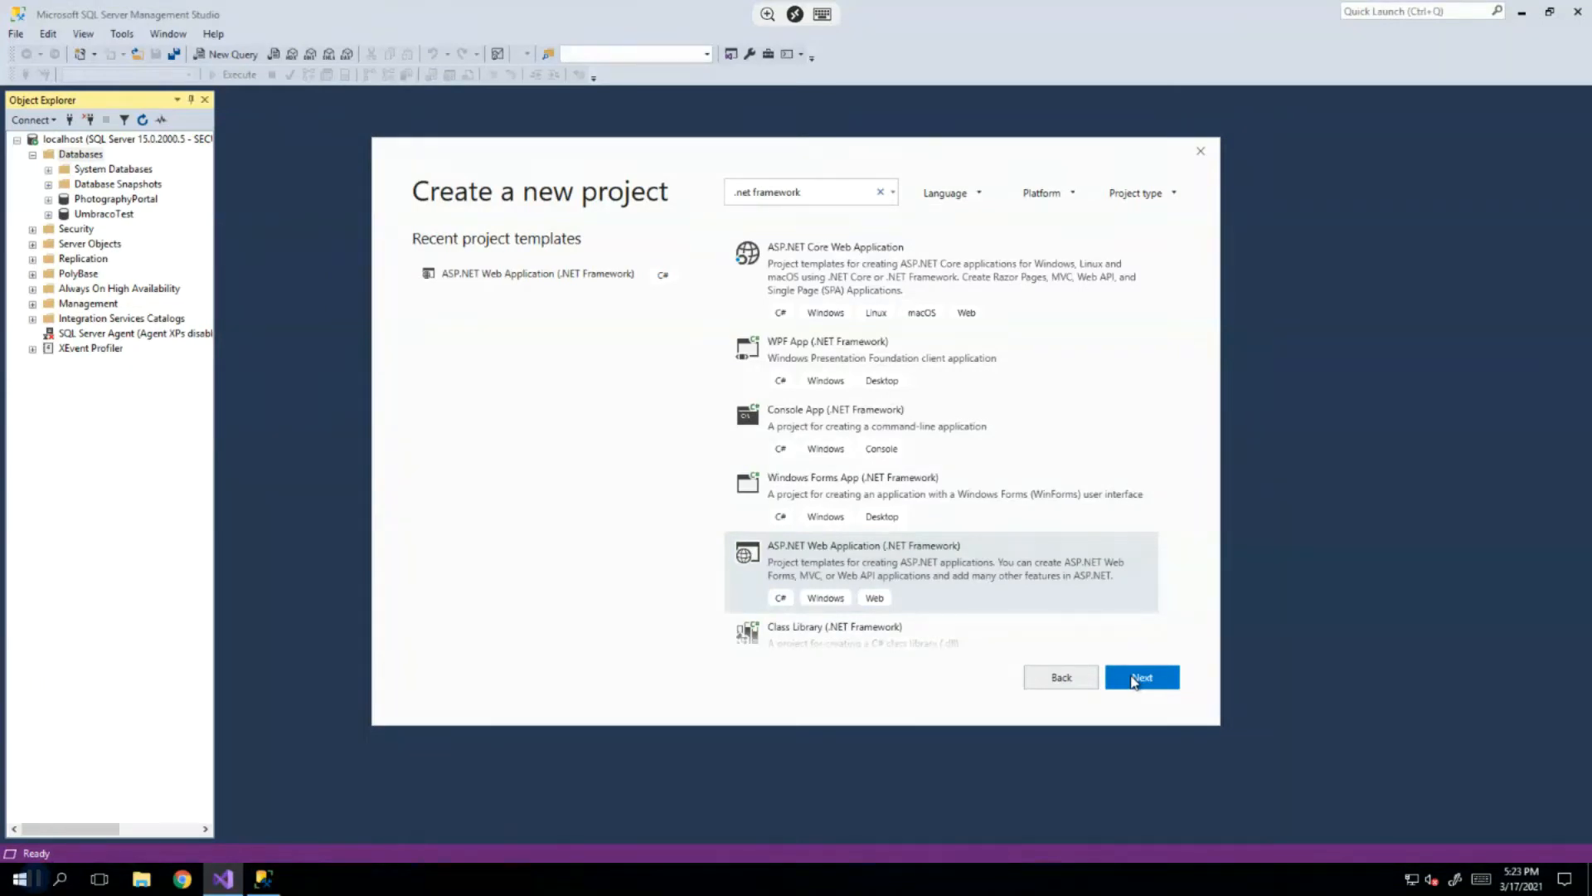
Step: Name the project and solution UmbracoTraining, keeping the default location and .NET Framework 4.7.2
left_click(1141, 677)
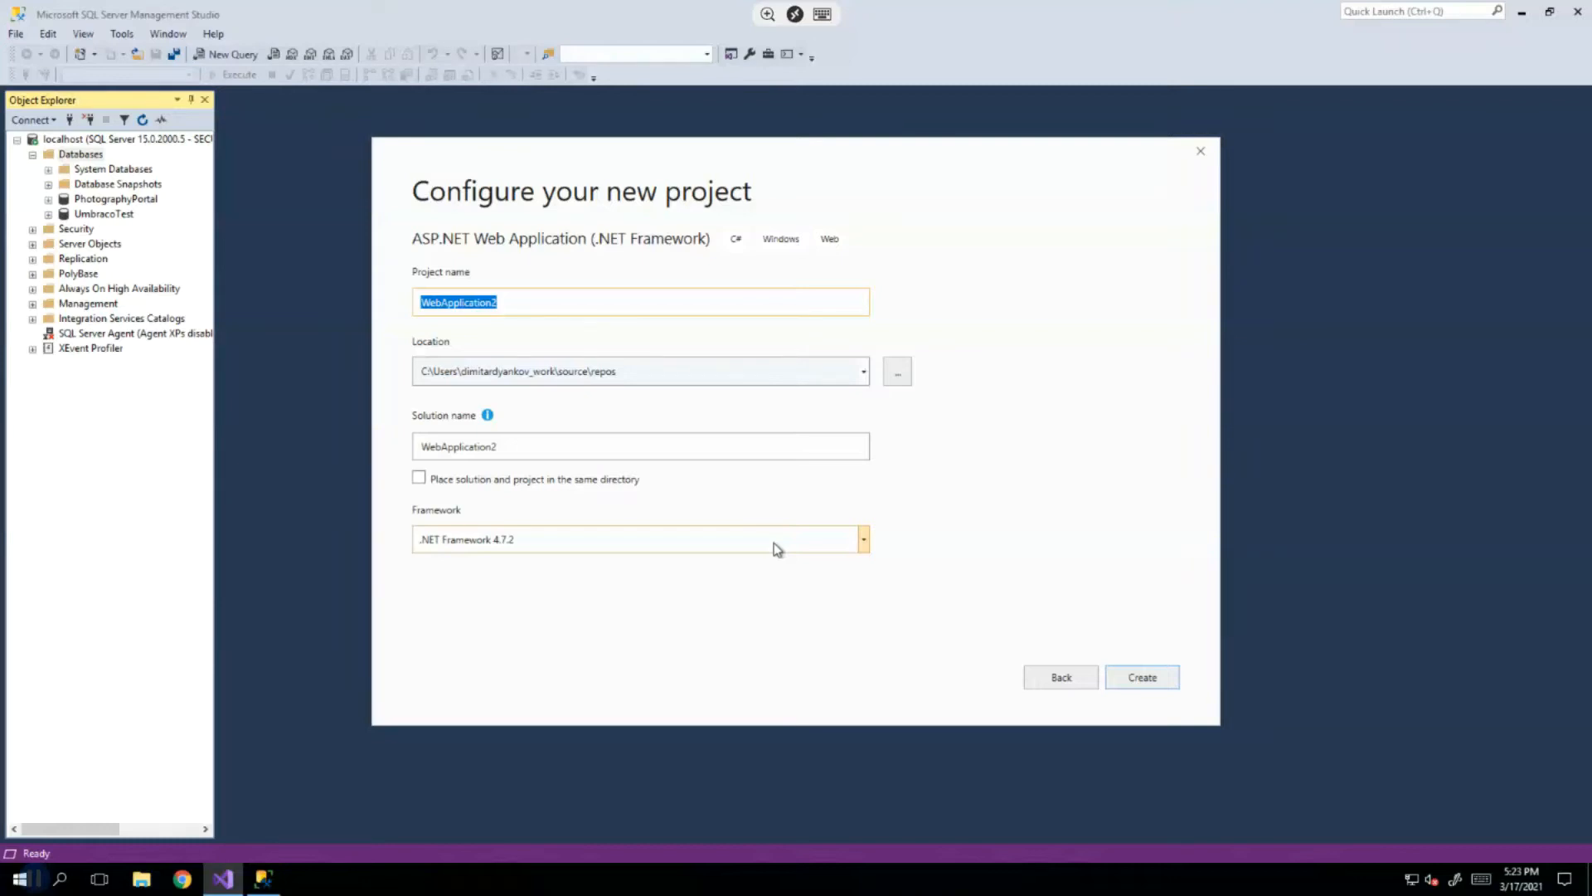
type("U")
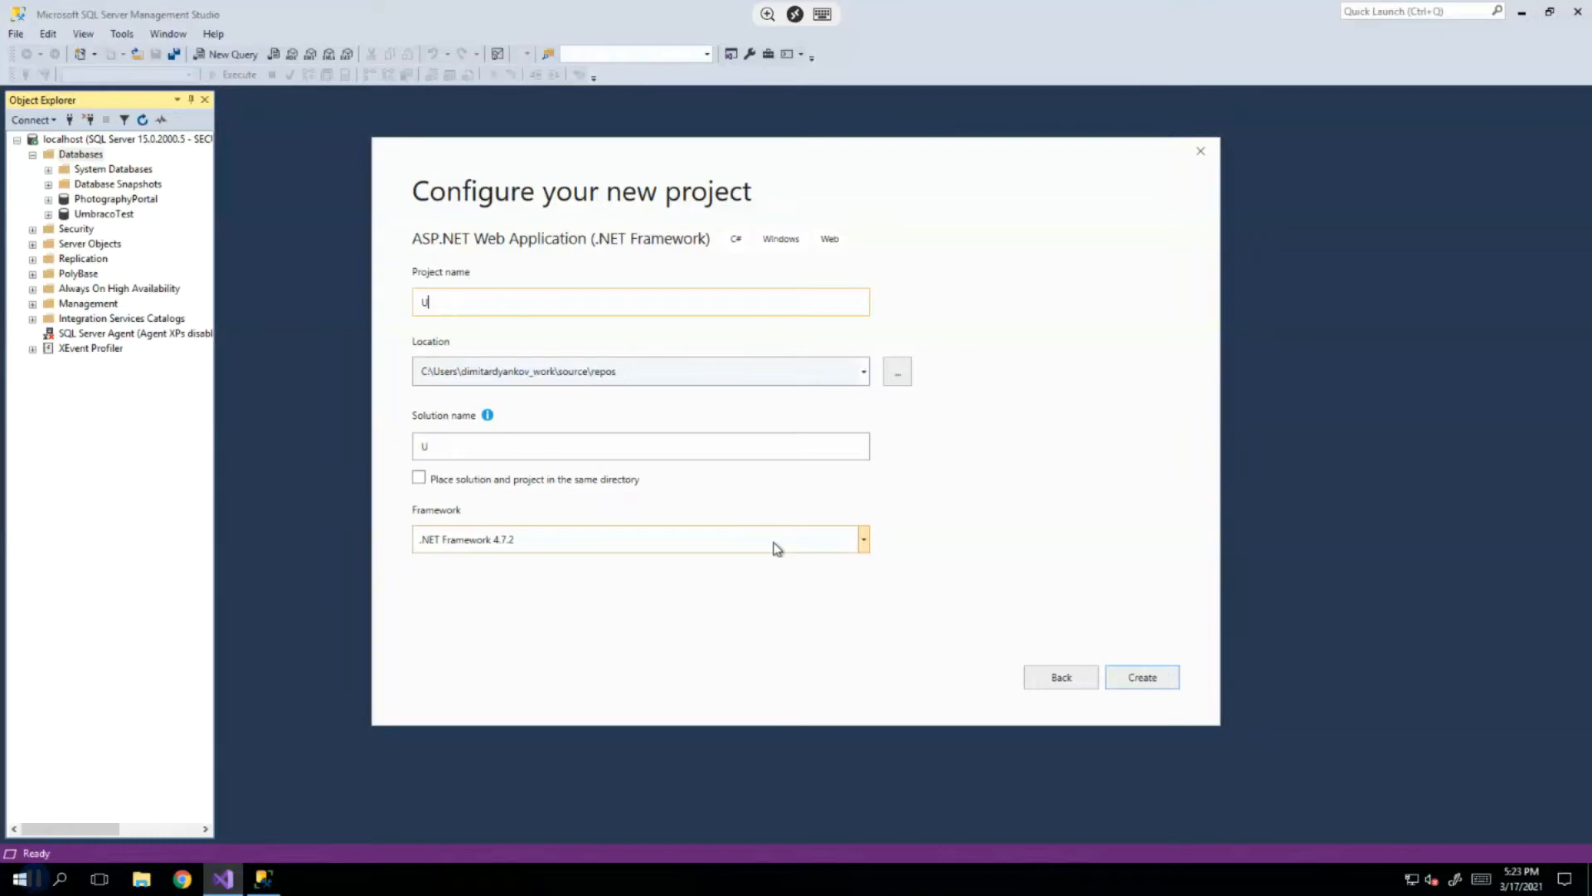
type("UmbracoTrai")
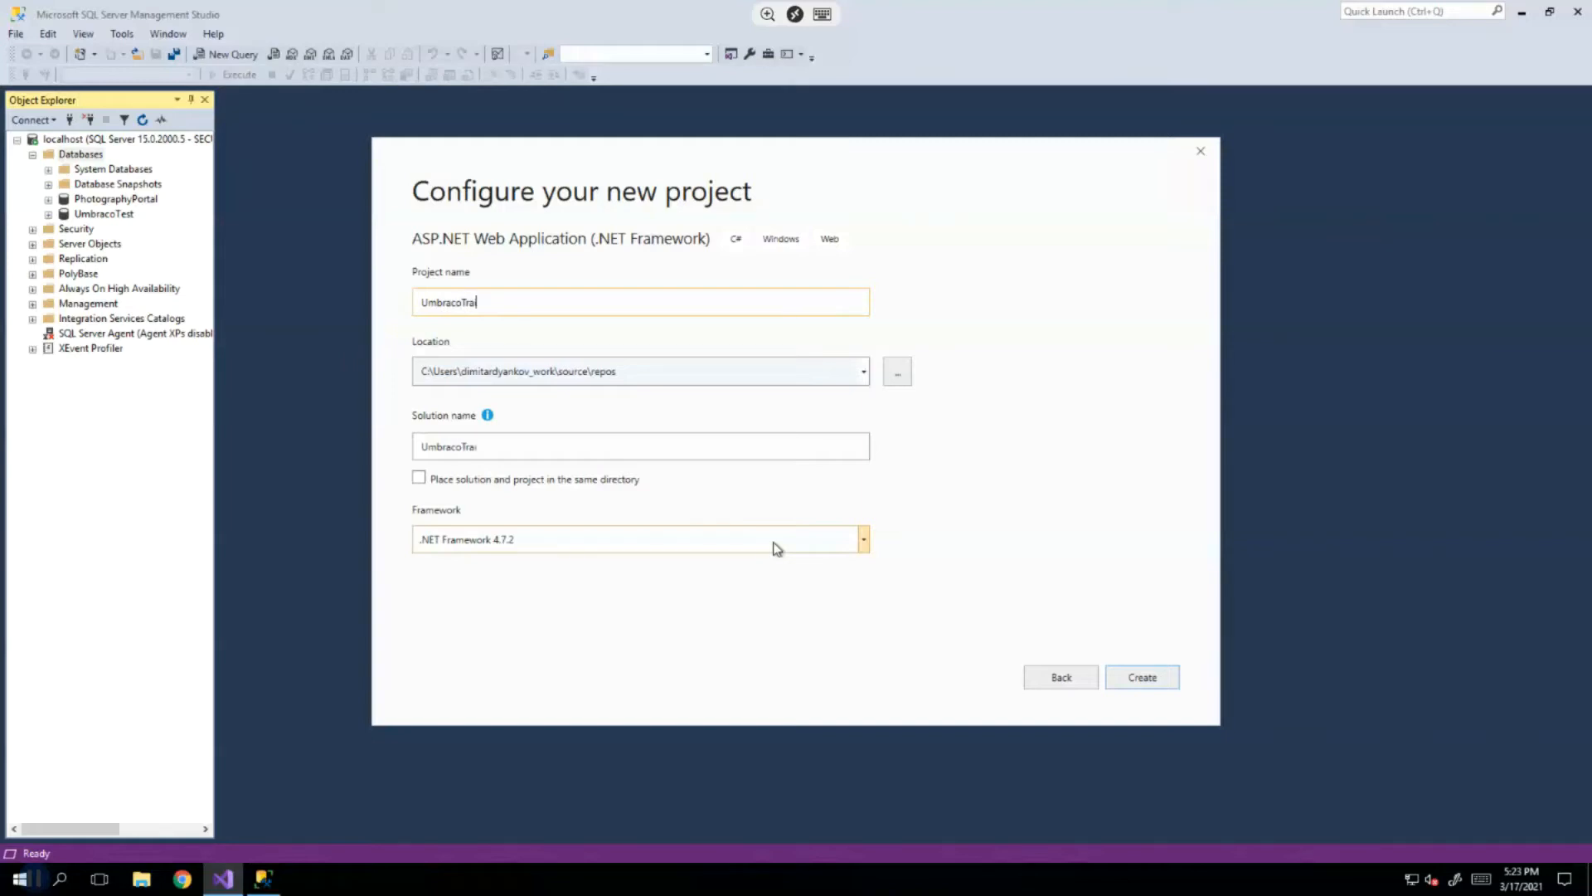
type("ning")
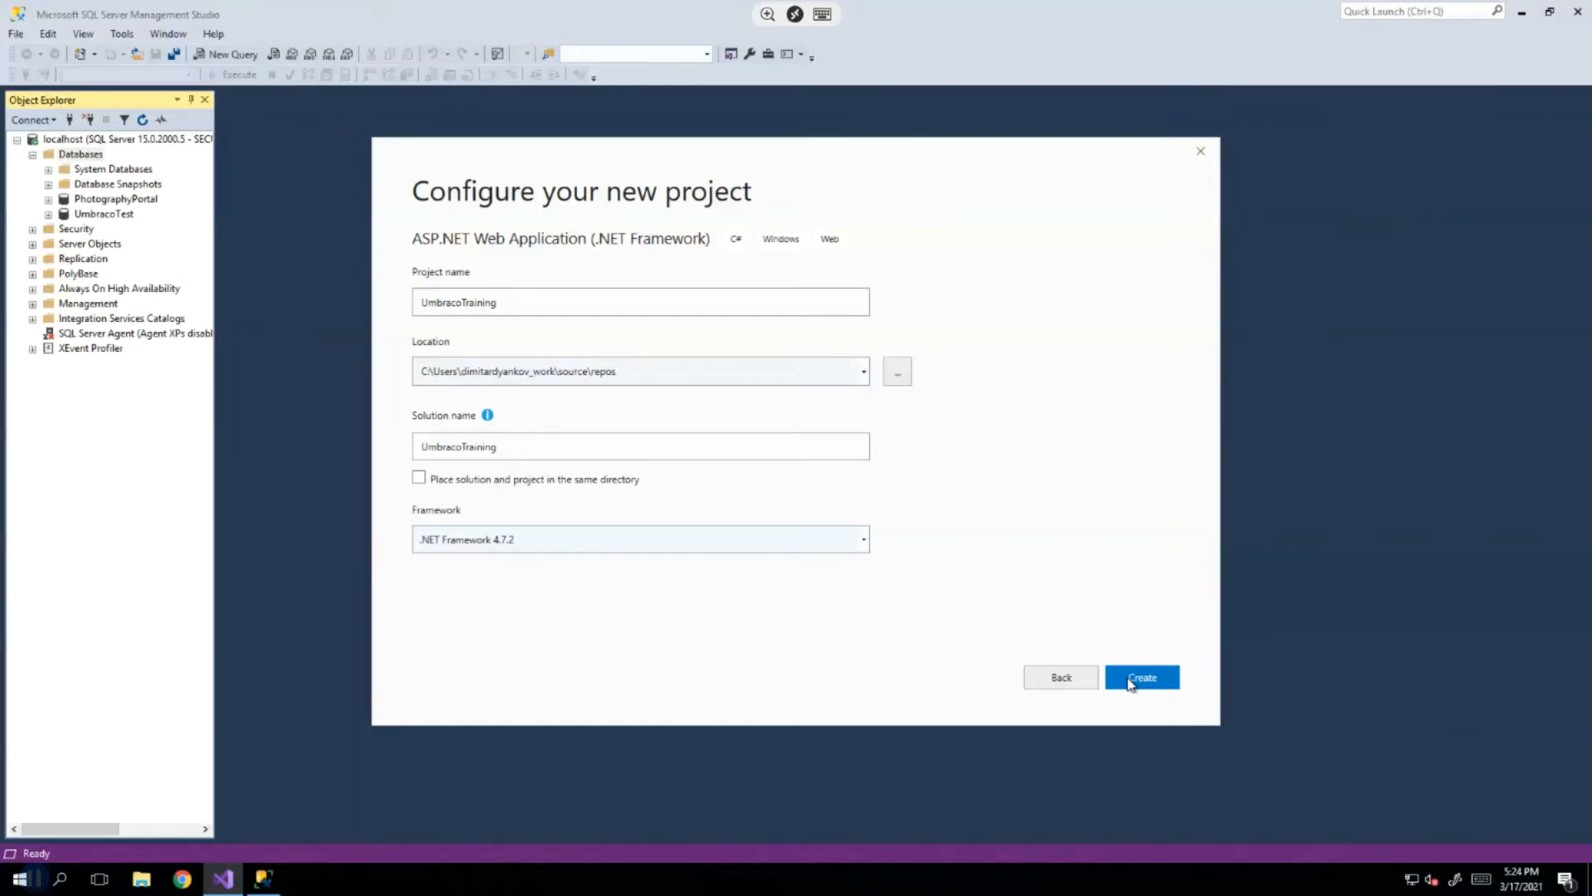
mouse_move(1157, 695)
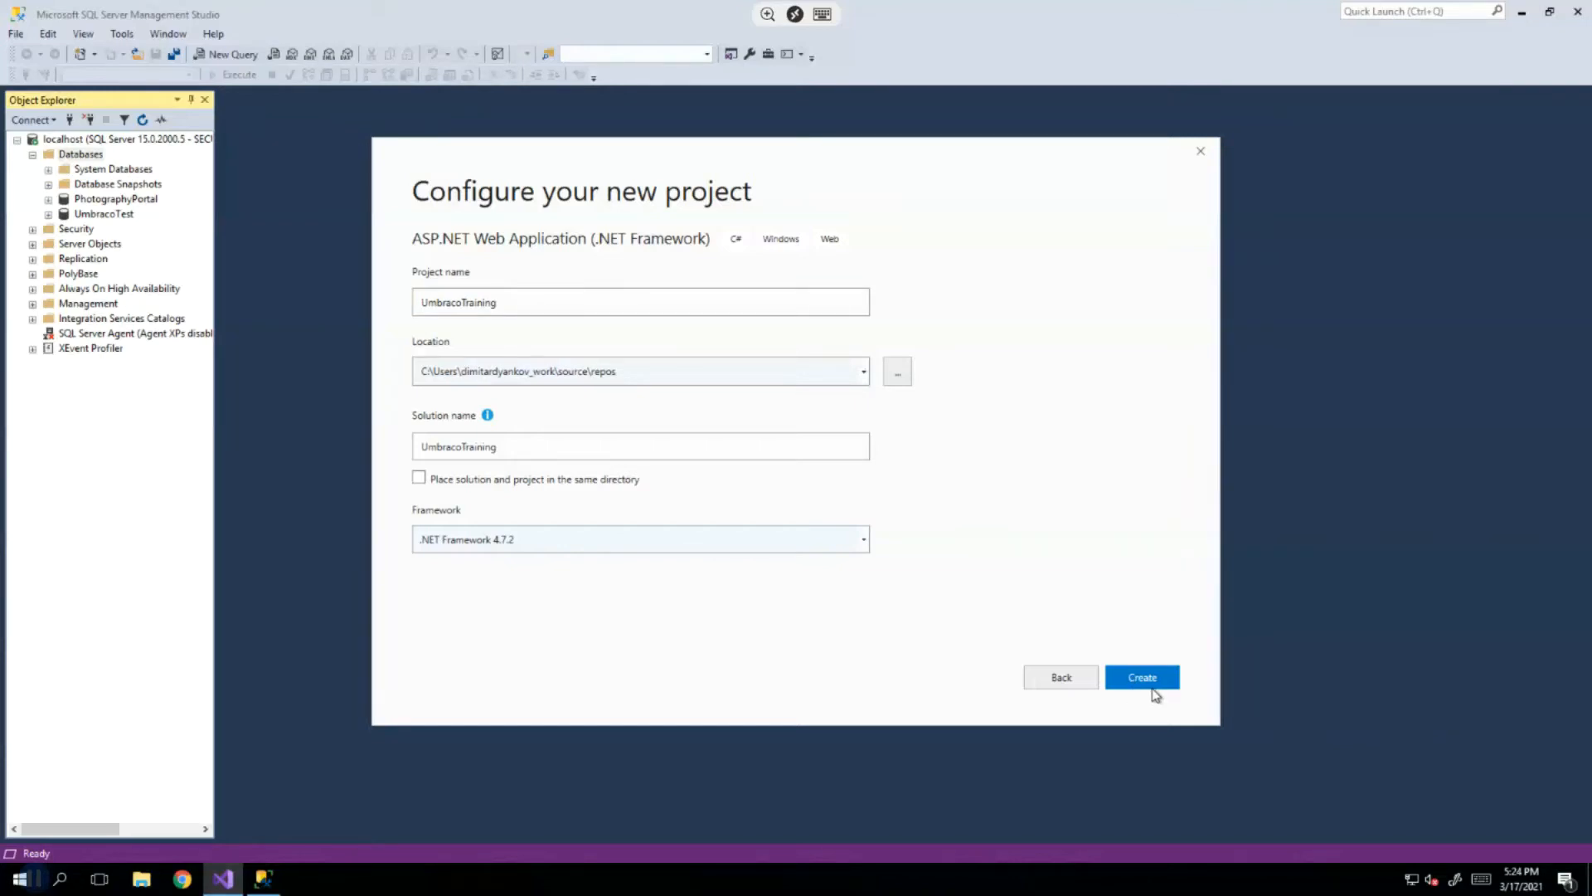
Step: Create the UmbracoTraining web application from the Empty template with HTTPS and no authentication
left_click(1142, 677)
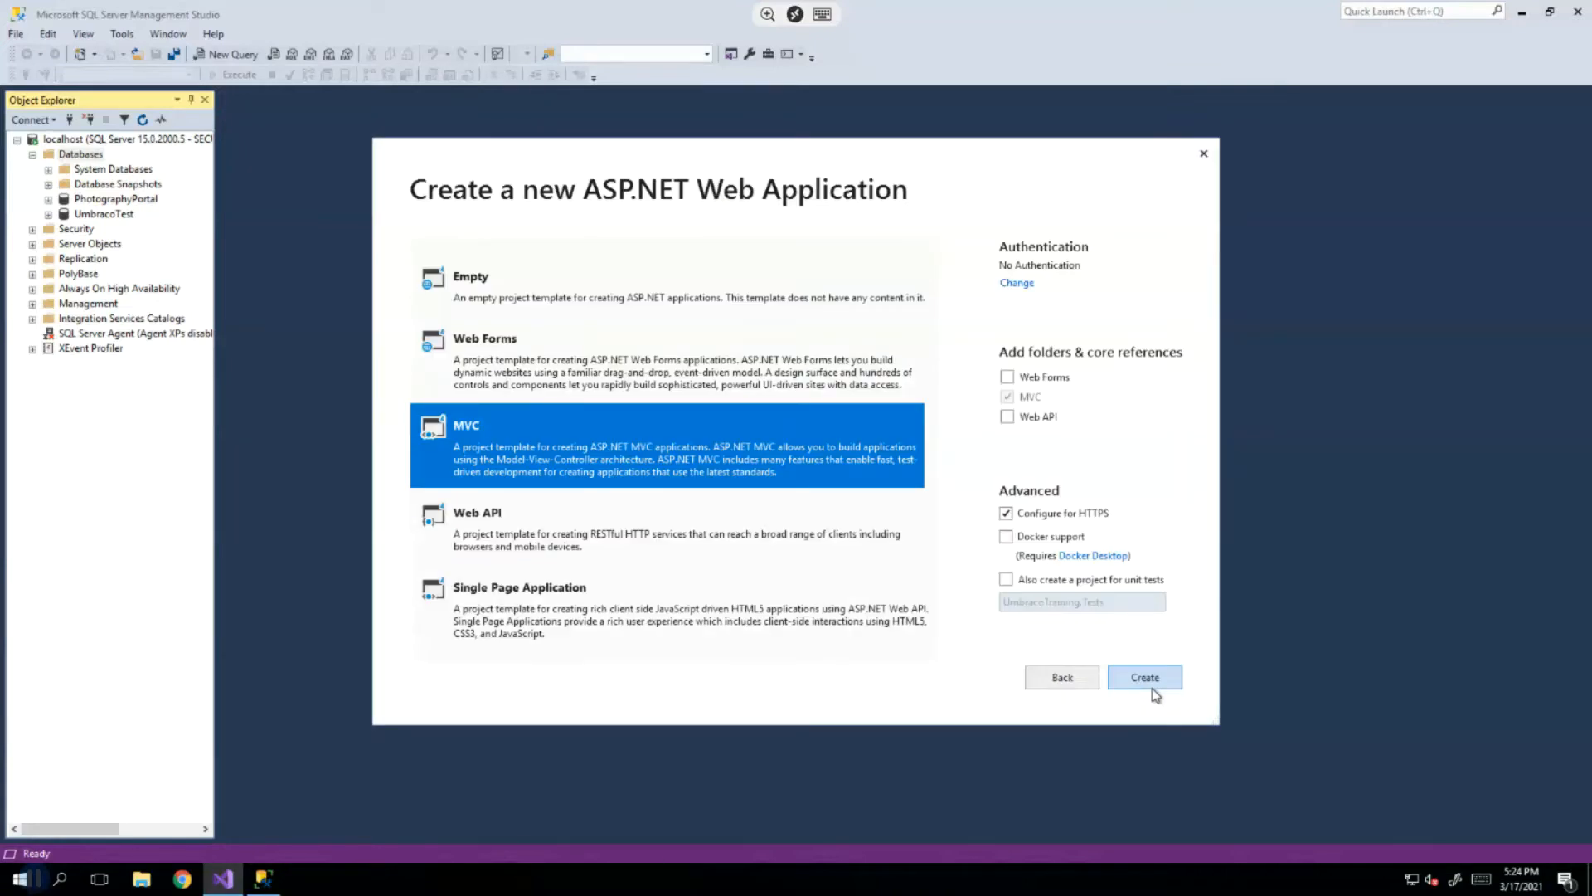
mouse_move(880, 672)
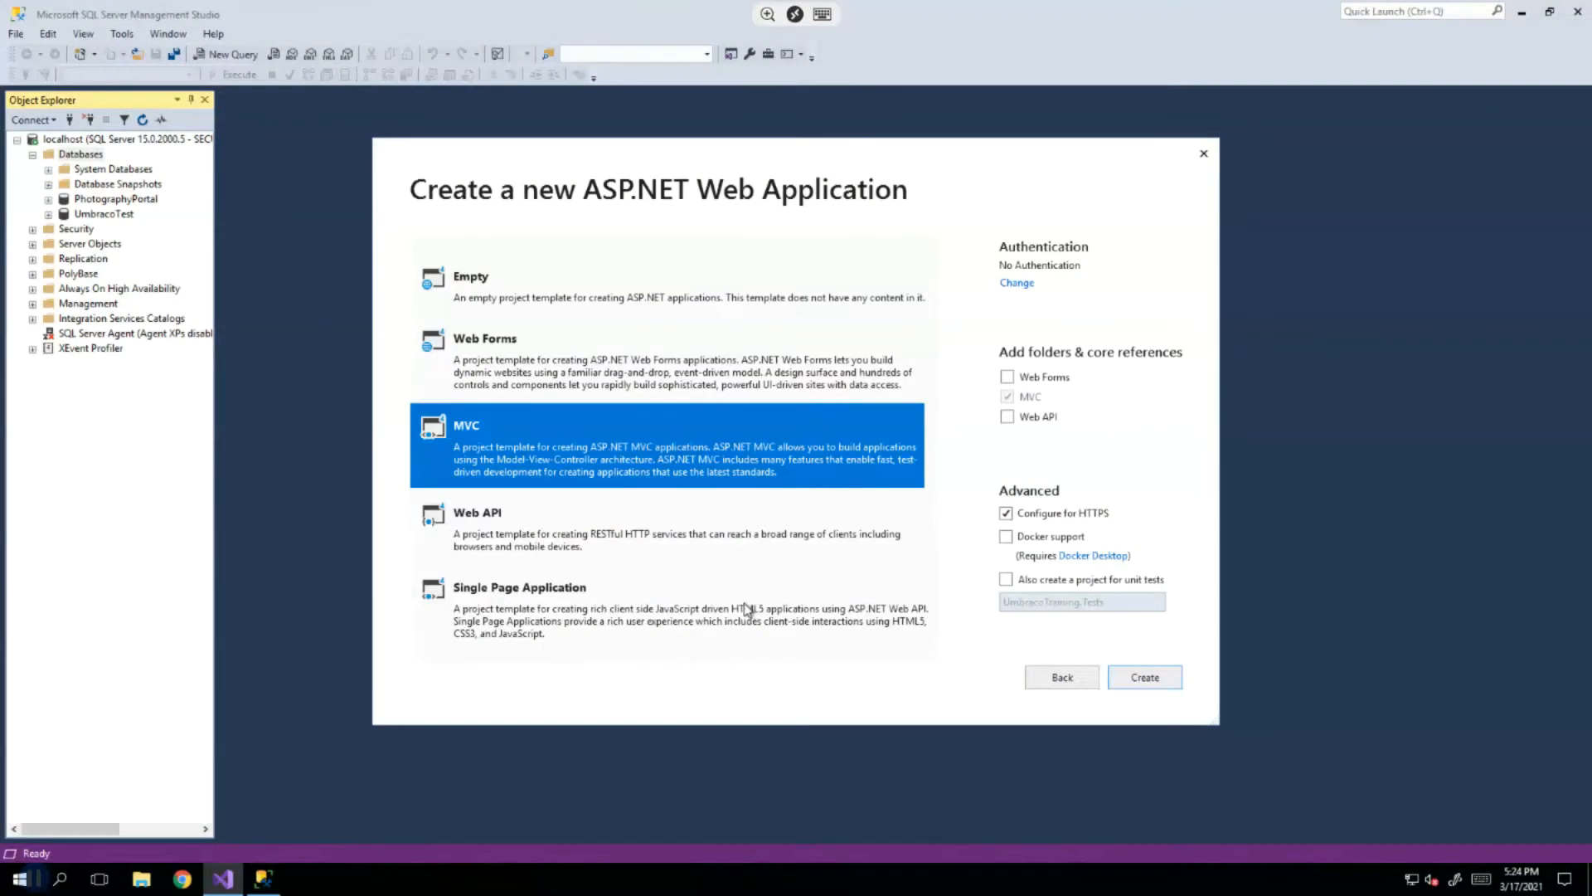
mouse_move(738, 630)
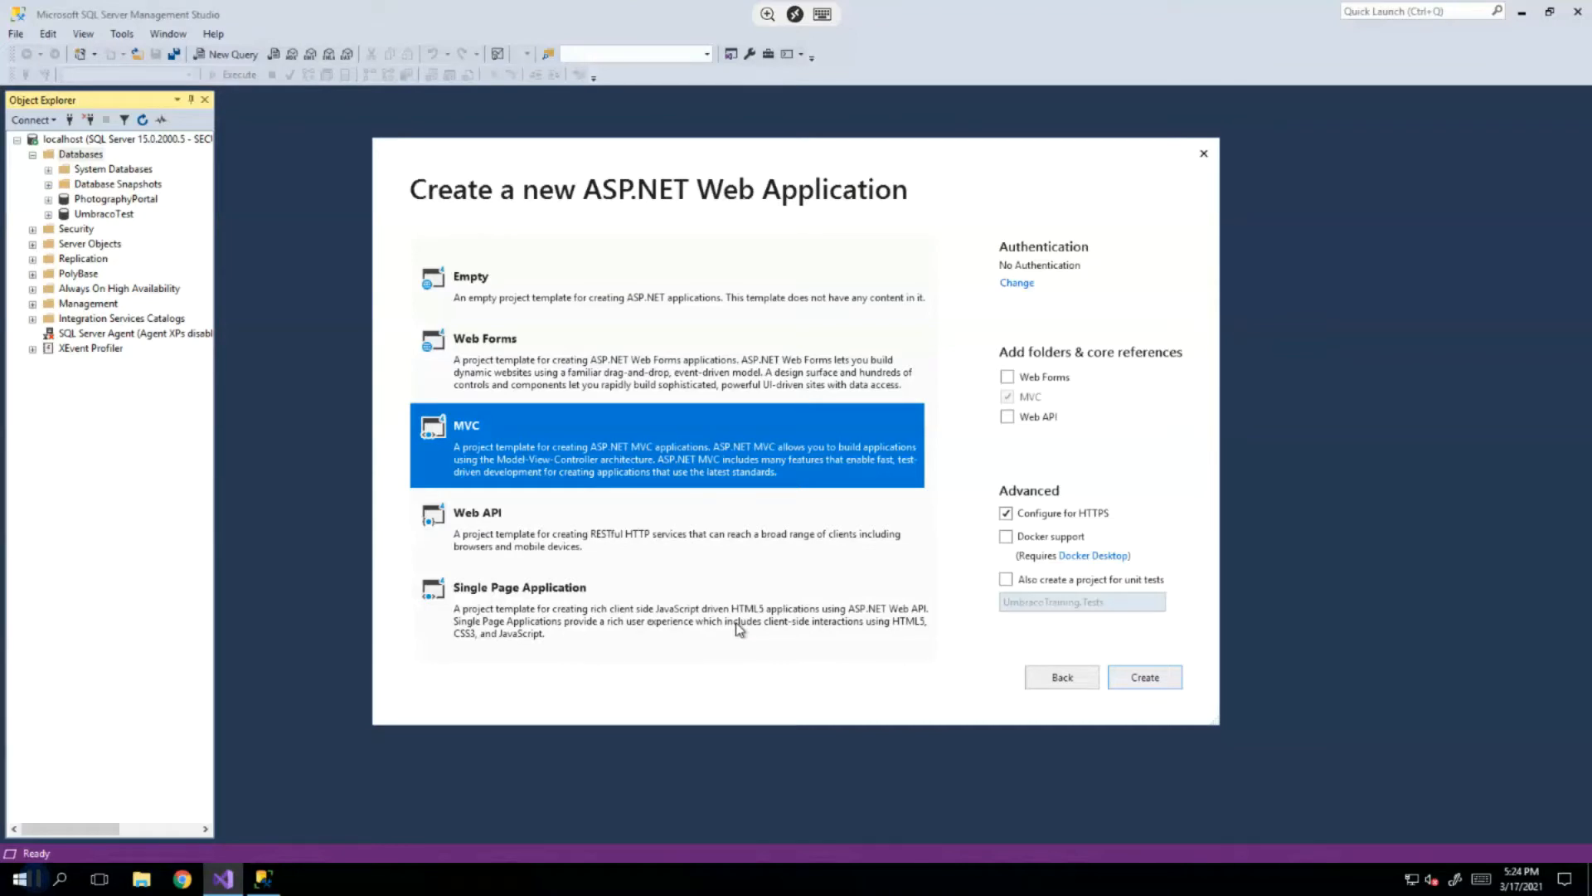
mouse_move(541, 552)
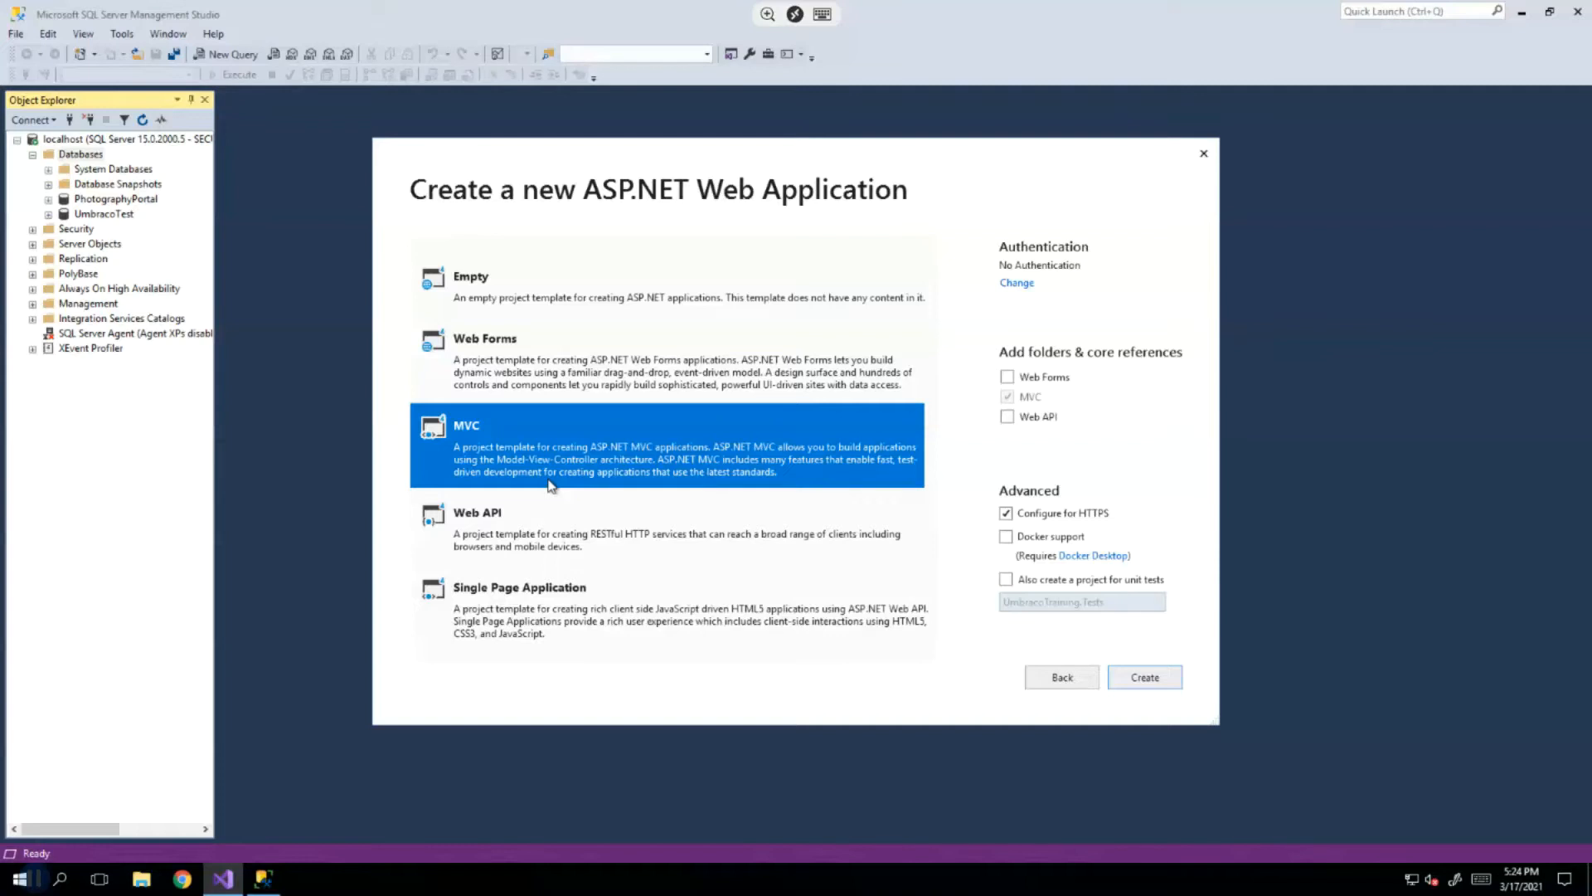
mouse_move(497, 320)
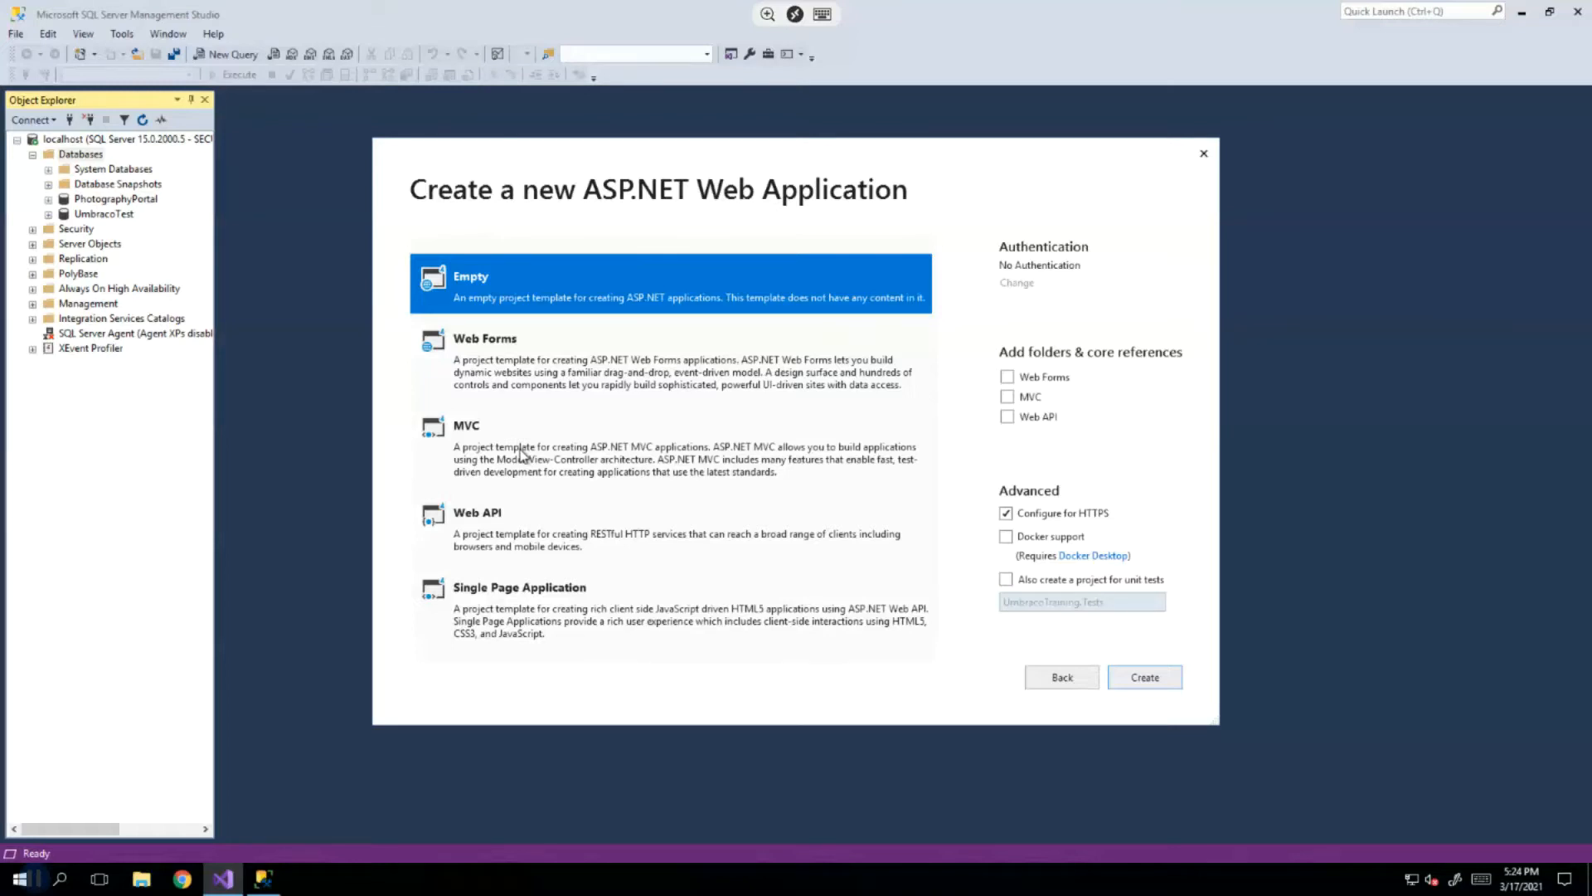
mouse_move(843, 506)
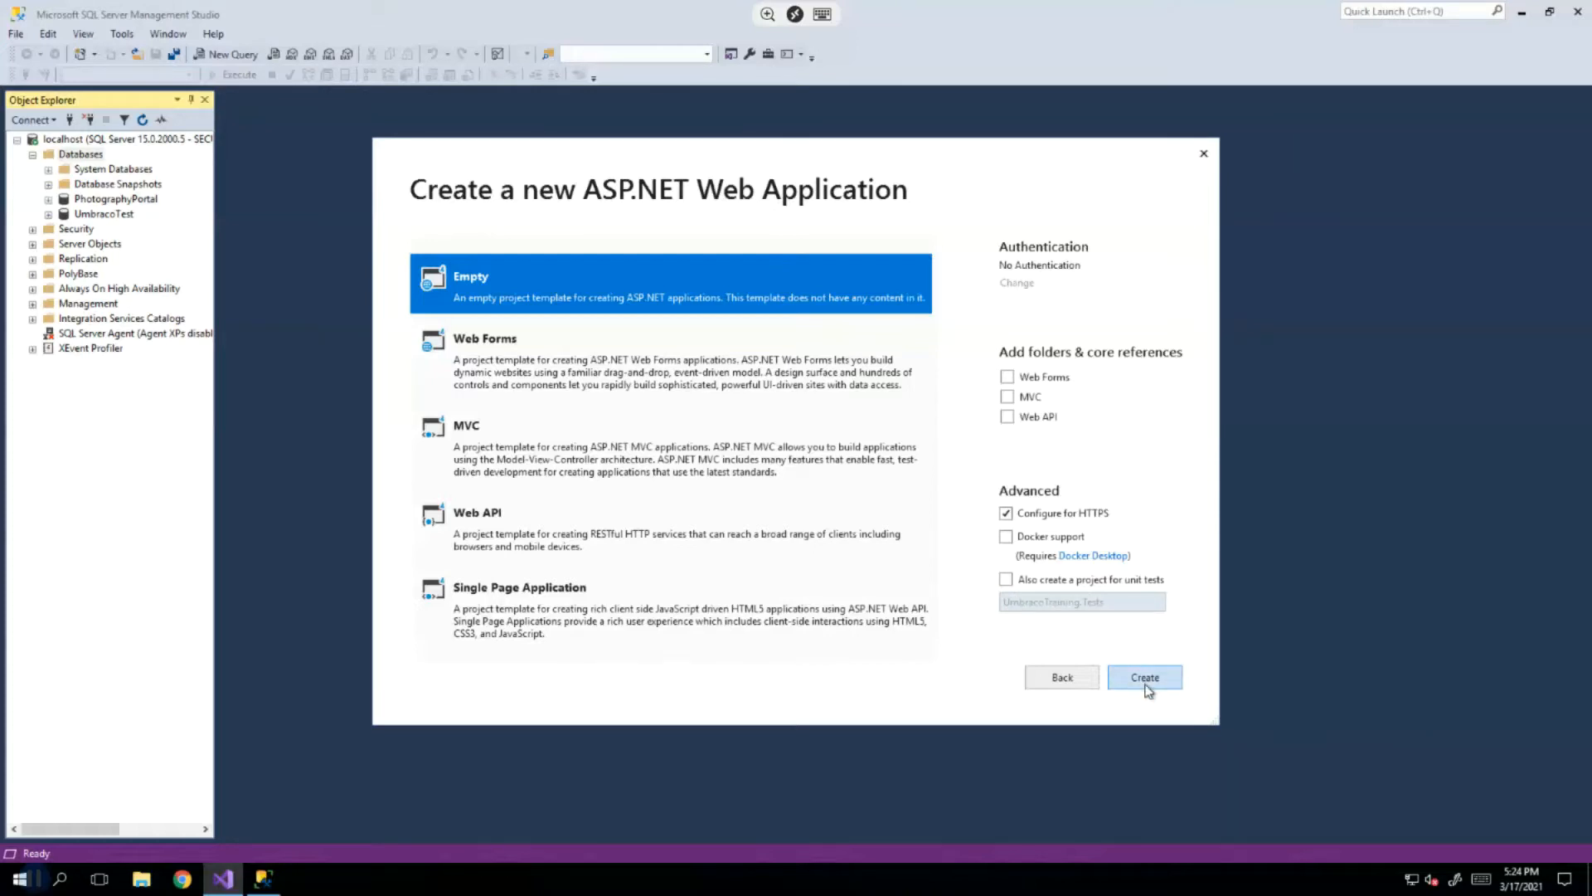
left_click(1142, 677)
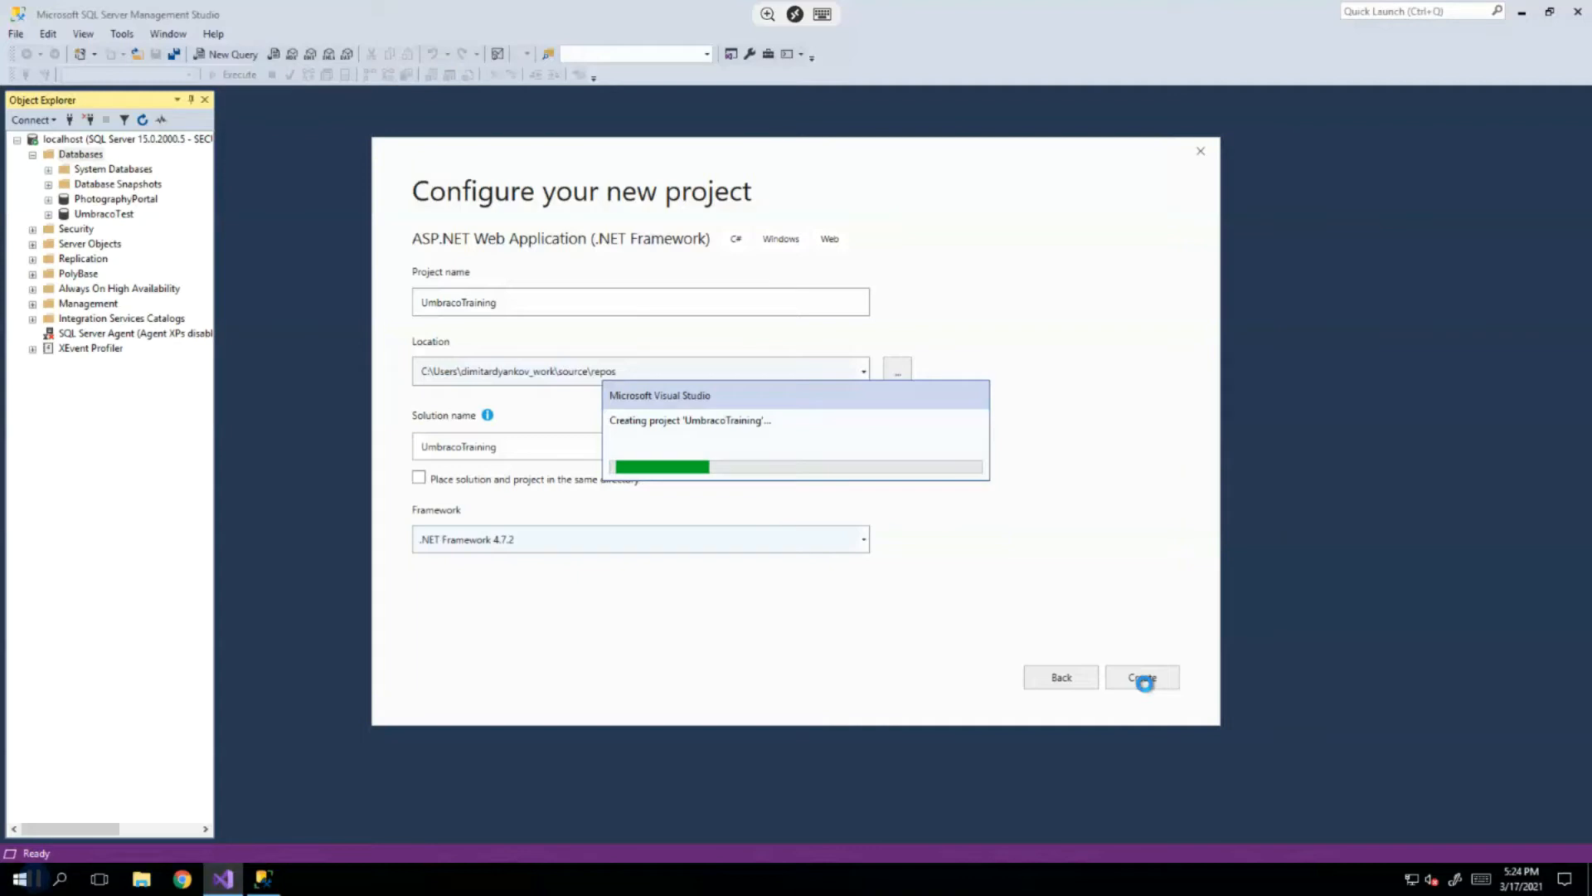
mouse_move(1282, 630)
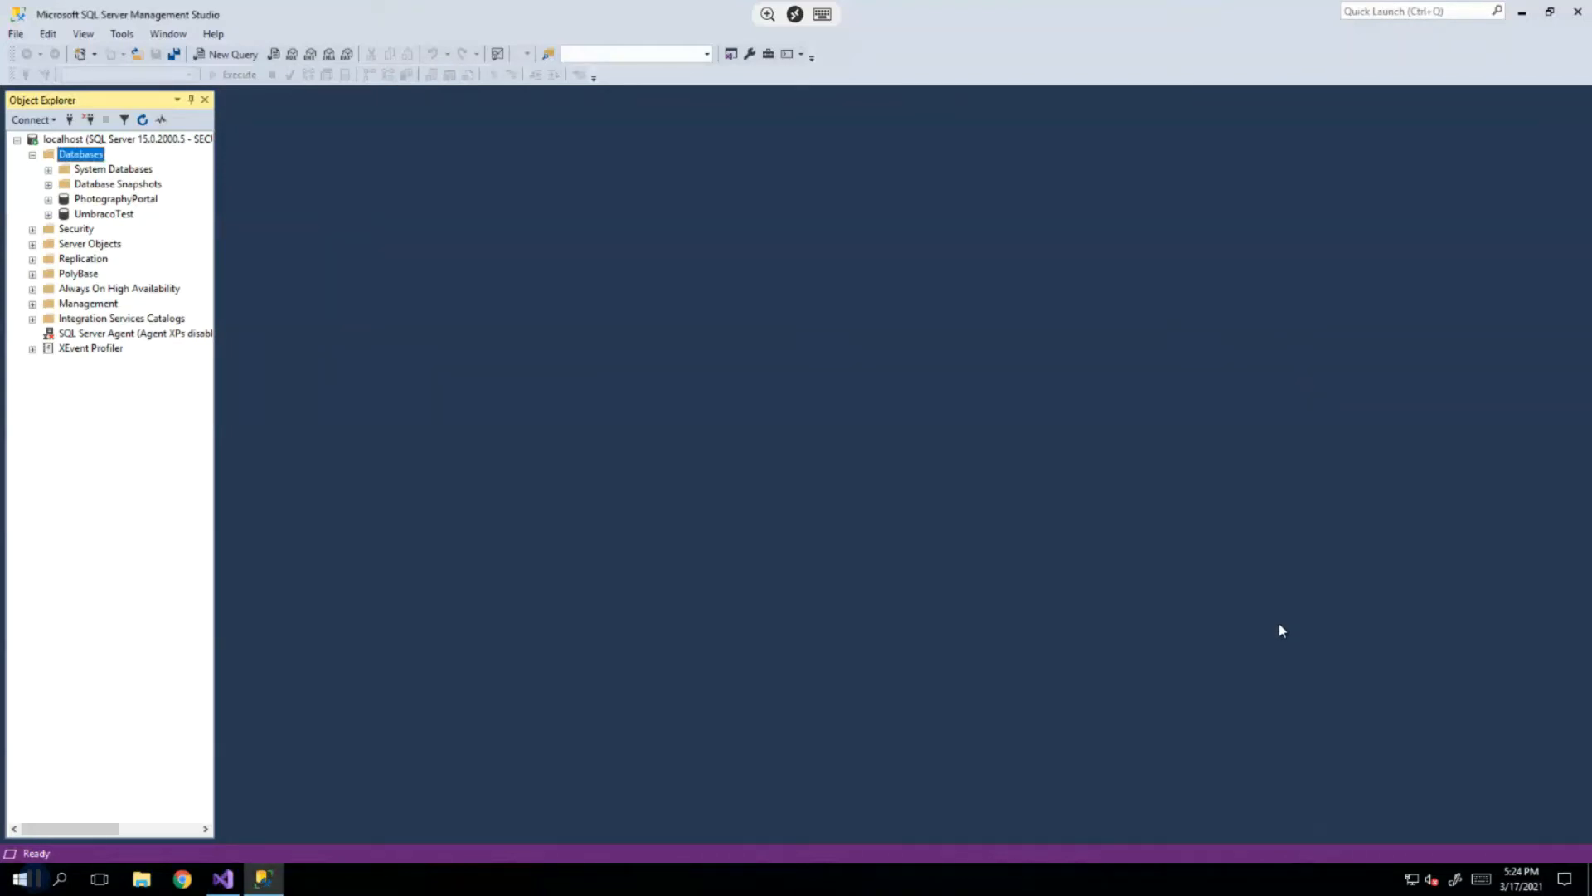
mouse_move(397, 478)
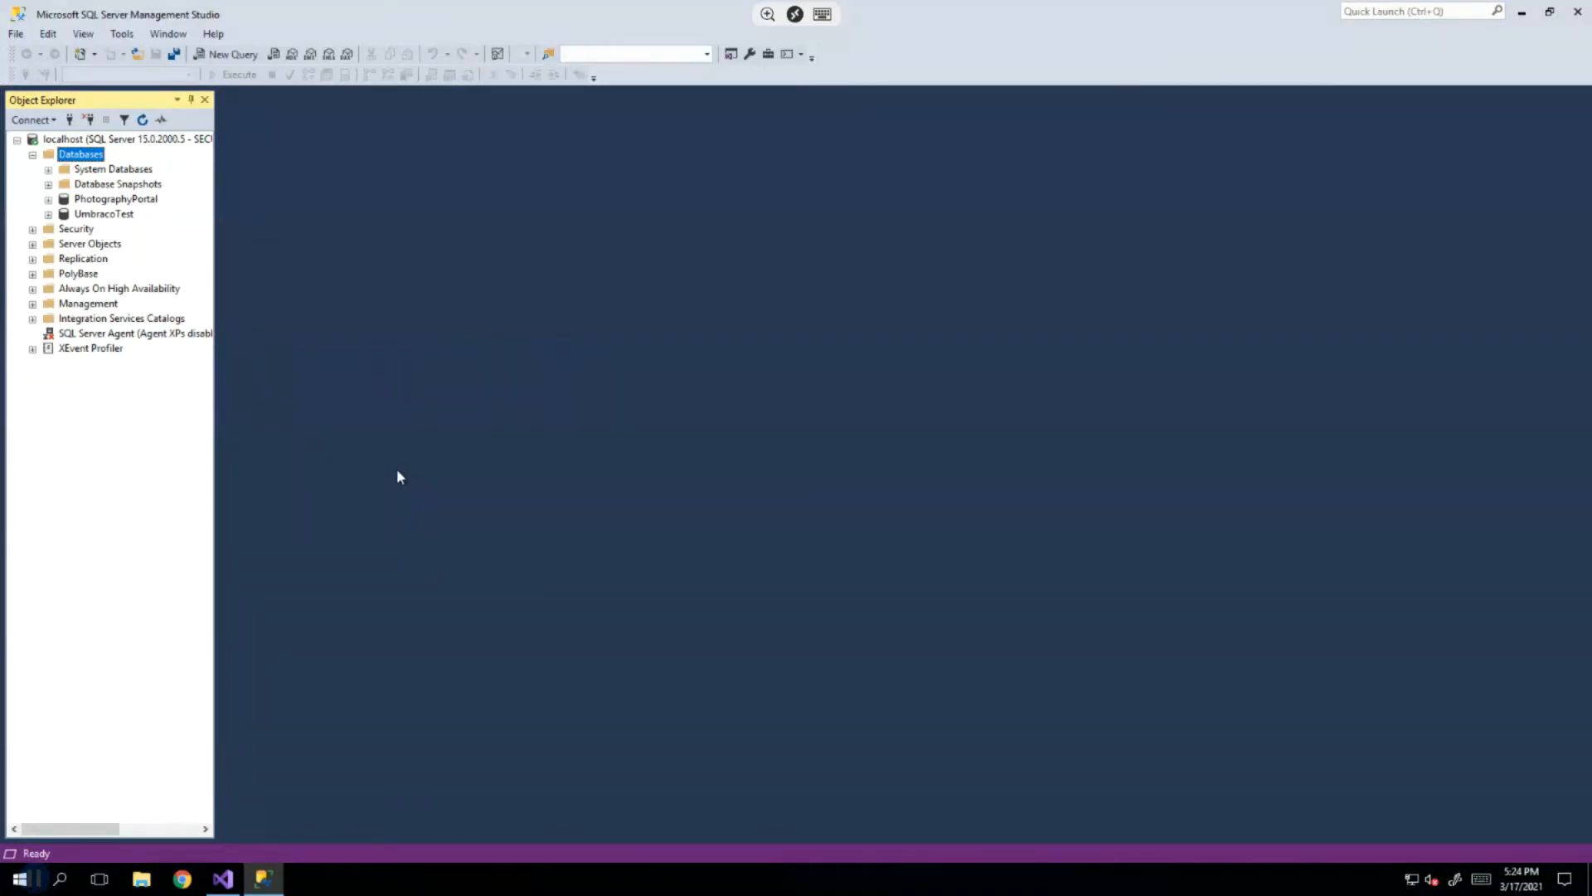
mouse_move(260, 323)
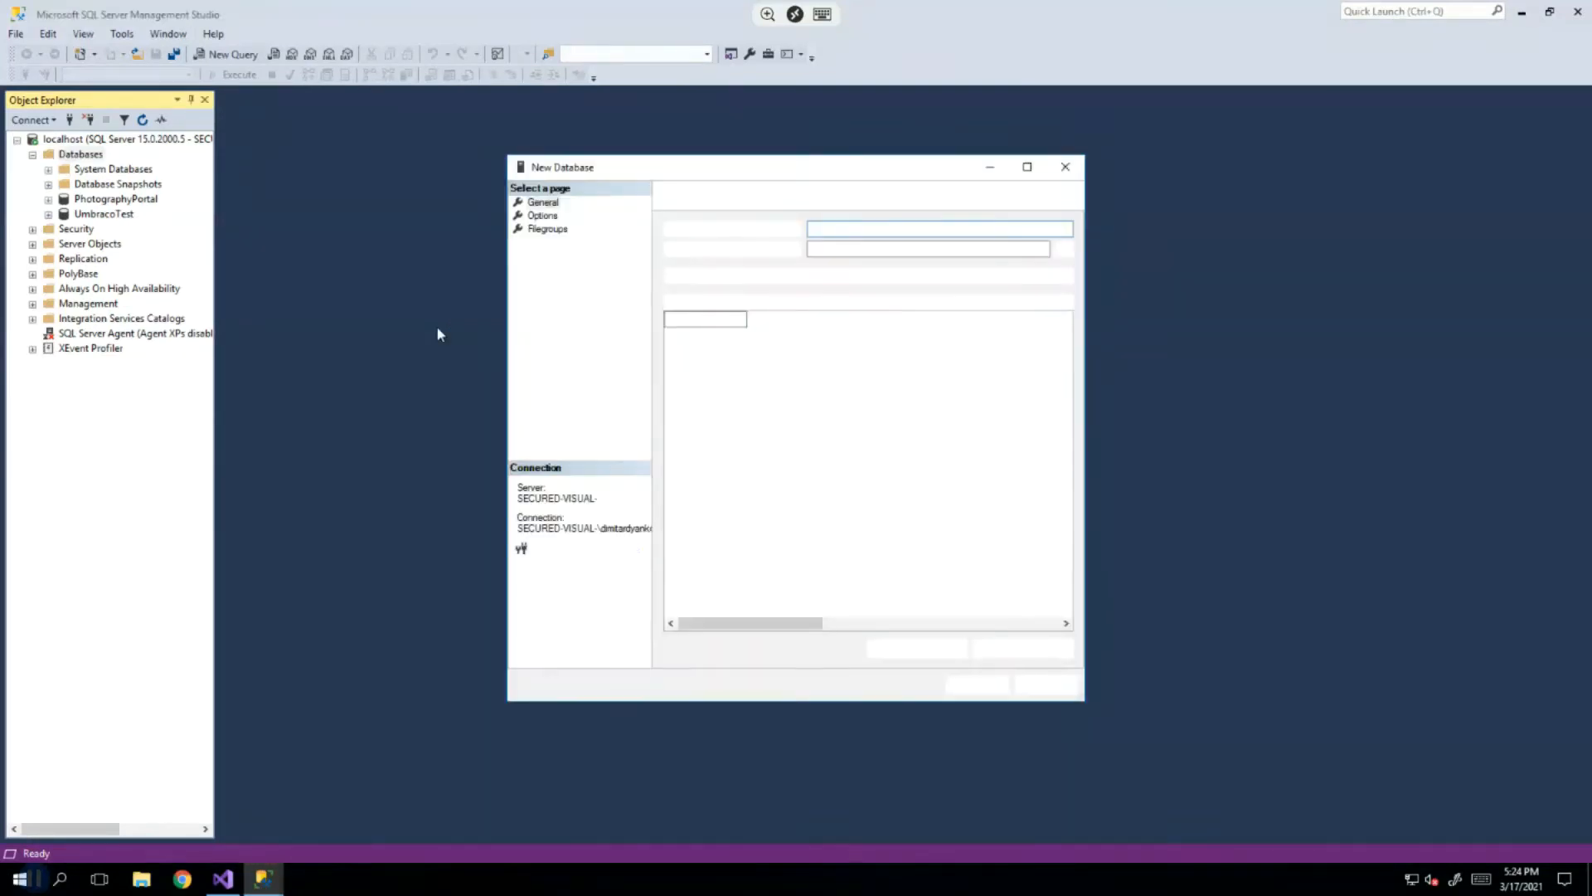
Step: Create a new empty database named UmbracoTraining on the localhost SQL Server
type("UmbracoTraining")
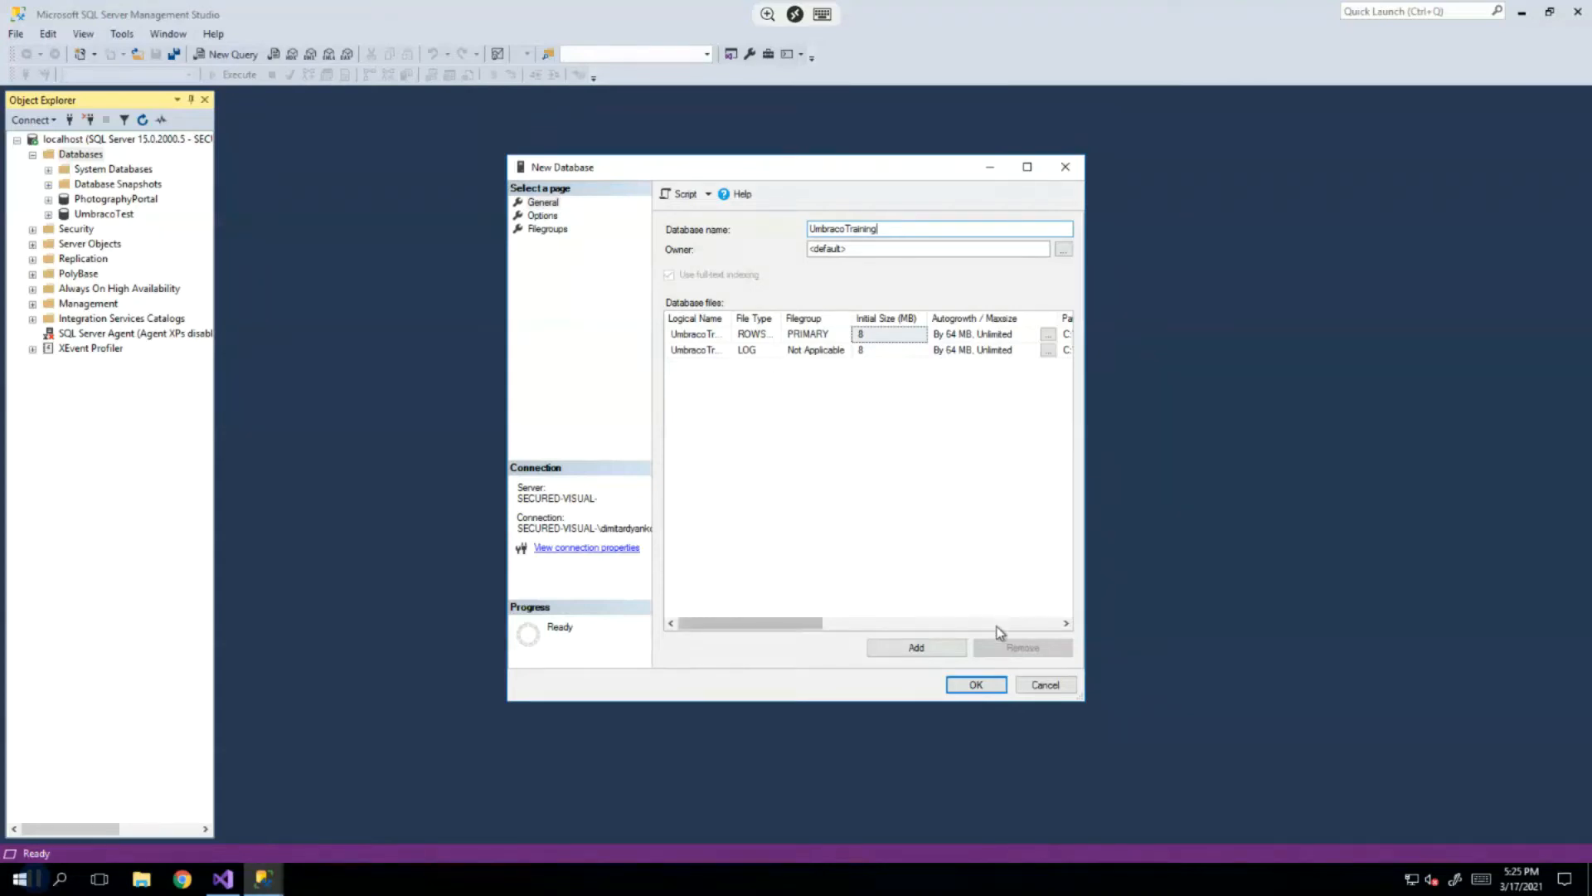
left_click(974, 683)
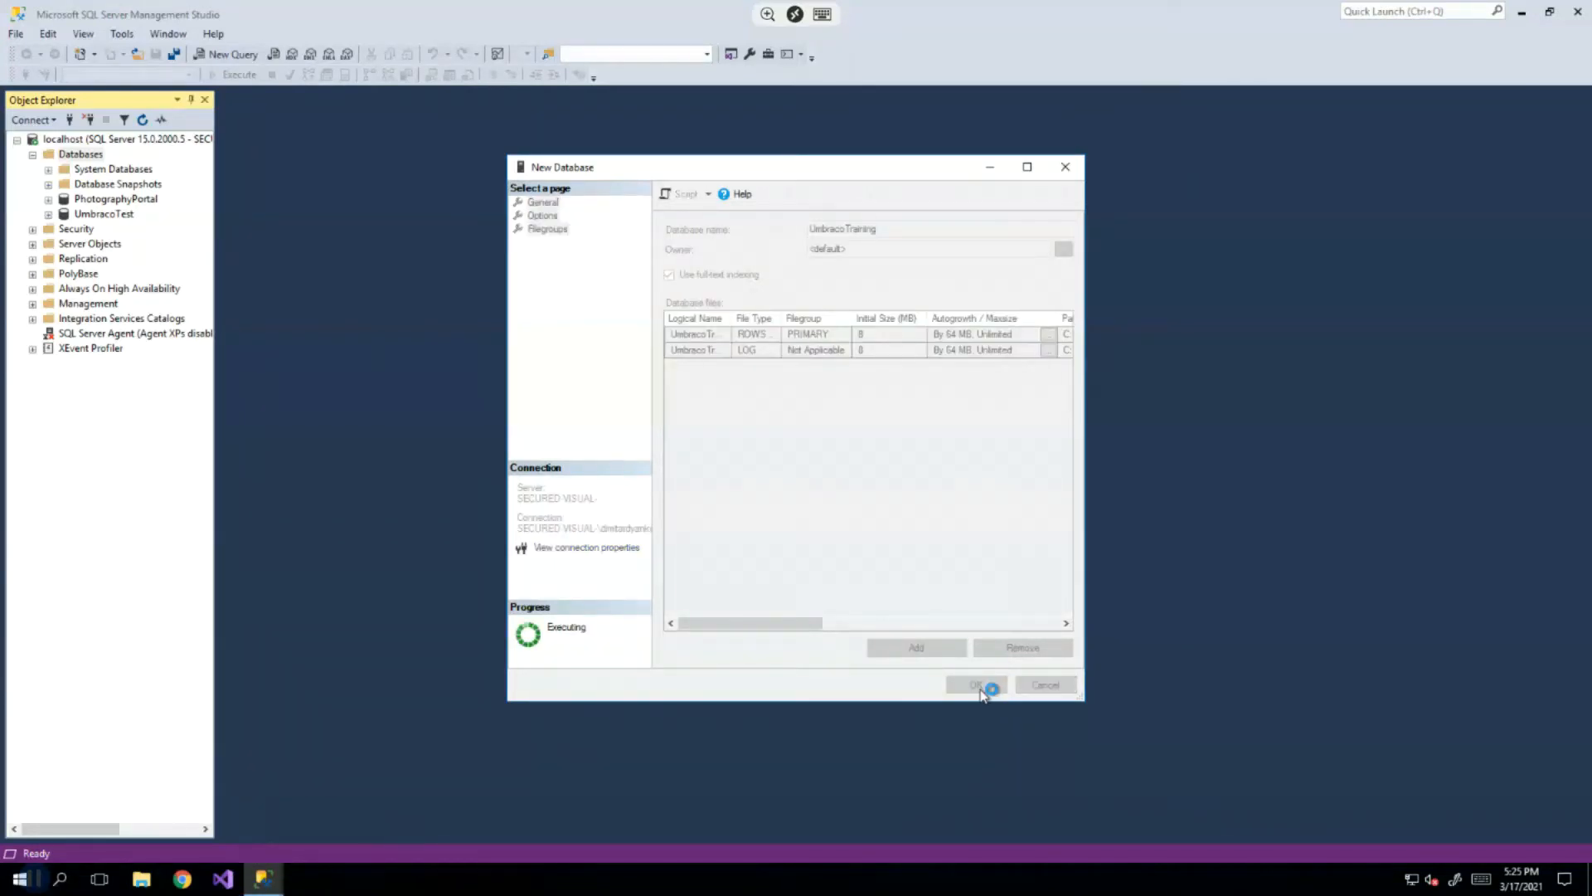
left_click(975, 683)
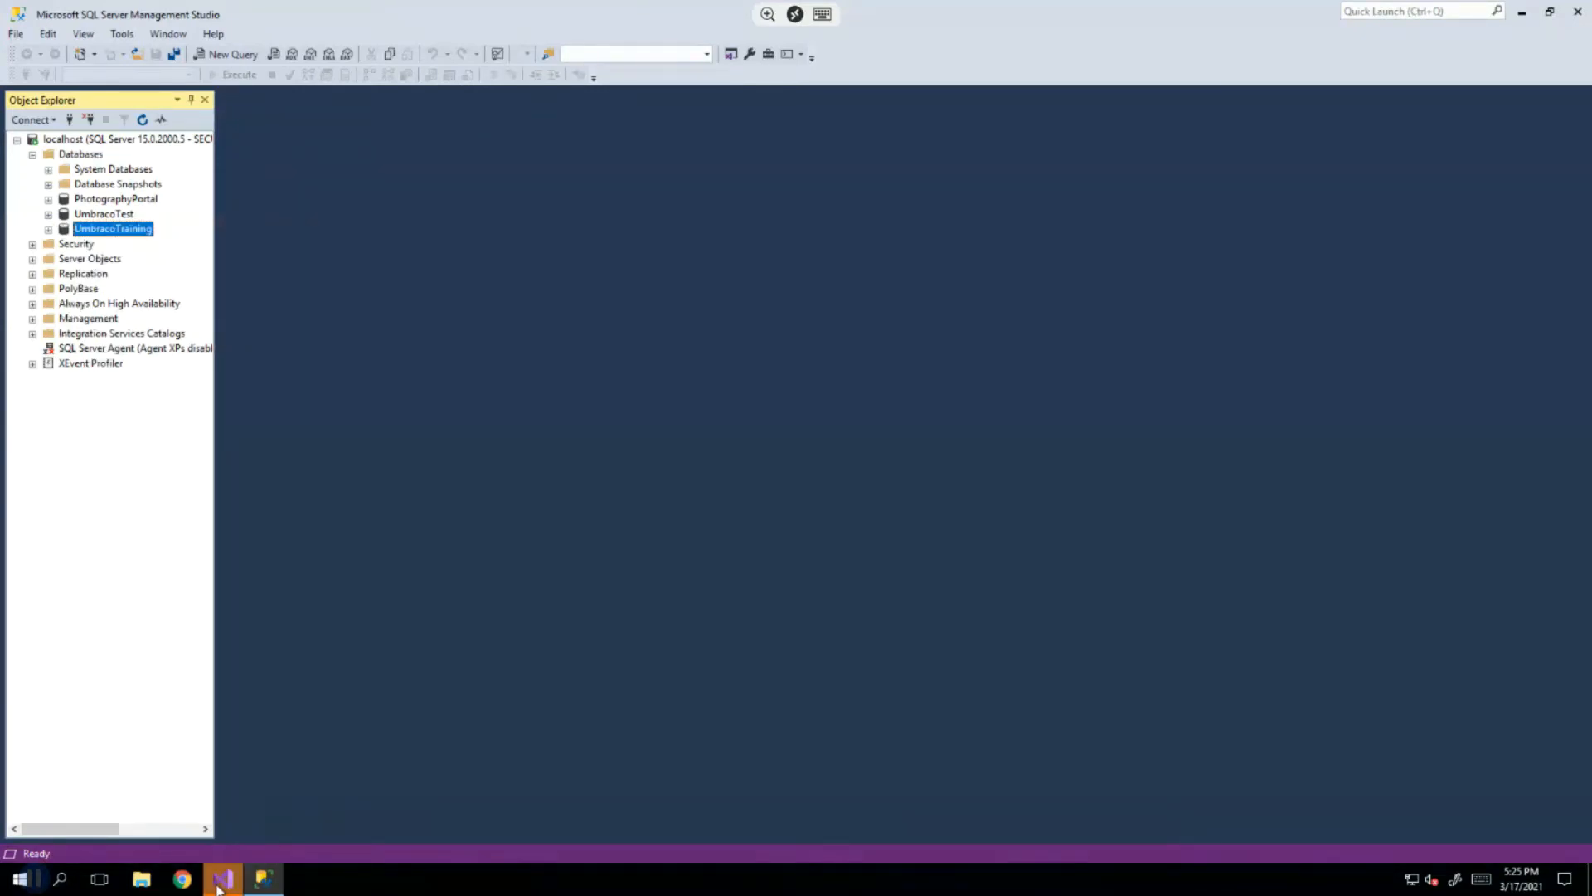
Step: Switch to Visual Studio and bring up Manage NuGet Packages for the UmbracoTraining project
left_click(222, 880)
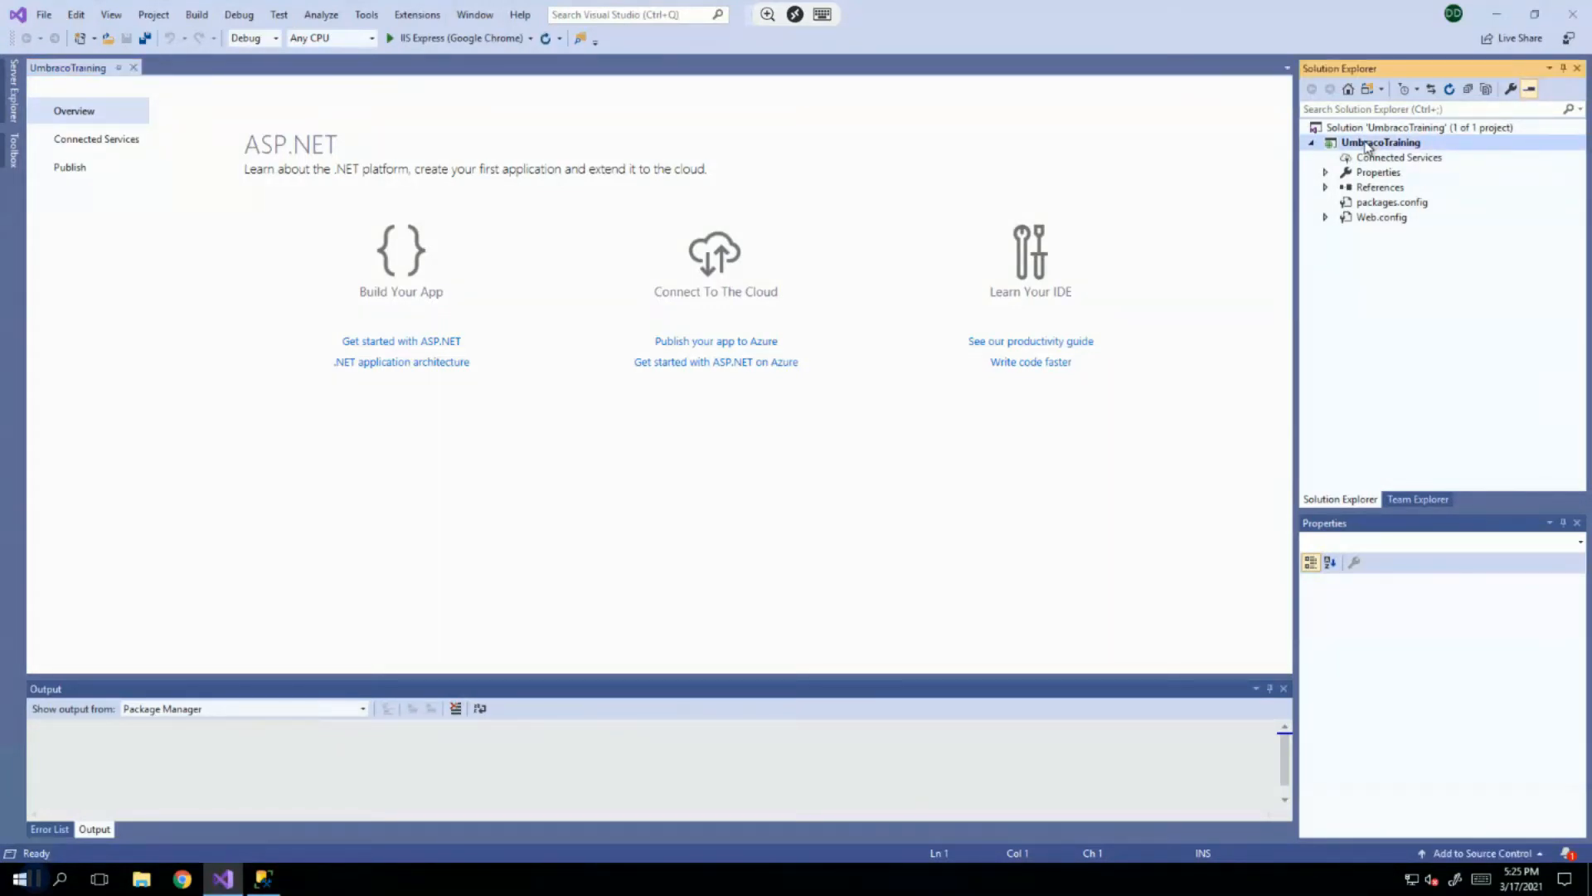
right_click(1380, 143)
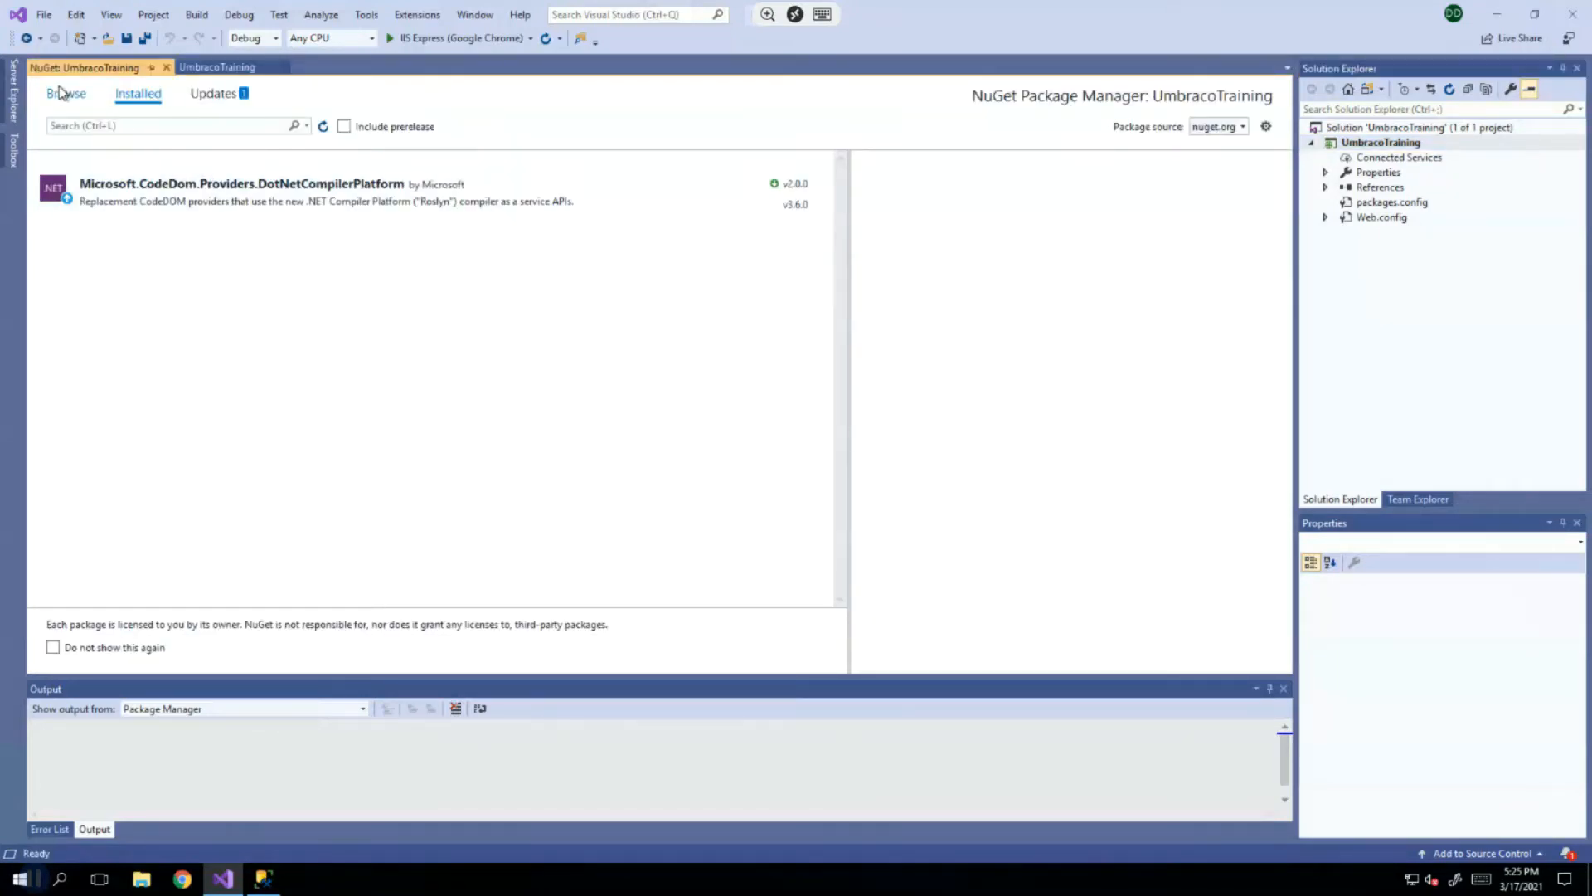
Step: Search the Browse feed for 'Umbraco' and select the UmbracoCms package
left_click(67, 92)
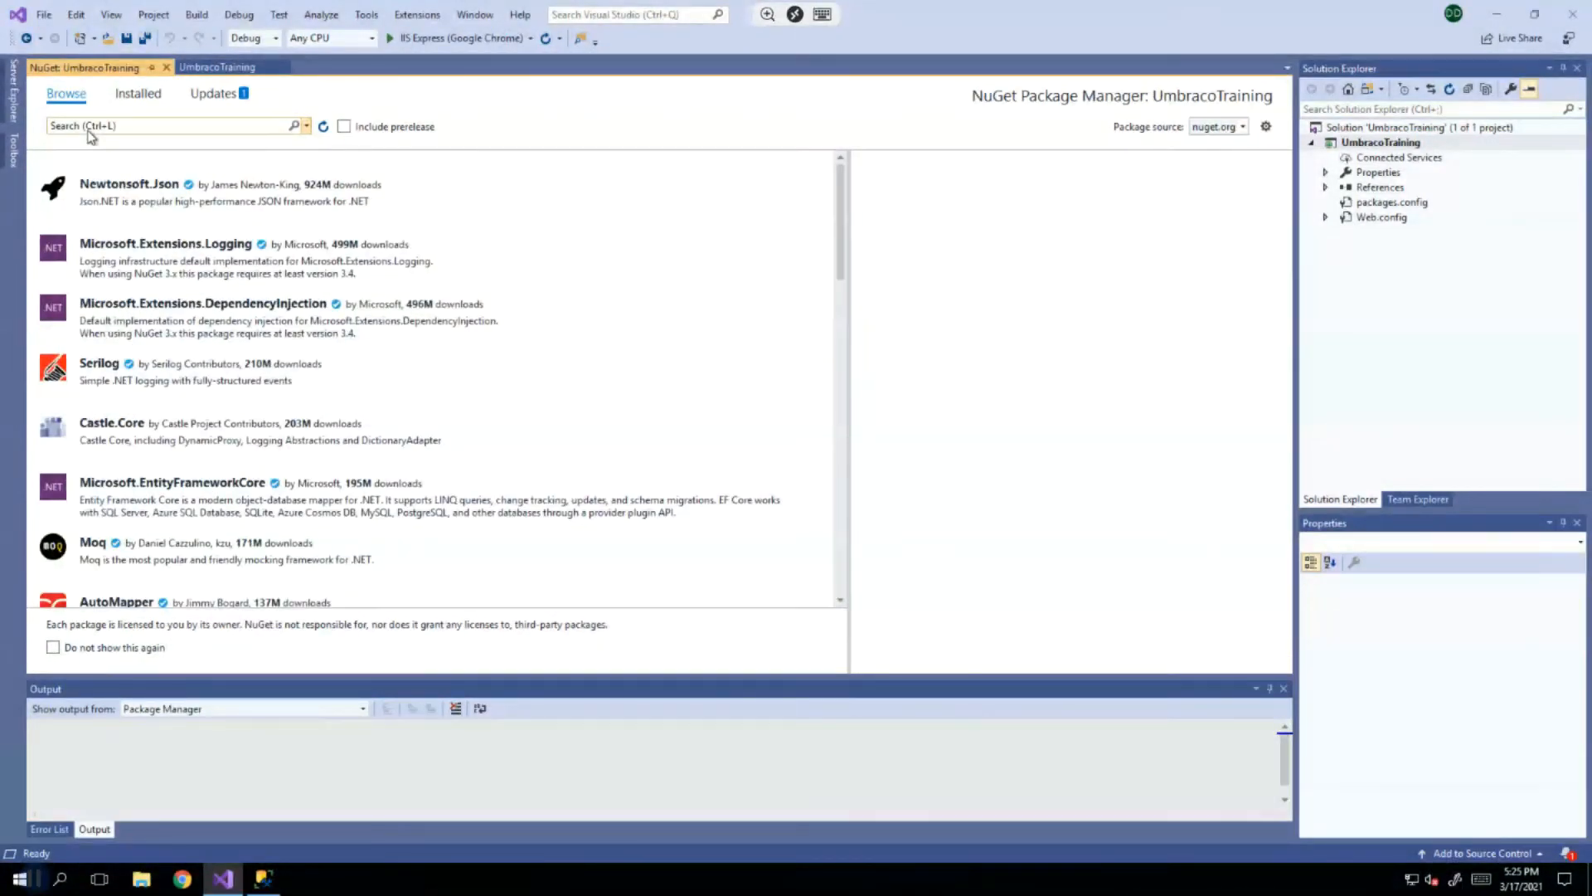
left_click(173, 125)
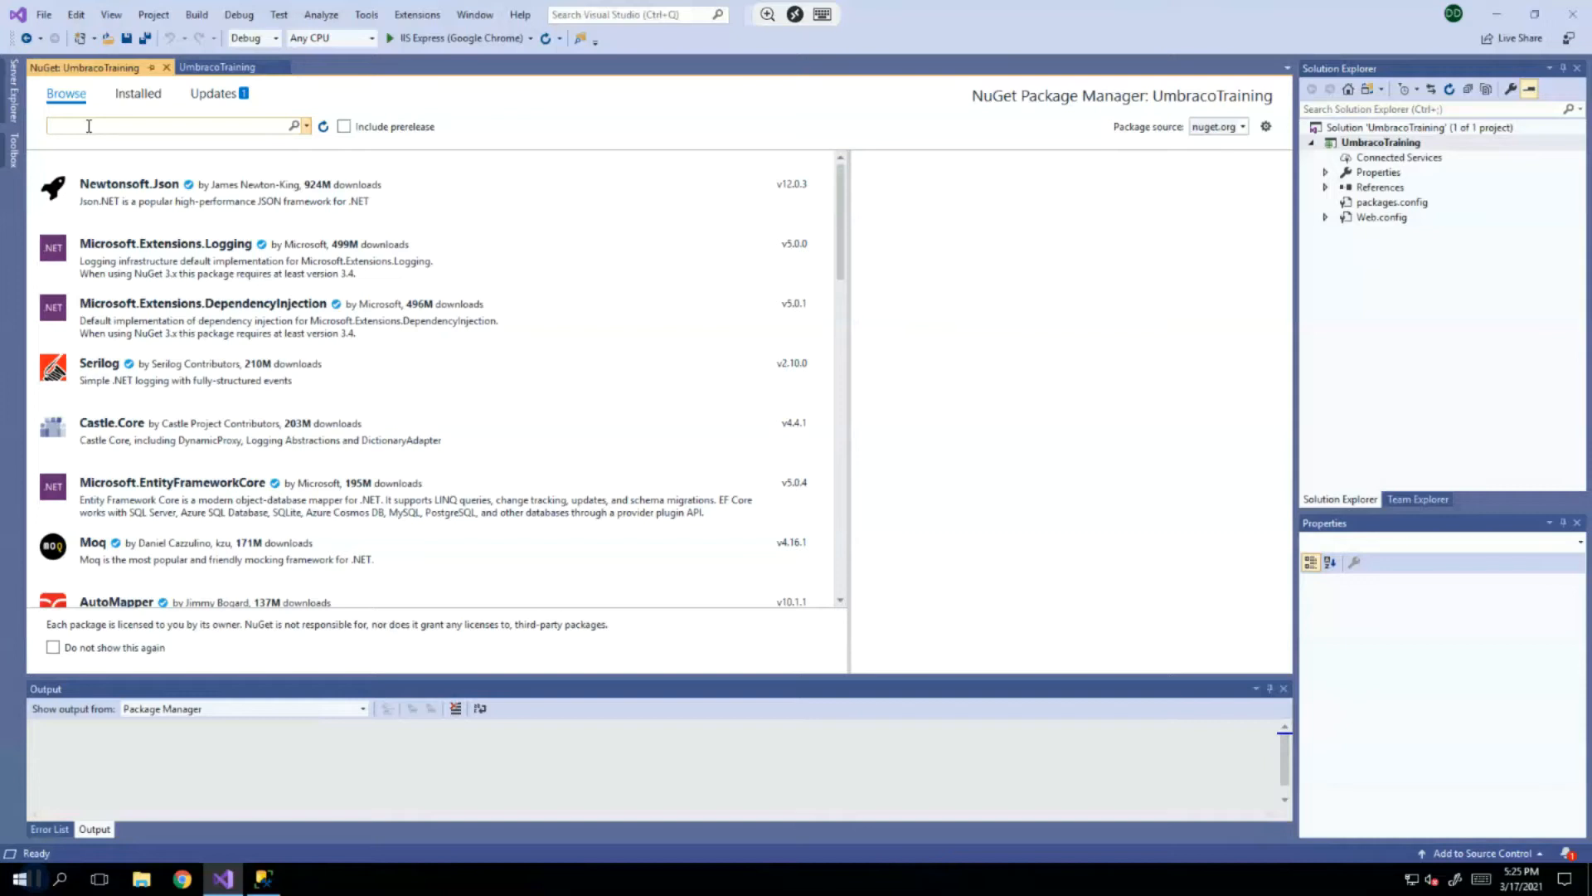
type("Umbraco")
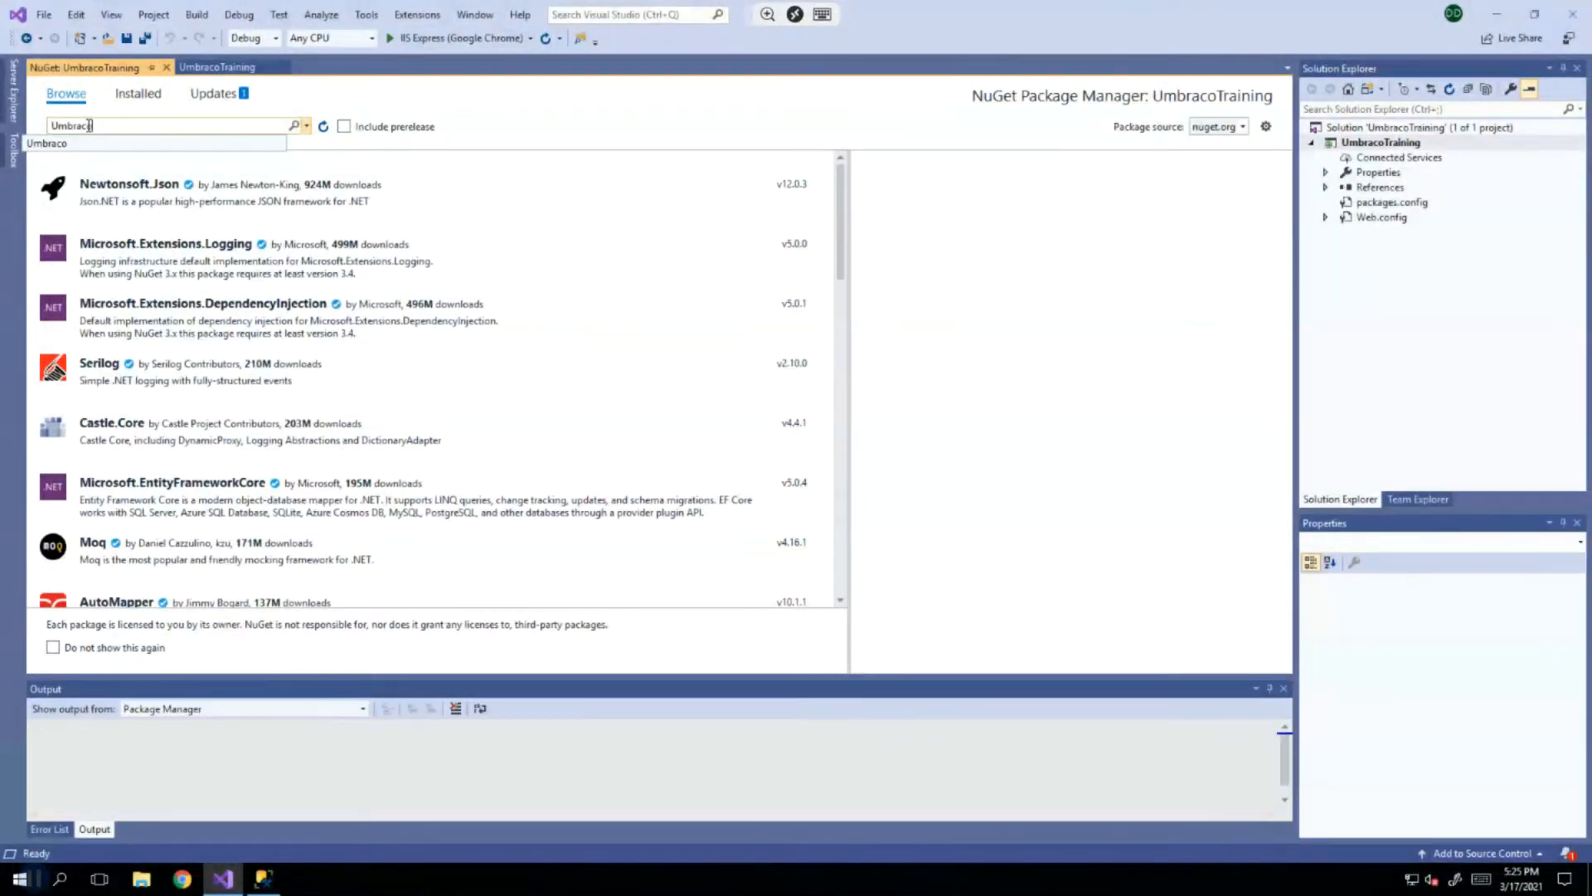
key("enter")
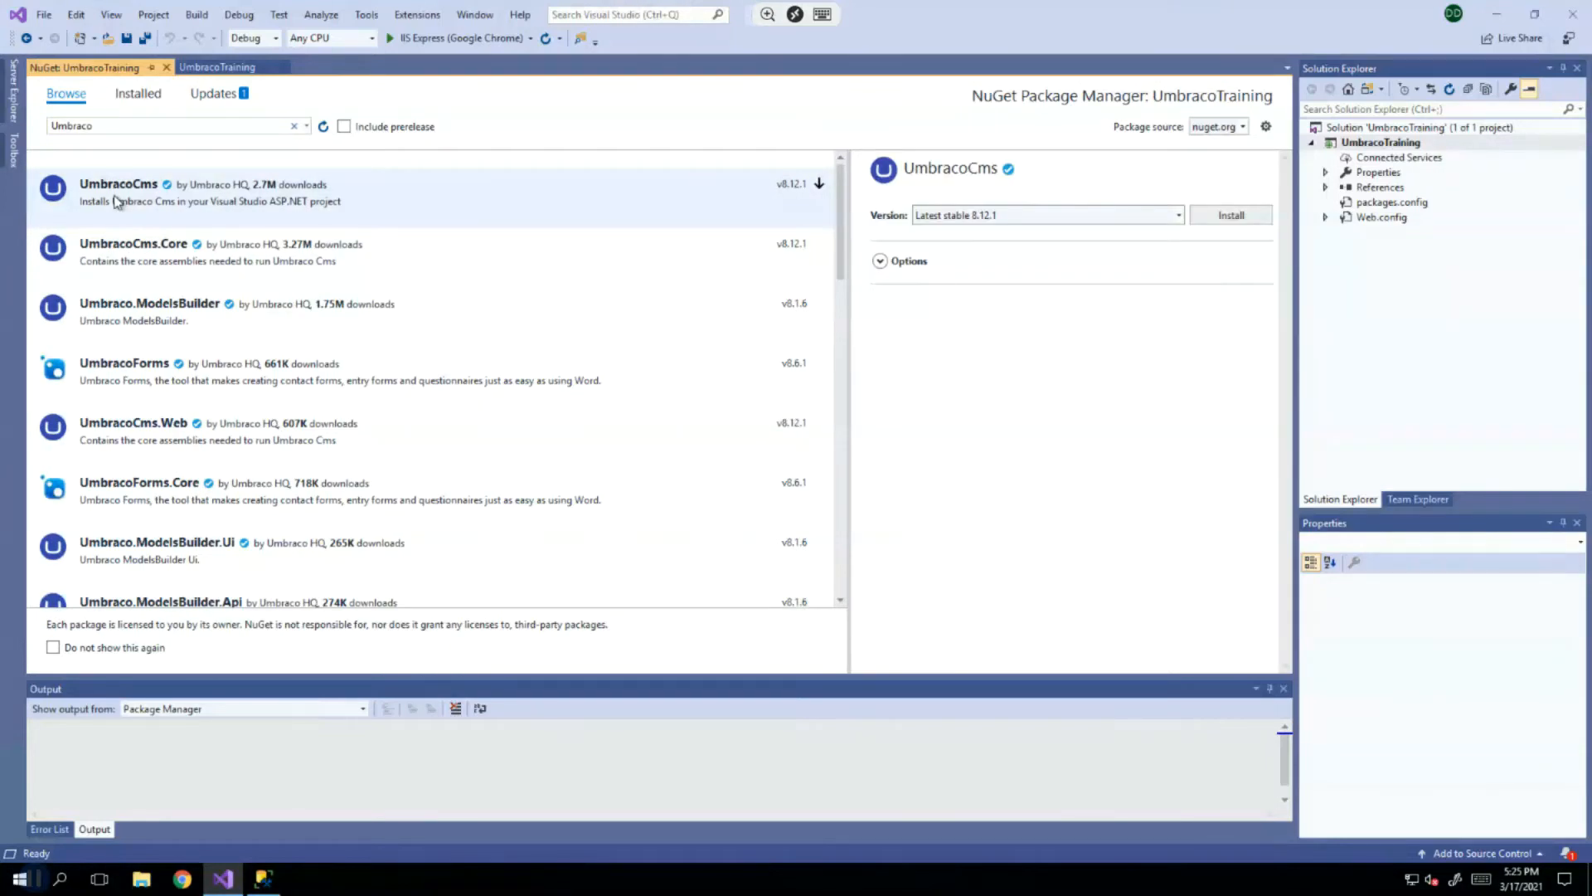
left_click(120, 184)
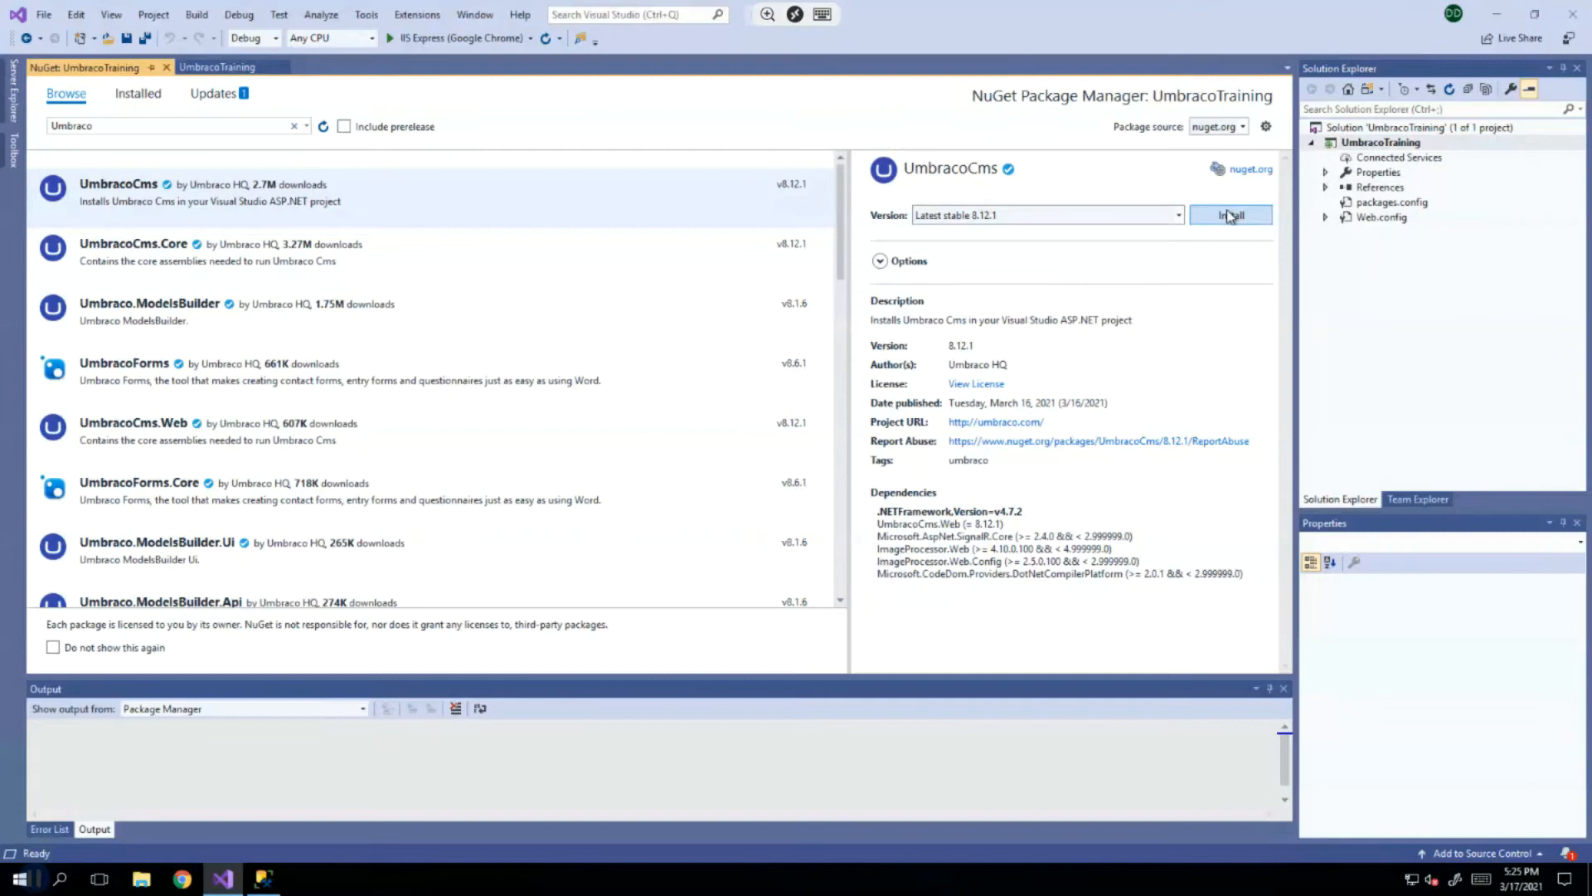
Step: Install UmbracoCms 8.12.1, approving the package changes and accepting the licenses
left_click(1229, 214)
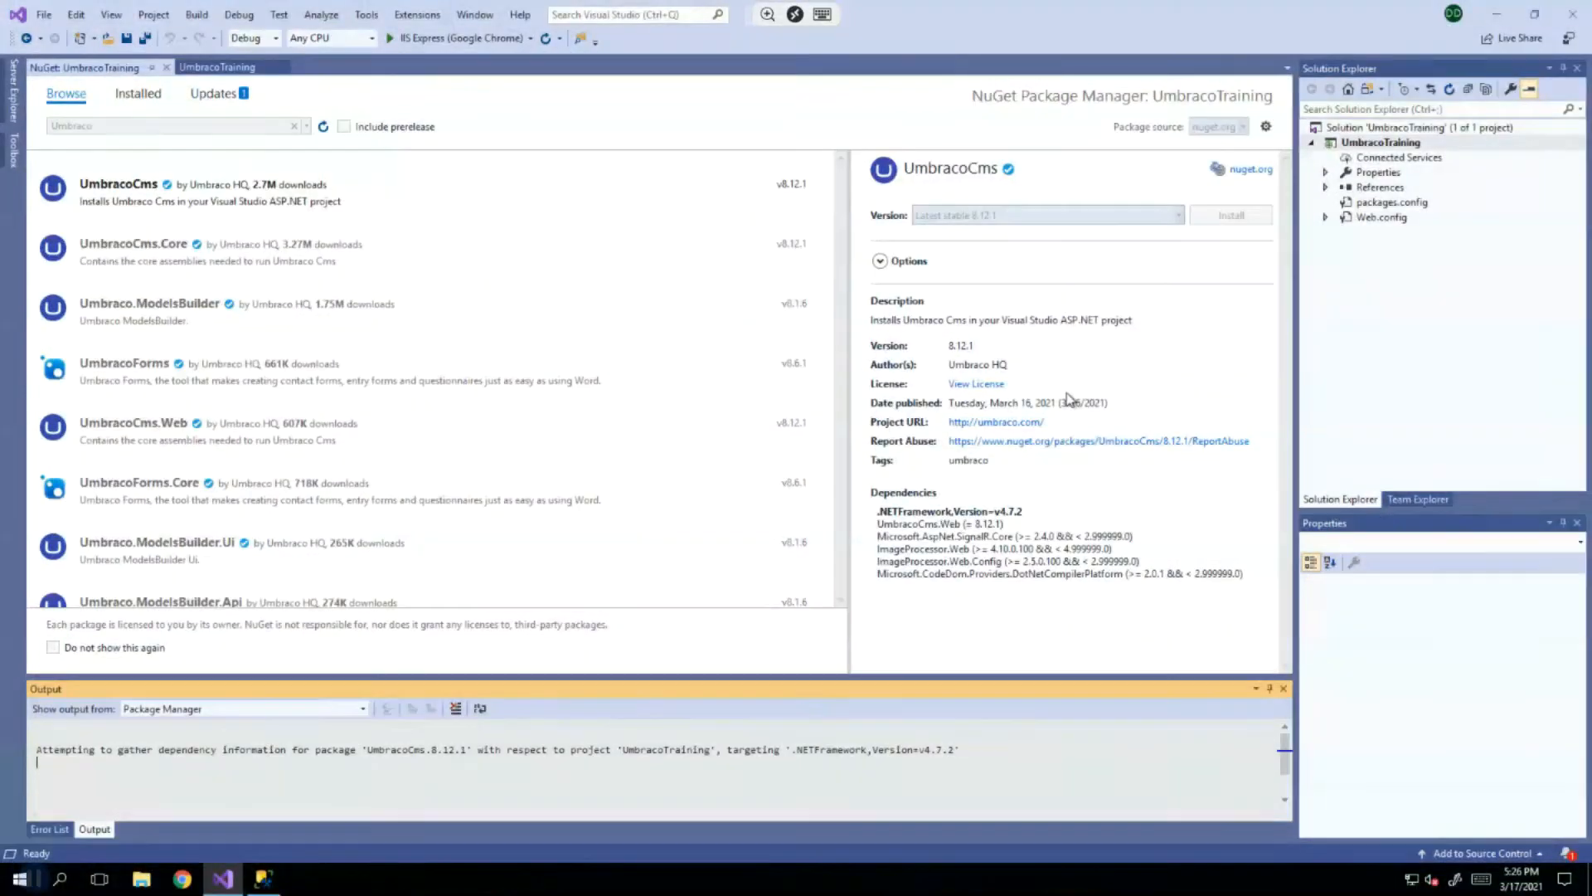
mouse_move(990, 446)
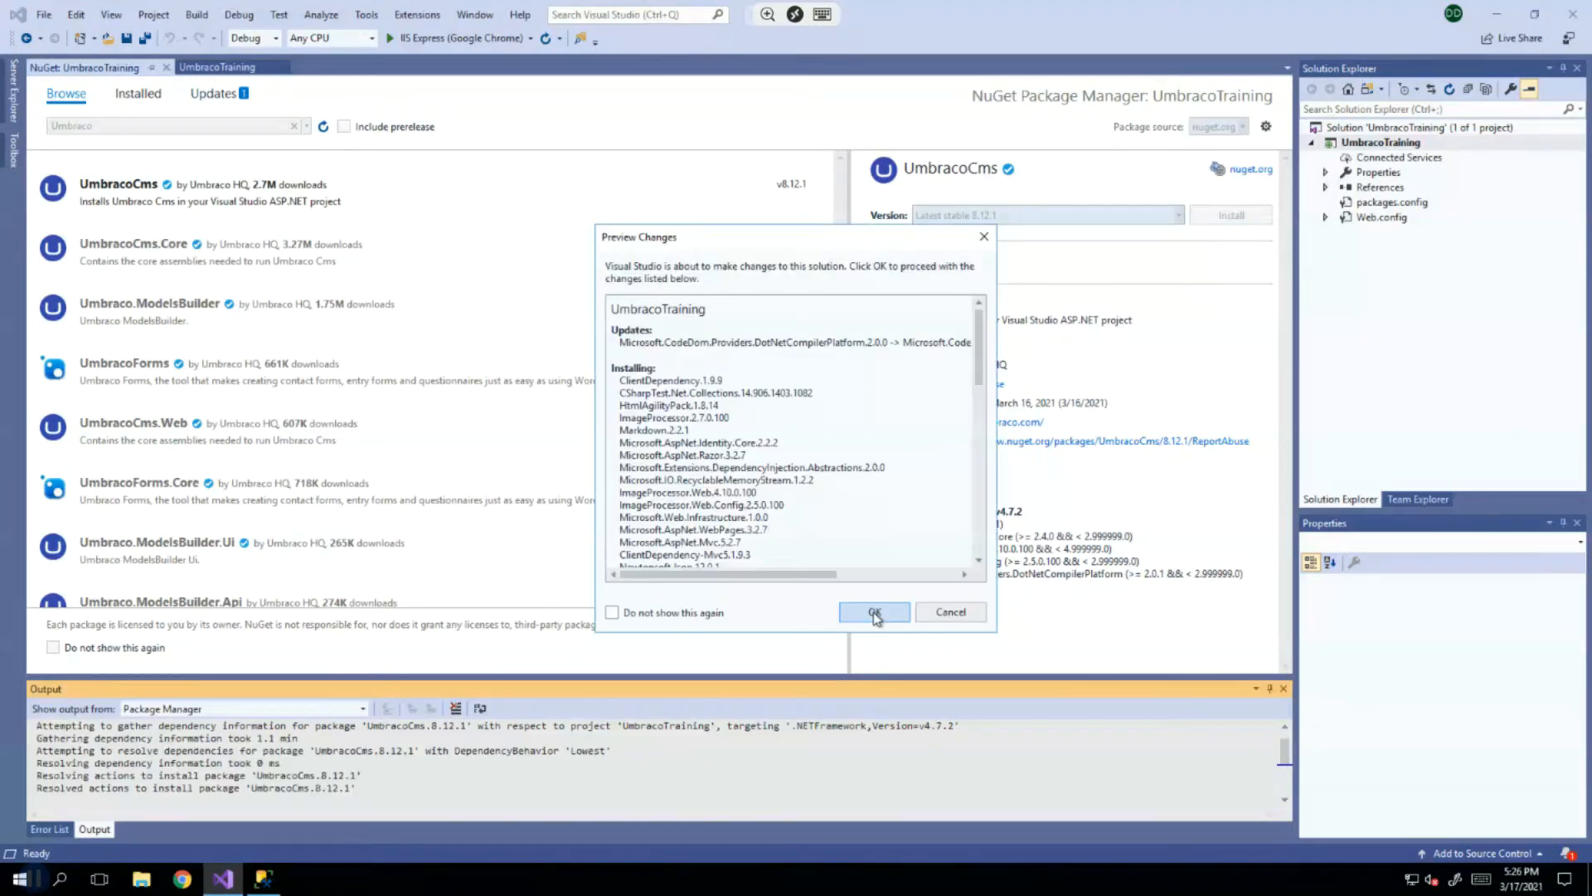
left_click(873, 612)
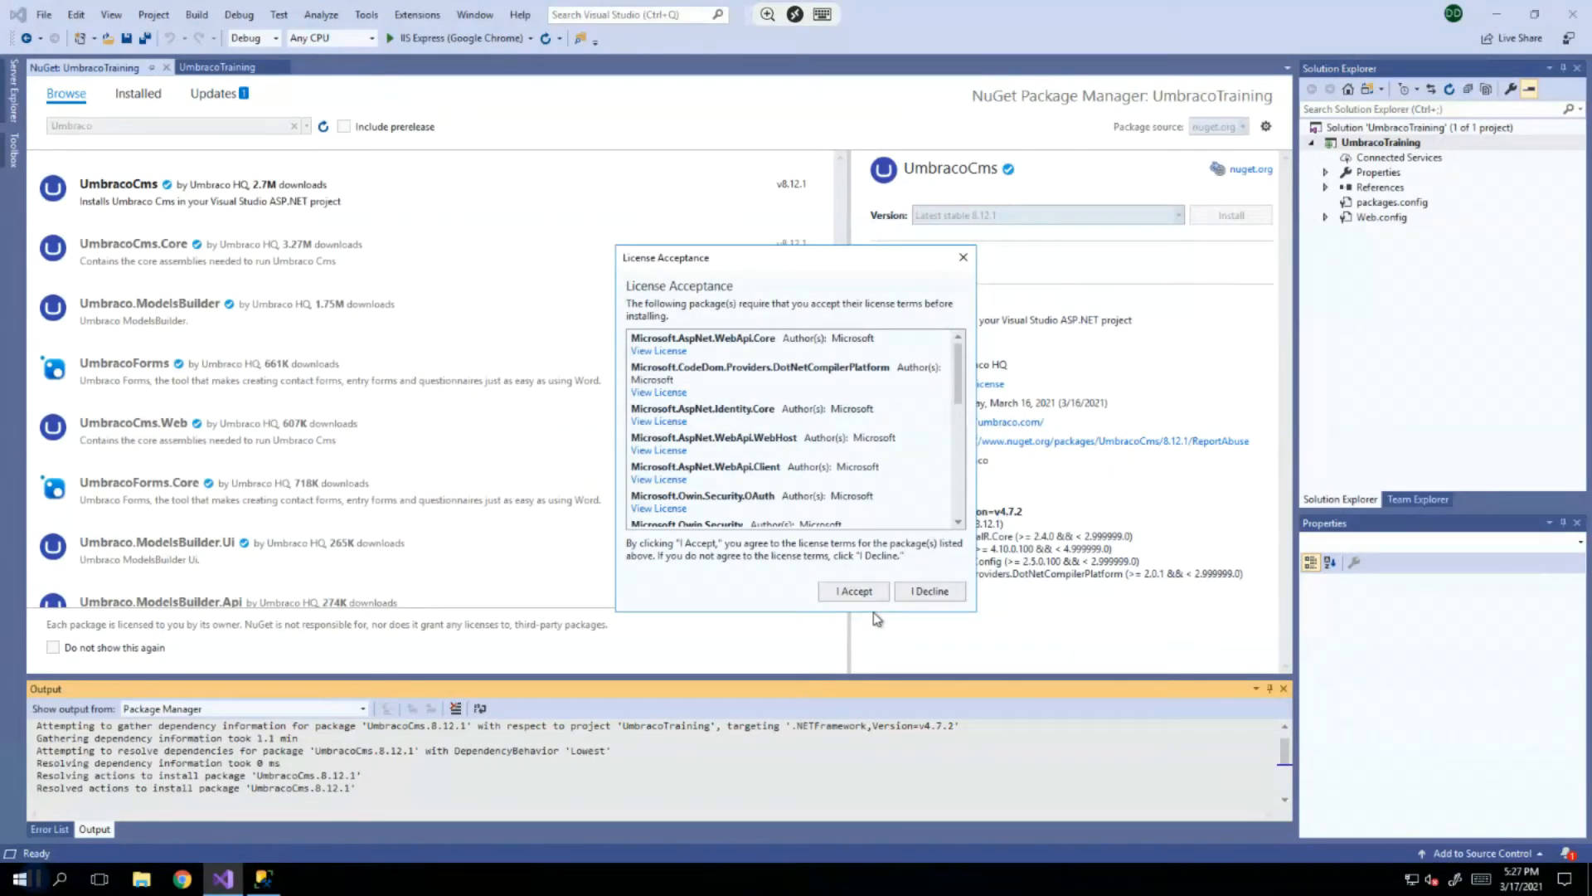
left_click(853, 590)
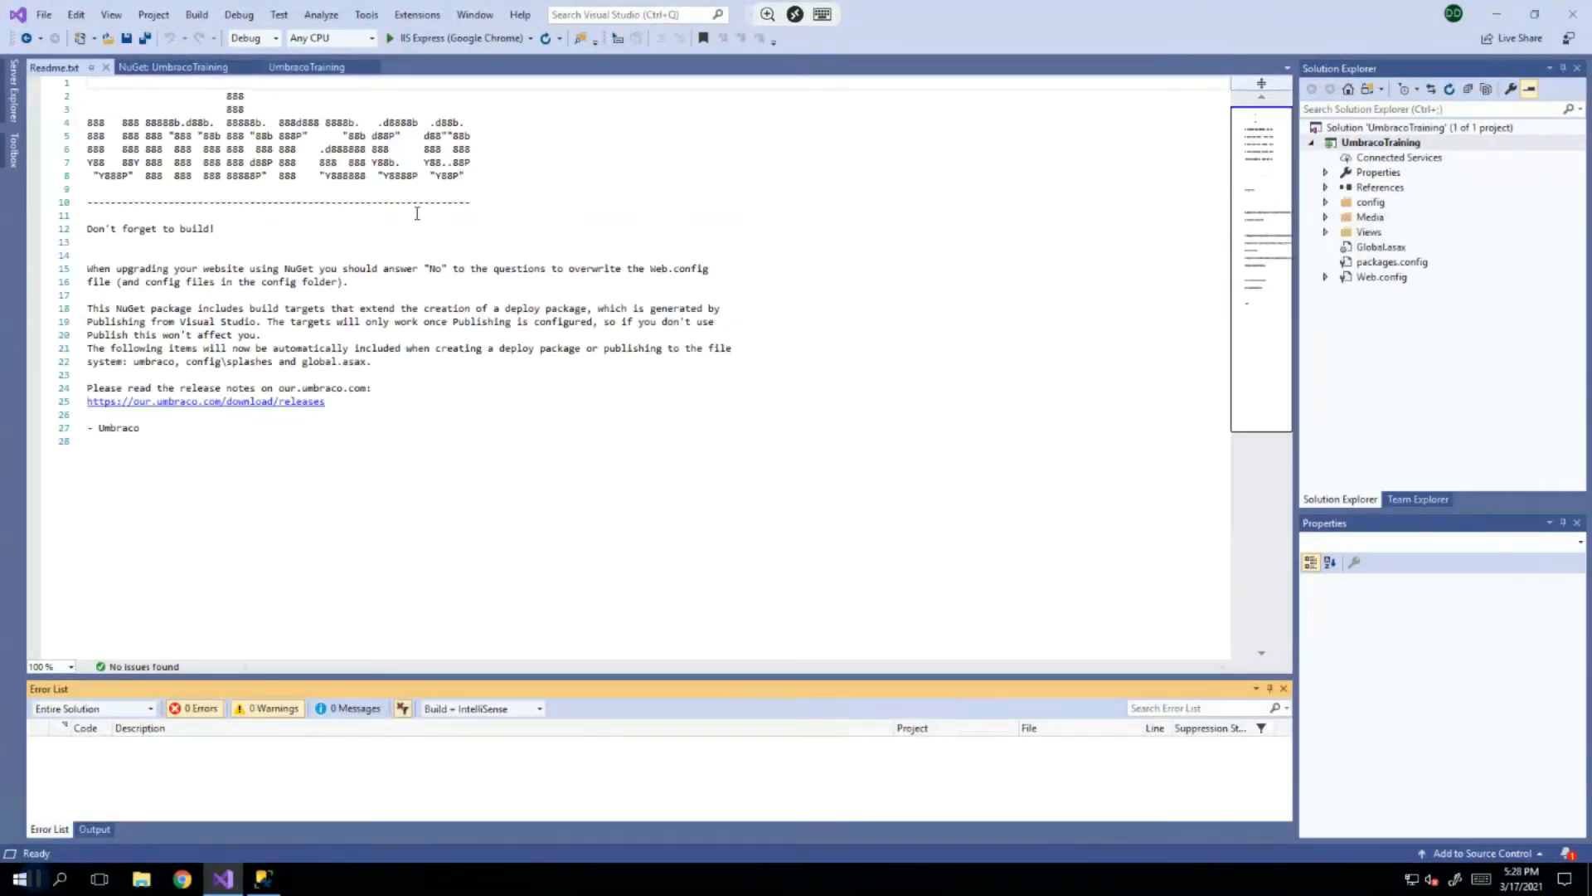
mouse_move(934, 215)
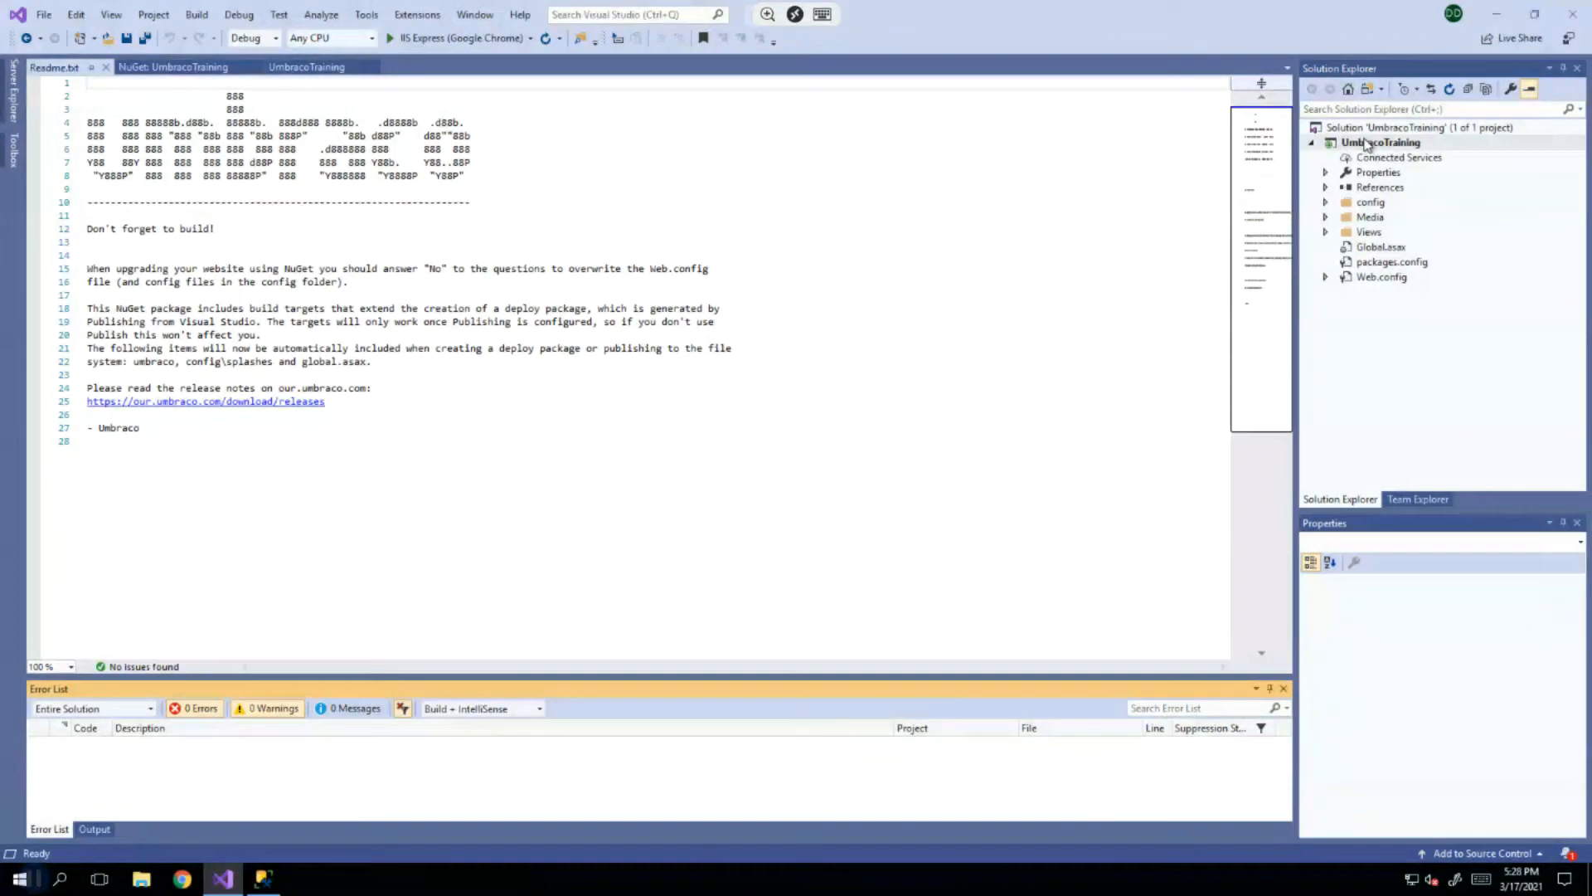
Step: Select the UmbracoTraining project and read its SSL URL in the Properties window before running it
left_click(1379, 143)
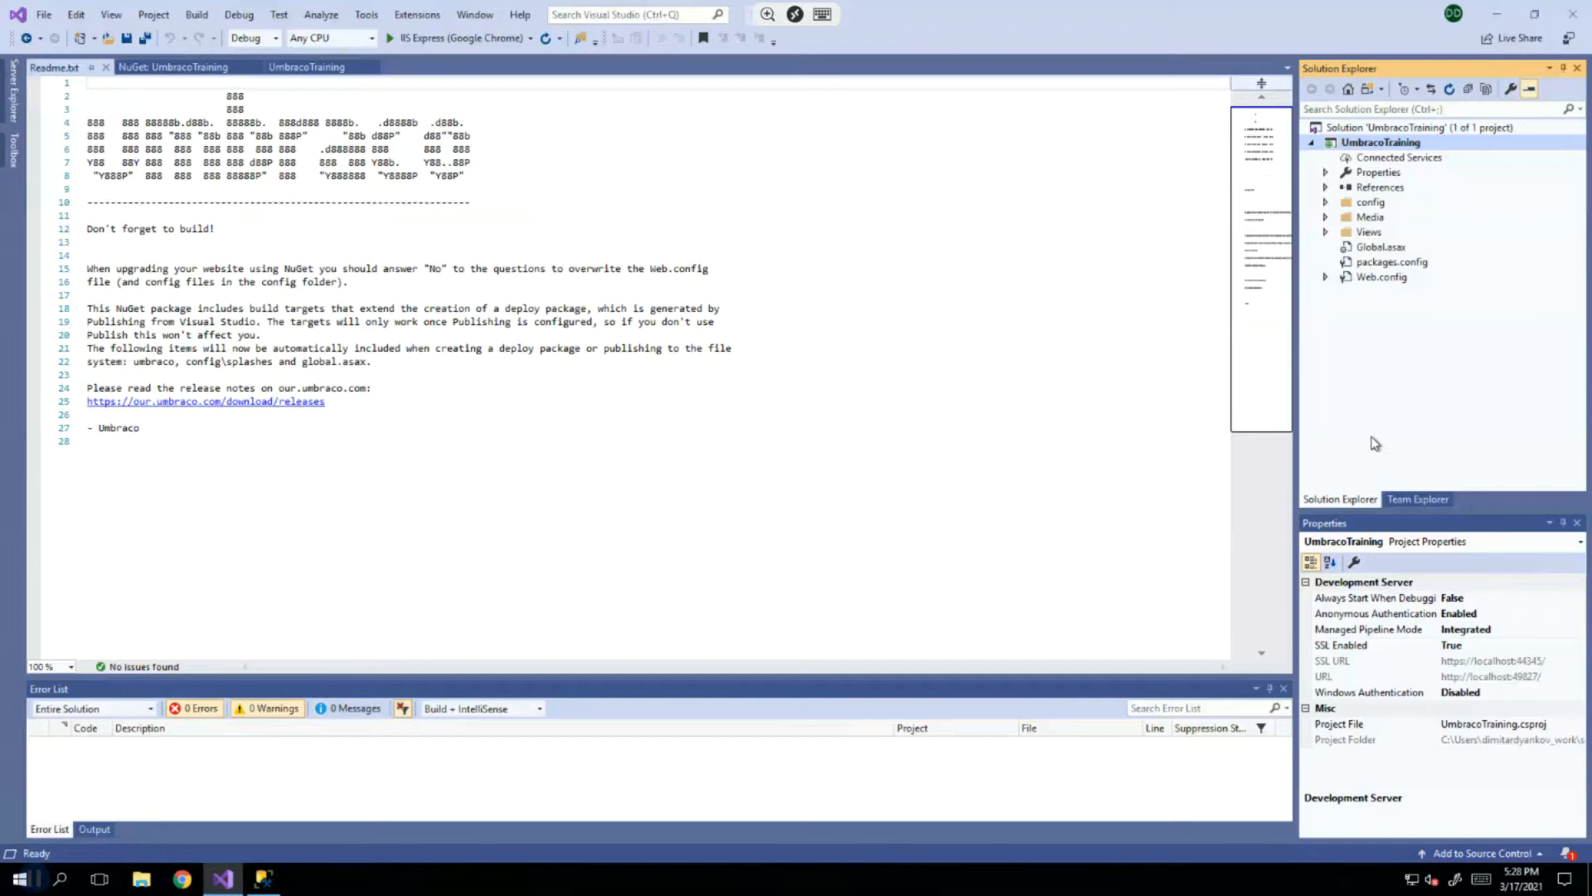
left_click(1332, 661)
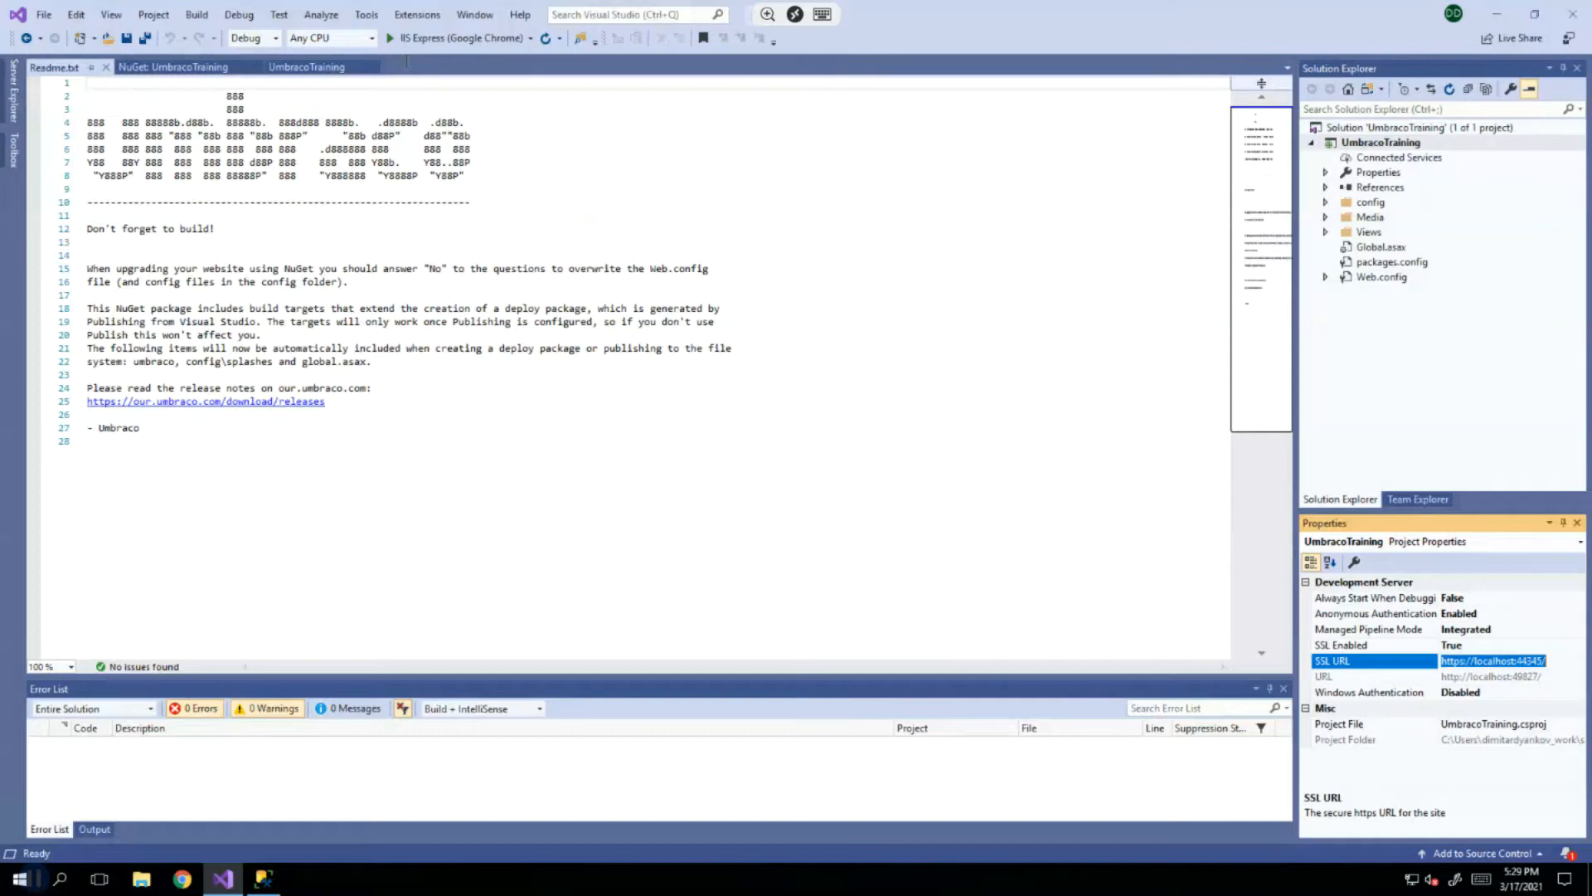
left_click(390, 38)
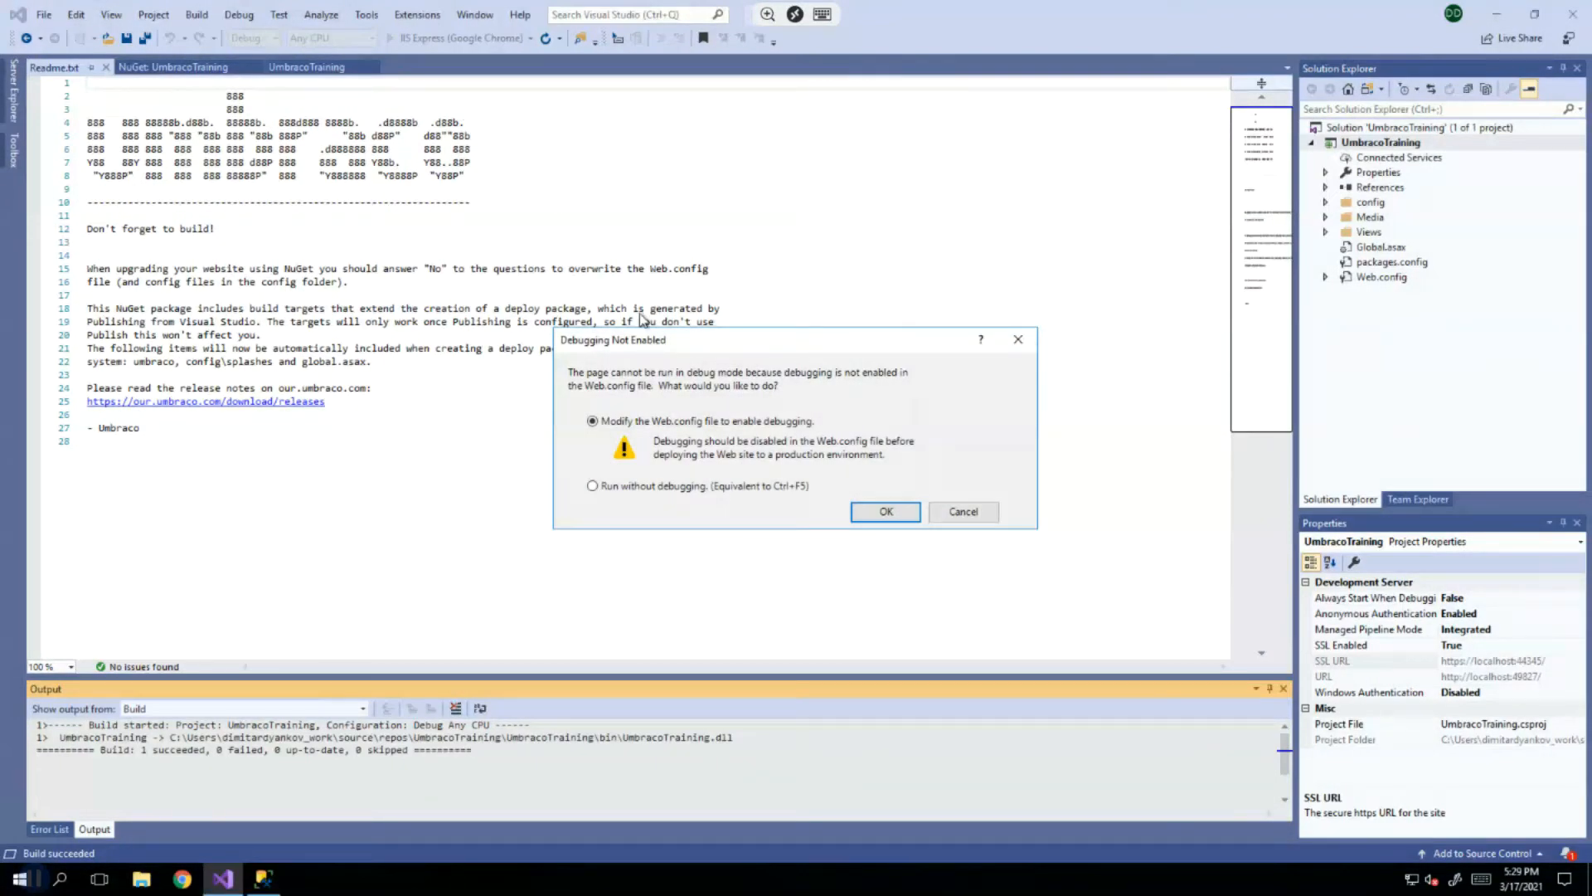
mouse_move(885, 511)
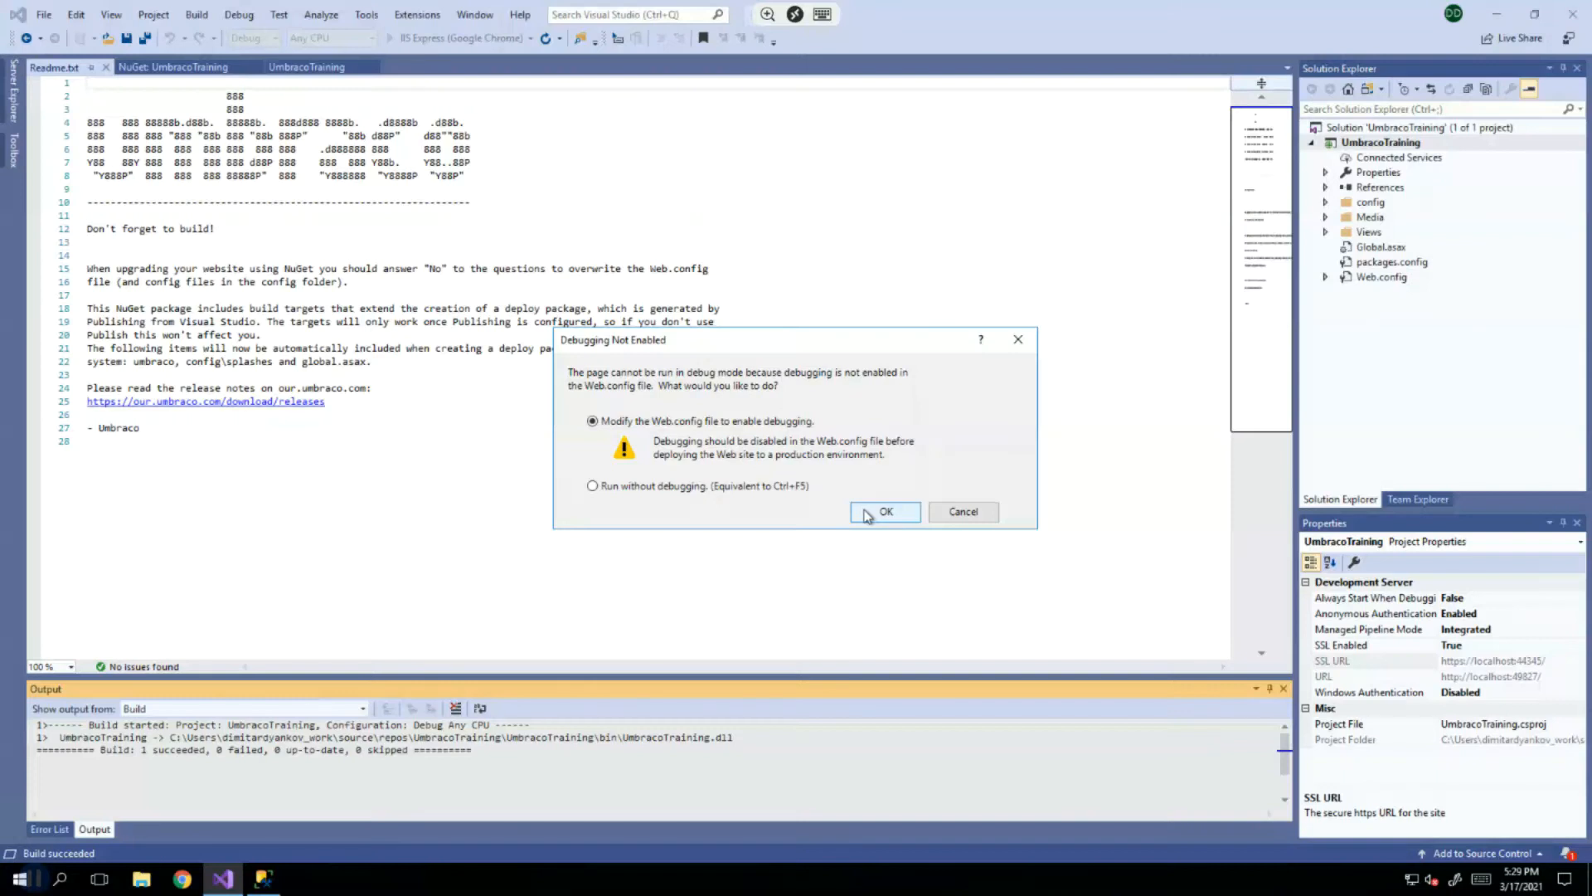
Step: Let Visual Studio modify Web.config to enable debugging and run the site with F5
left_click(884, 511)
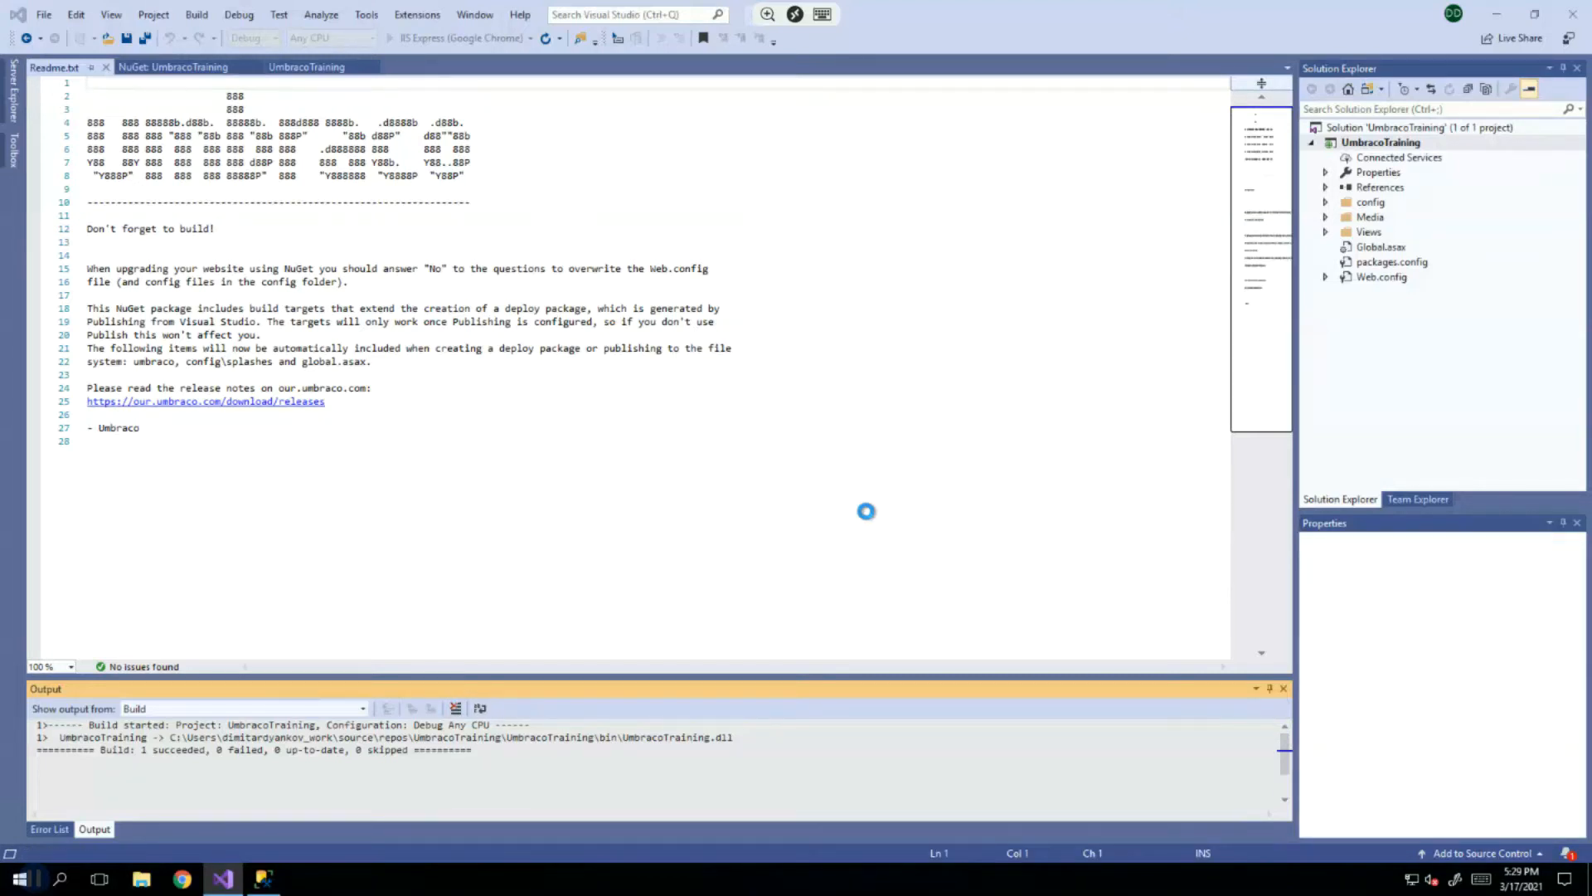
key("F5")
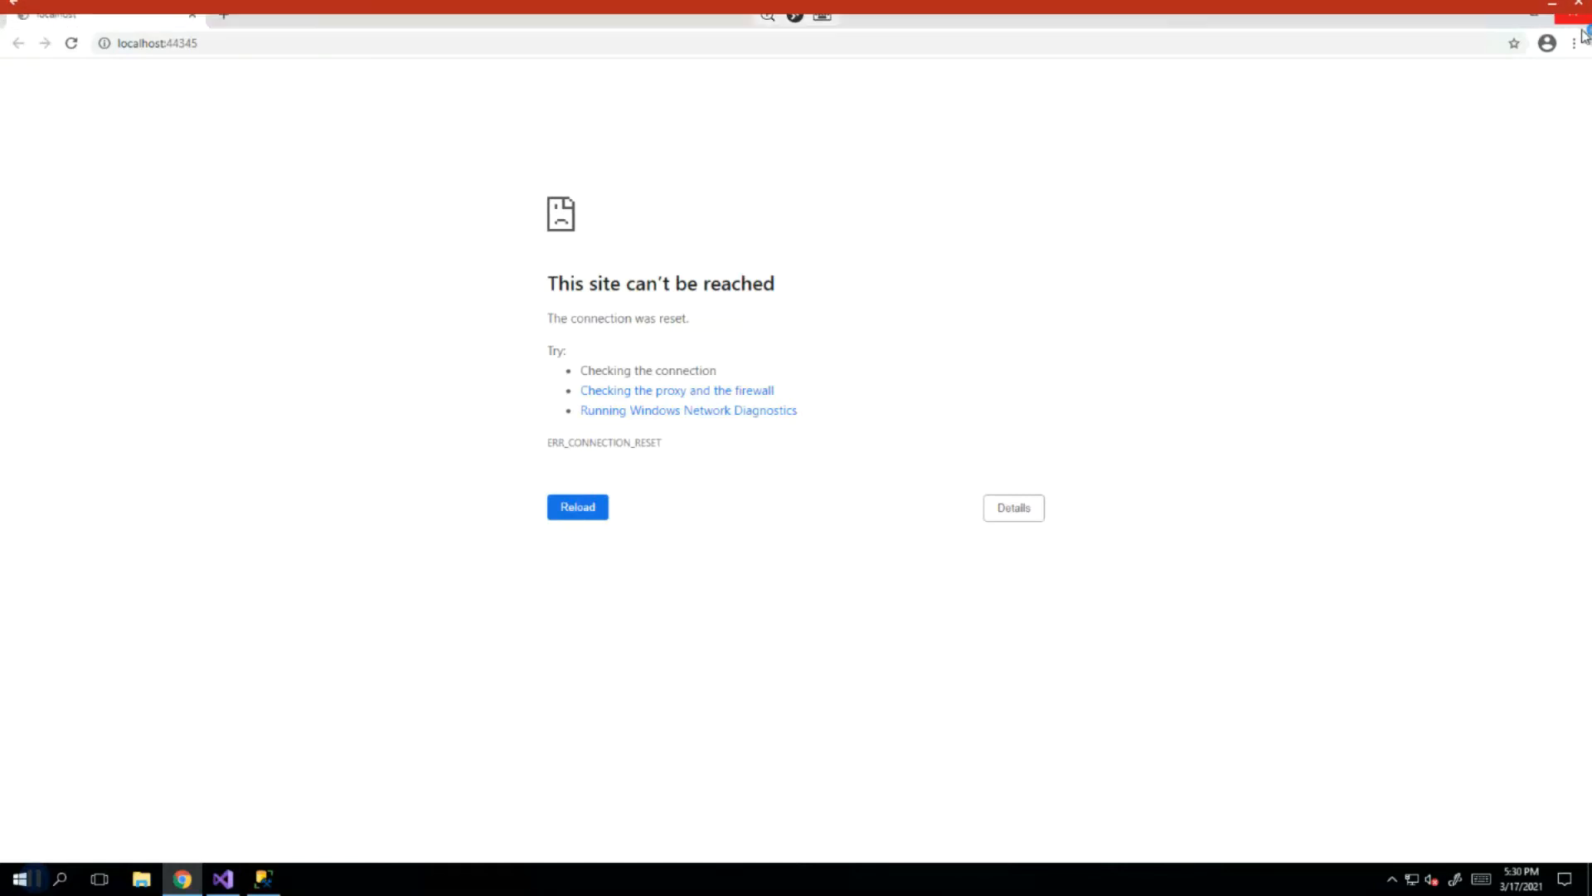
Step: Try an incognito window, then load the site at localhost:49827 instead of the unreachable address
left_click(1575, 44)
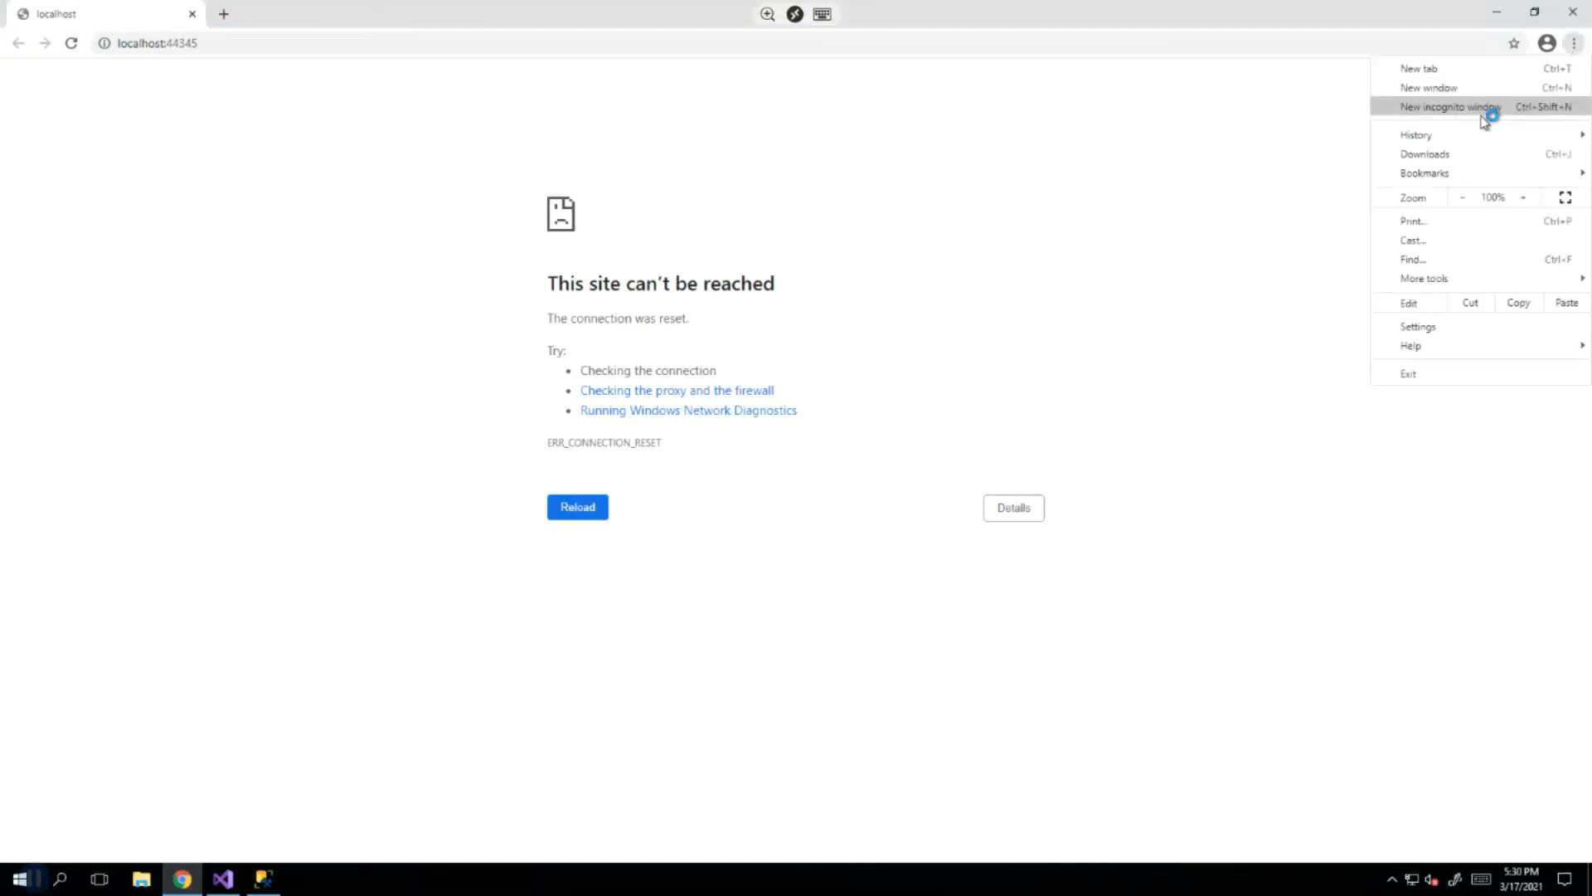
left_click(1450, 106)
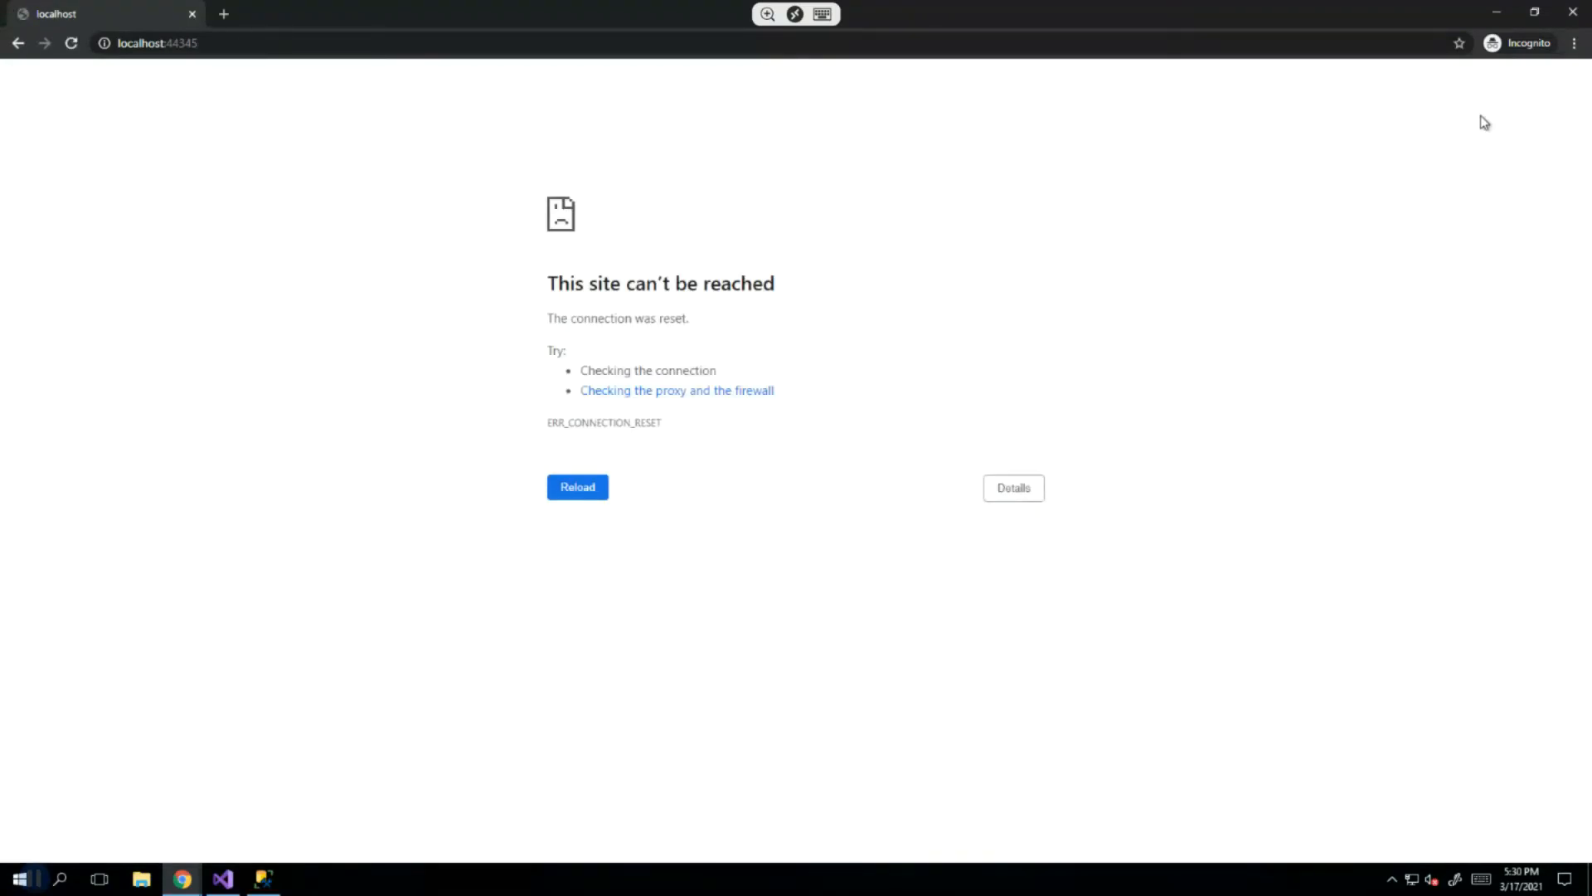
mouse_move(1473, 13)
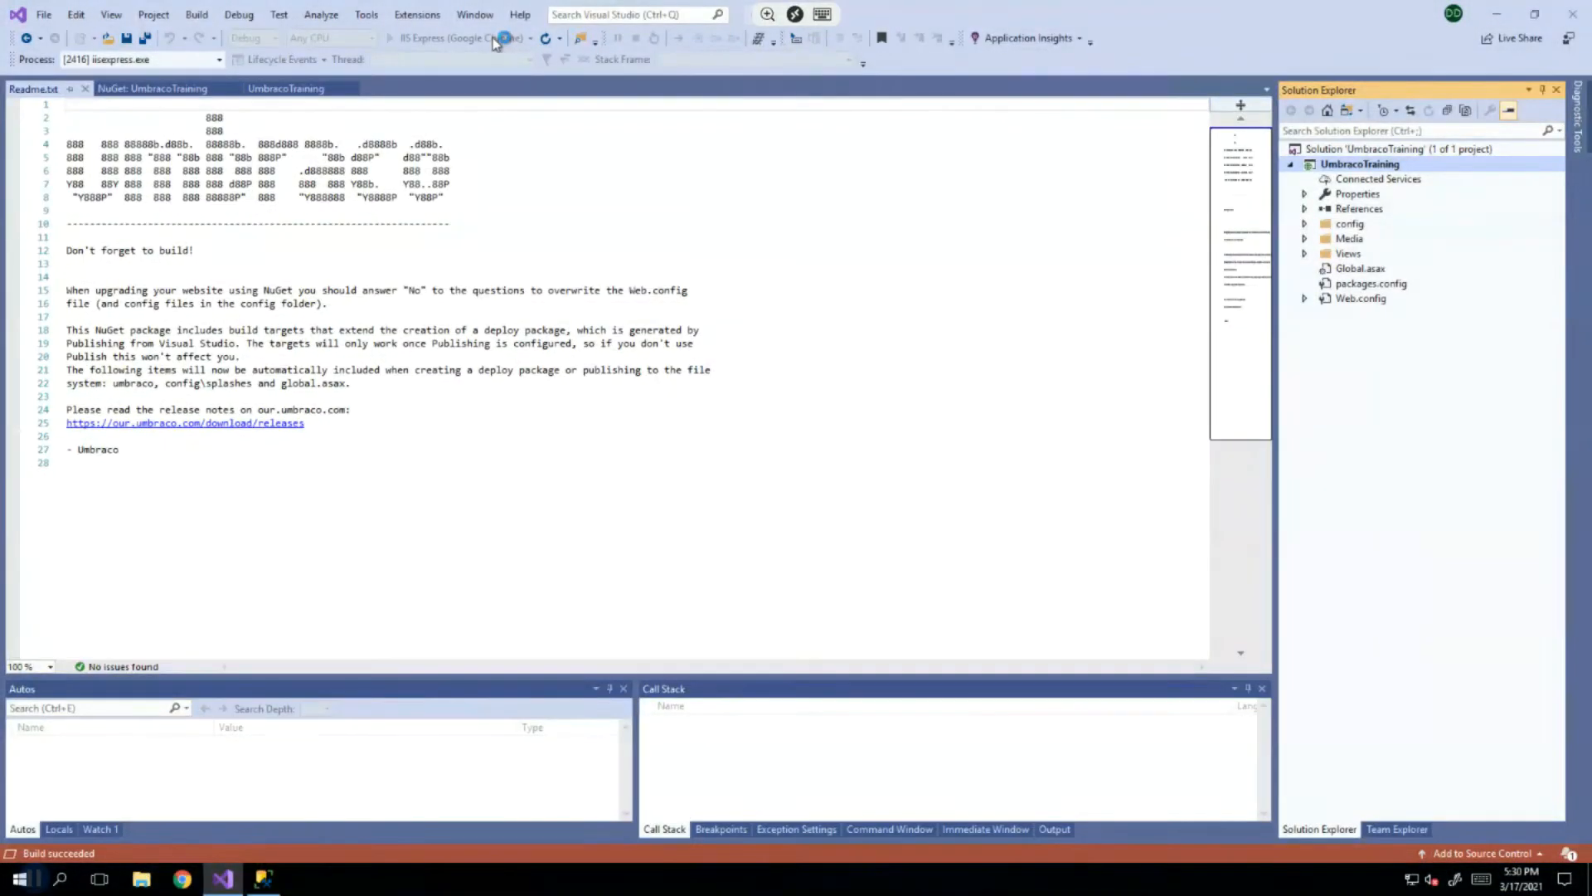
mouse_move(498, 43)
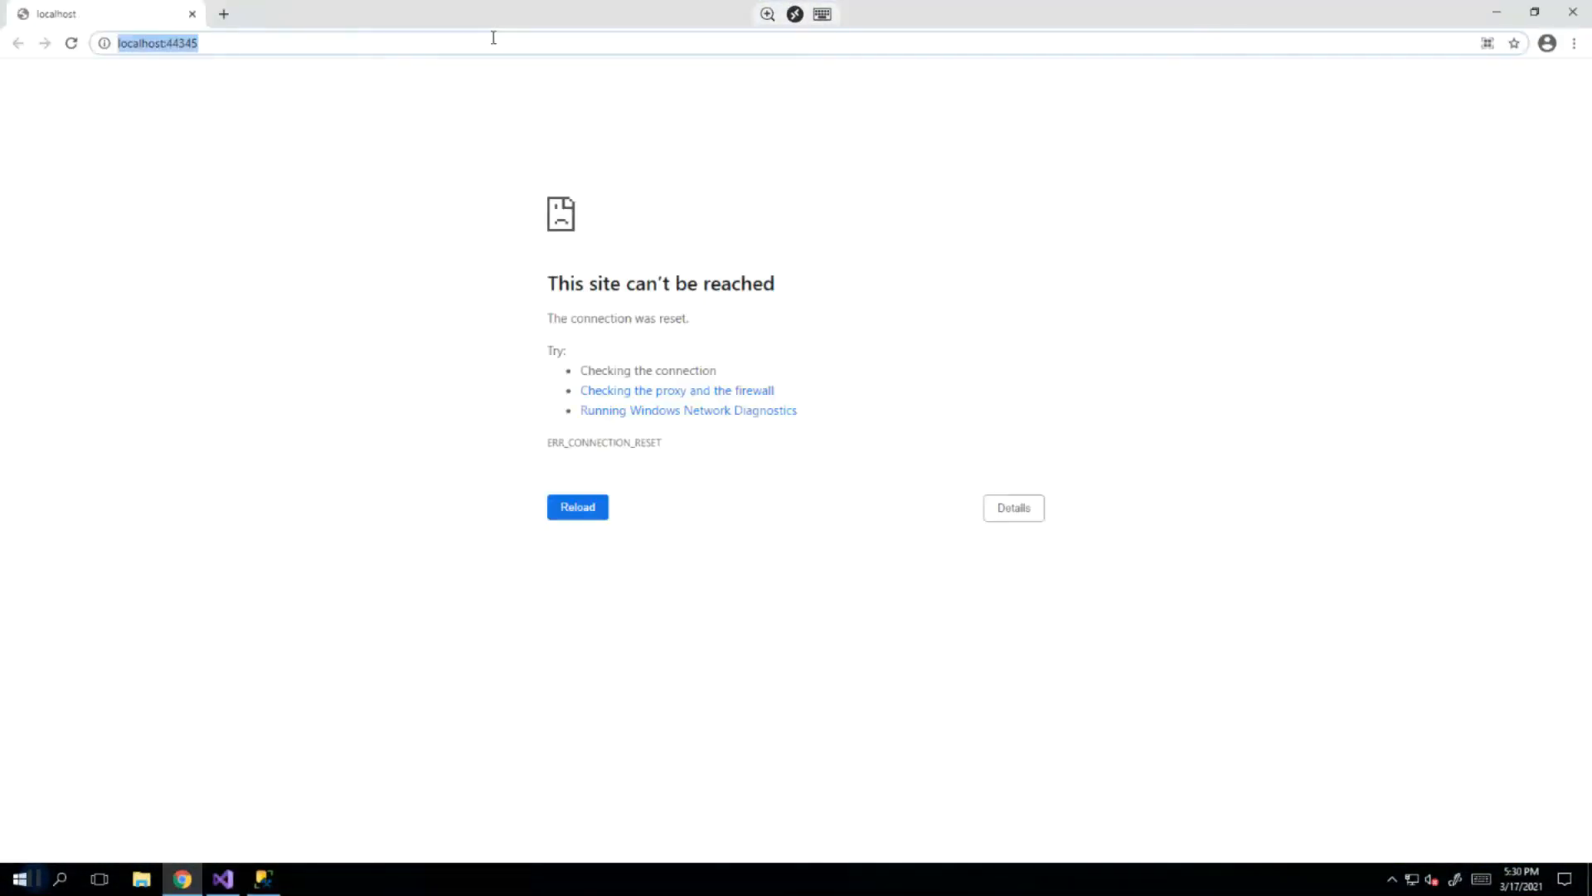
type("localhost:49827")
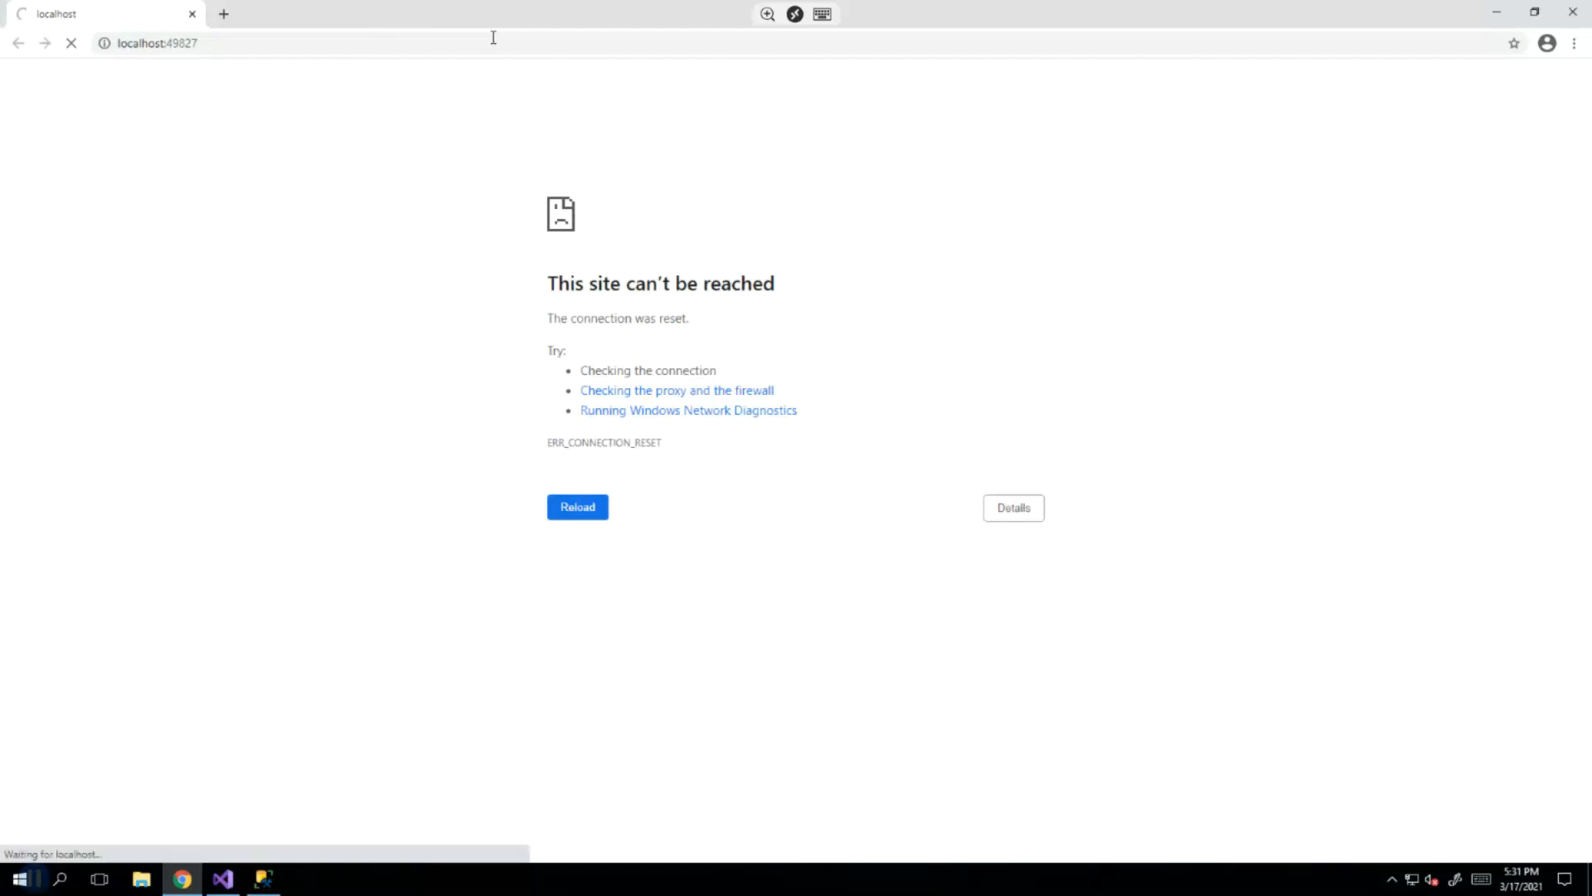
left_click(577, 507)
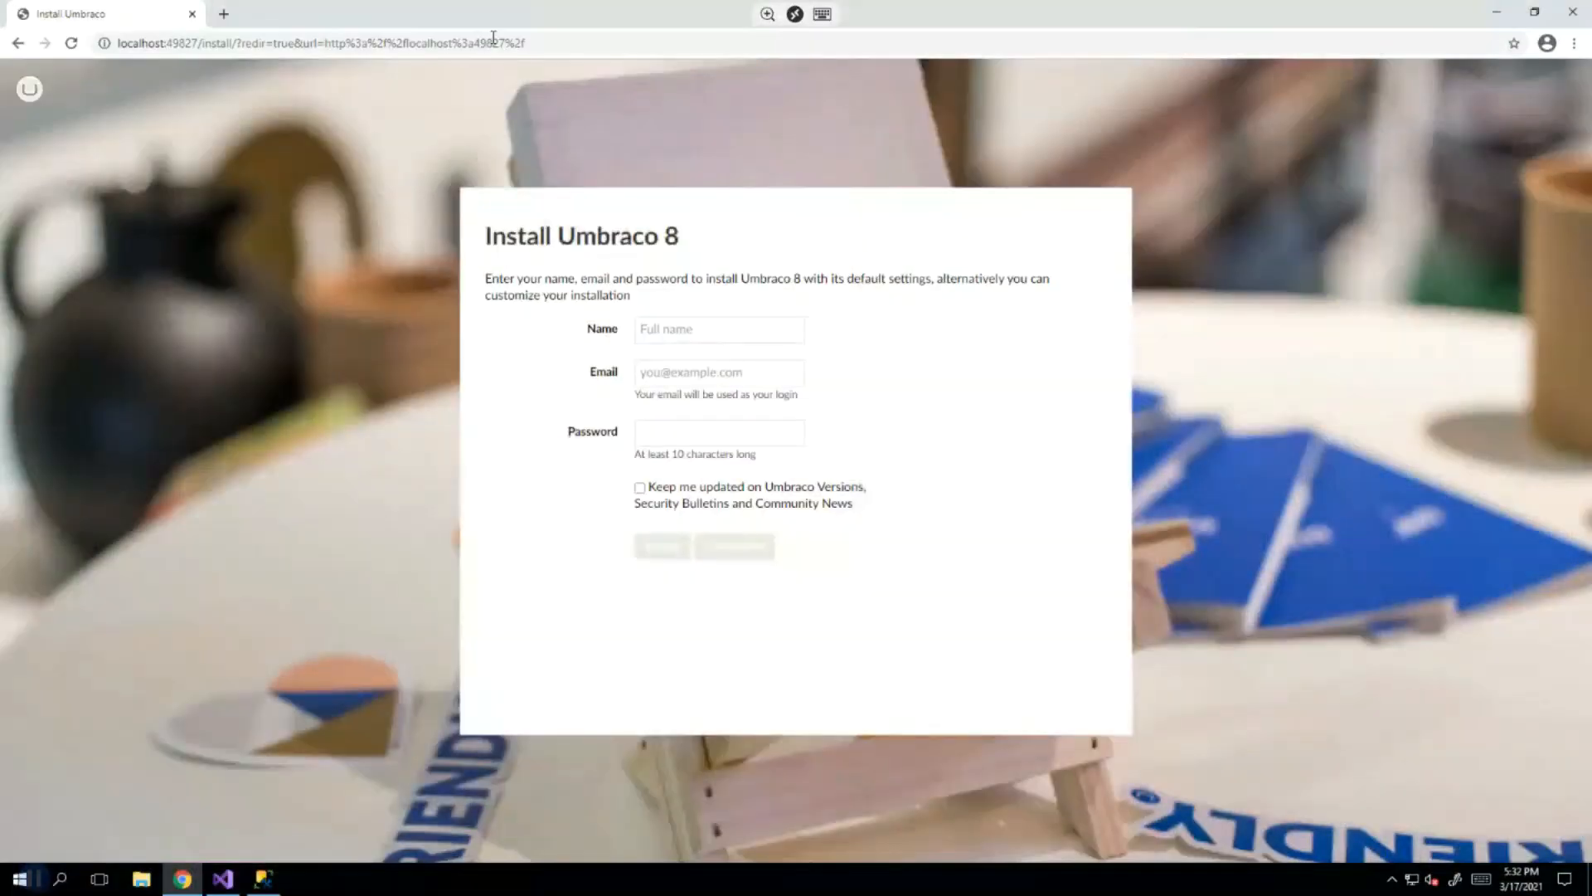
type("example@hotmail.com")
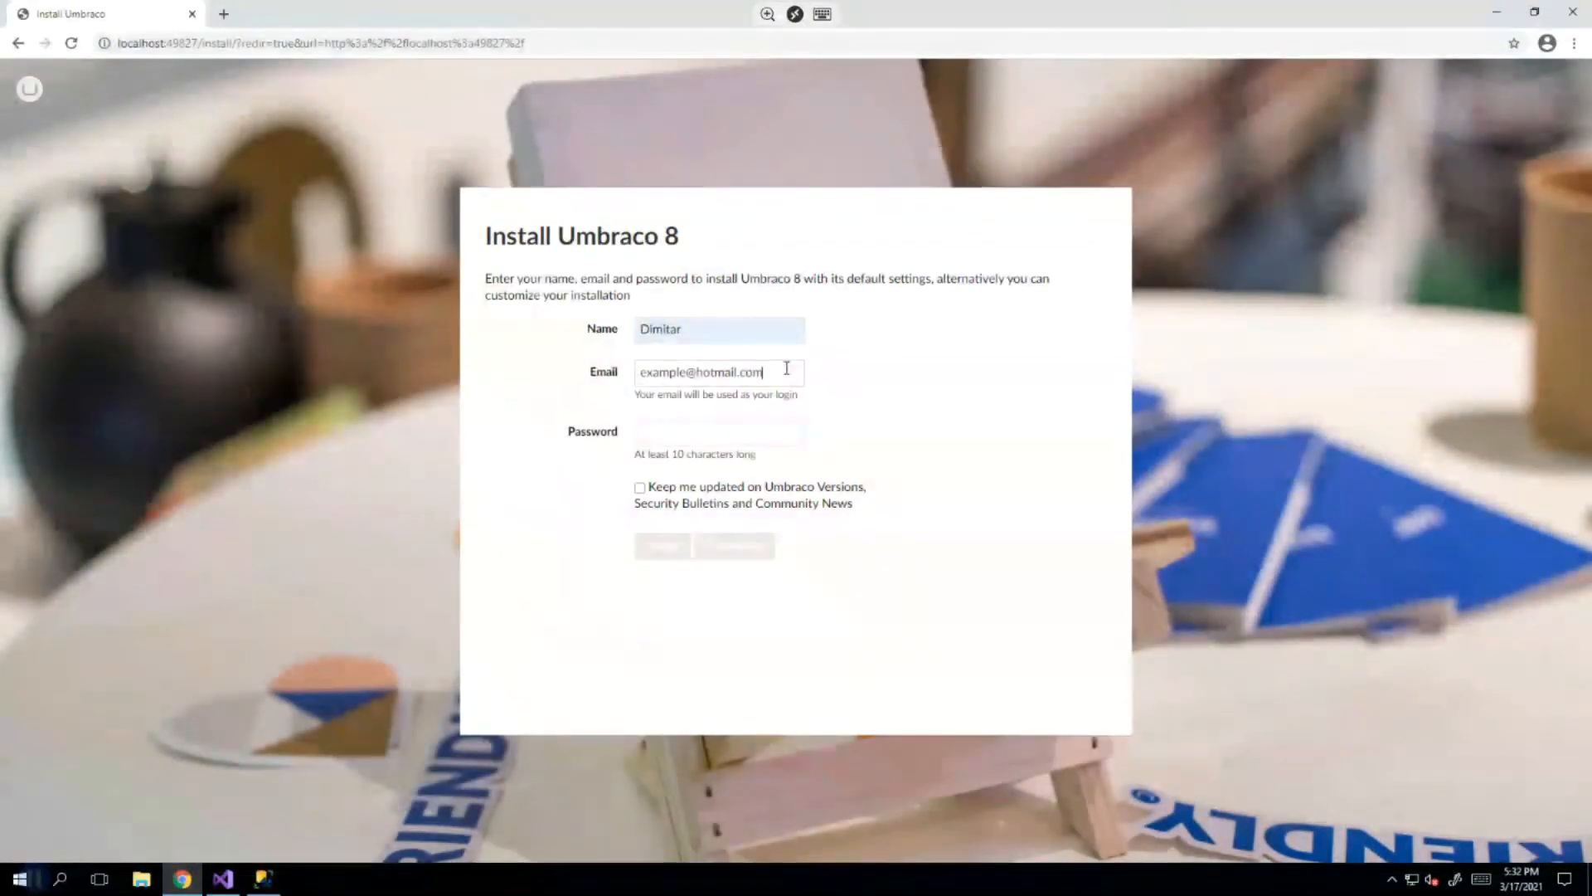
left_click(718, 431)
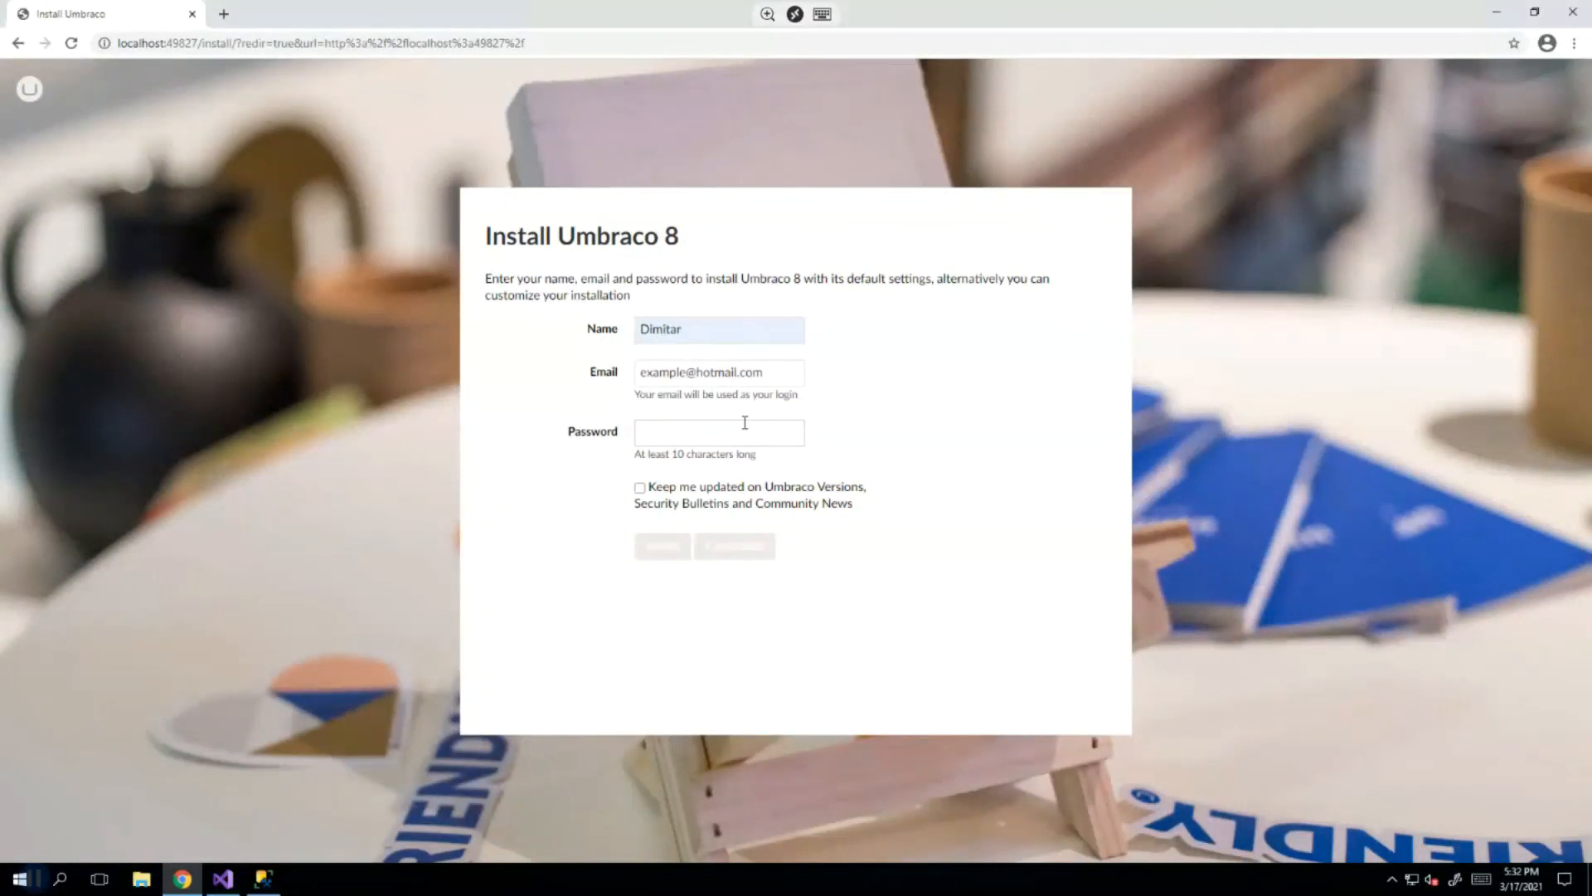
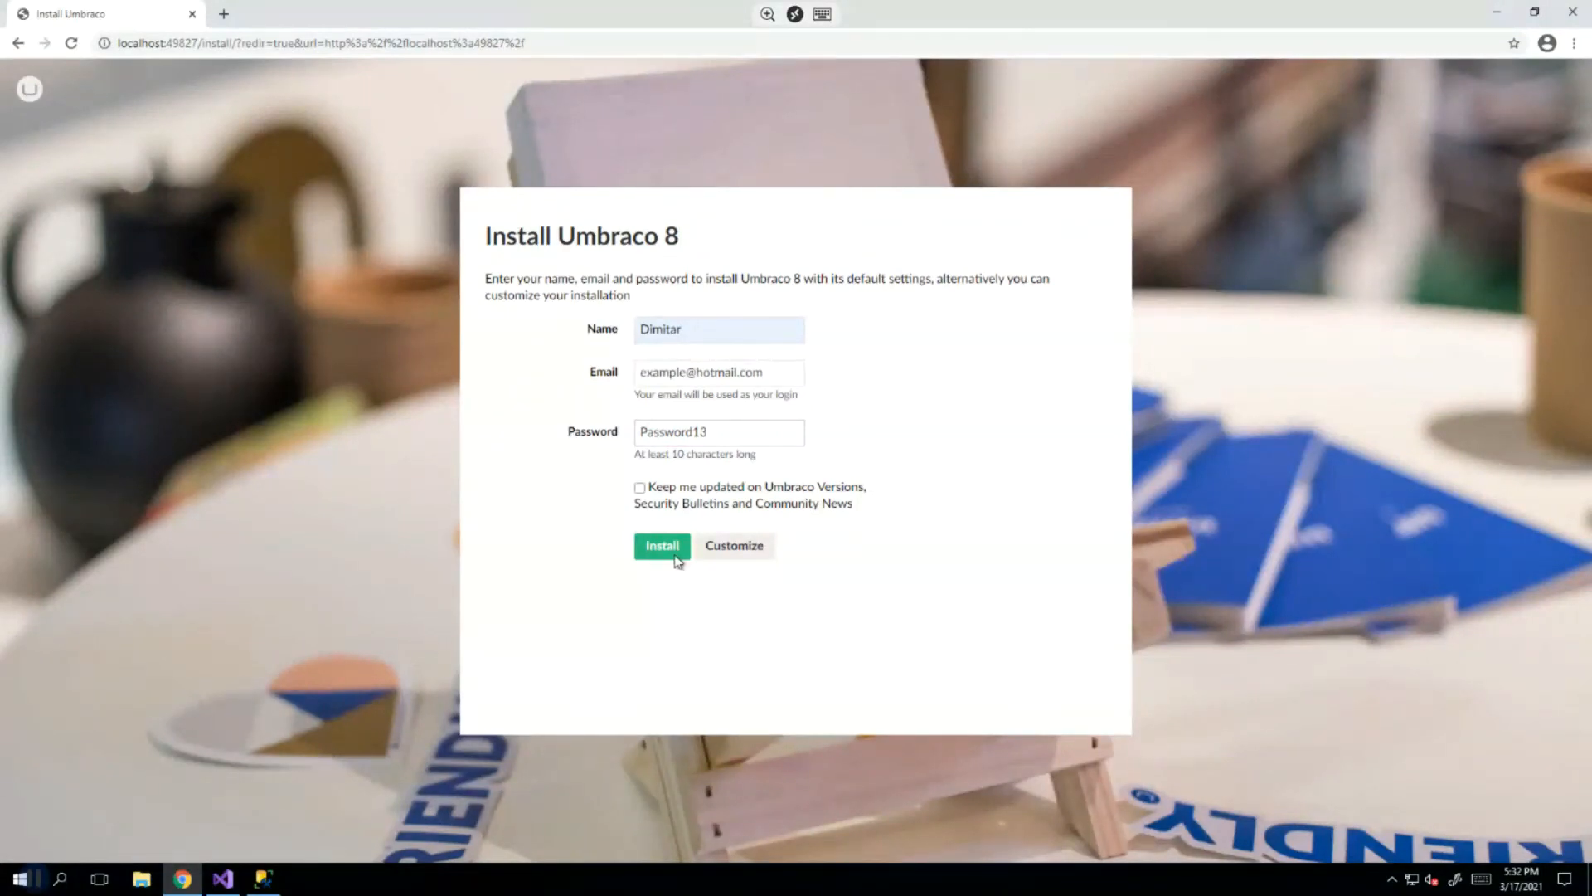
mouse_move(733, 546)
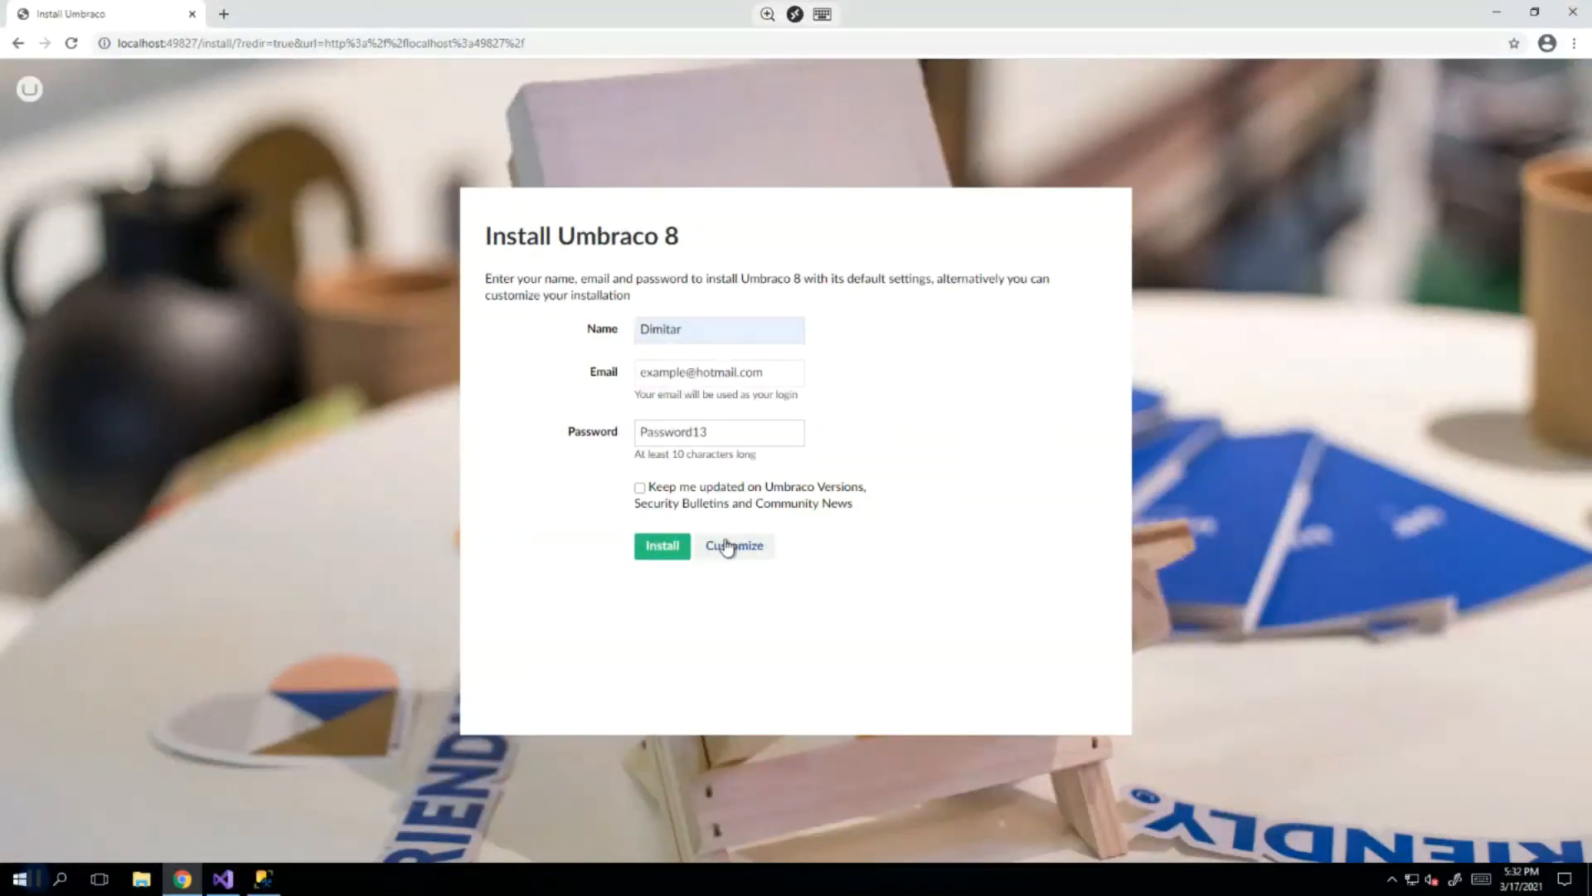
left_click(734, 546)
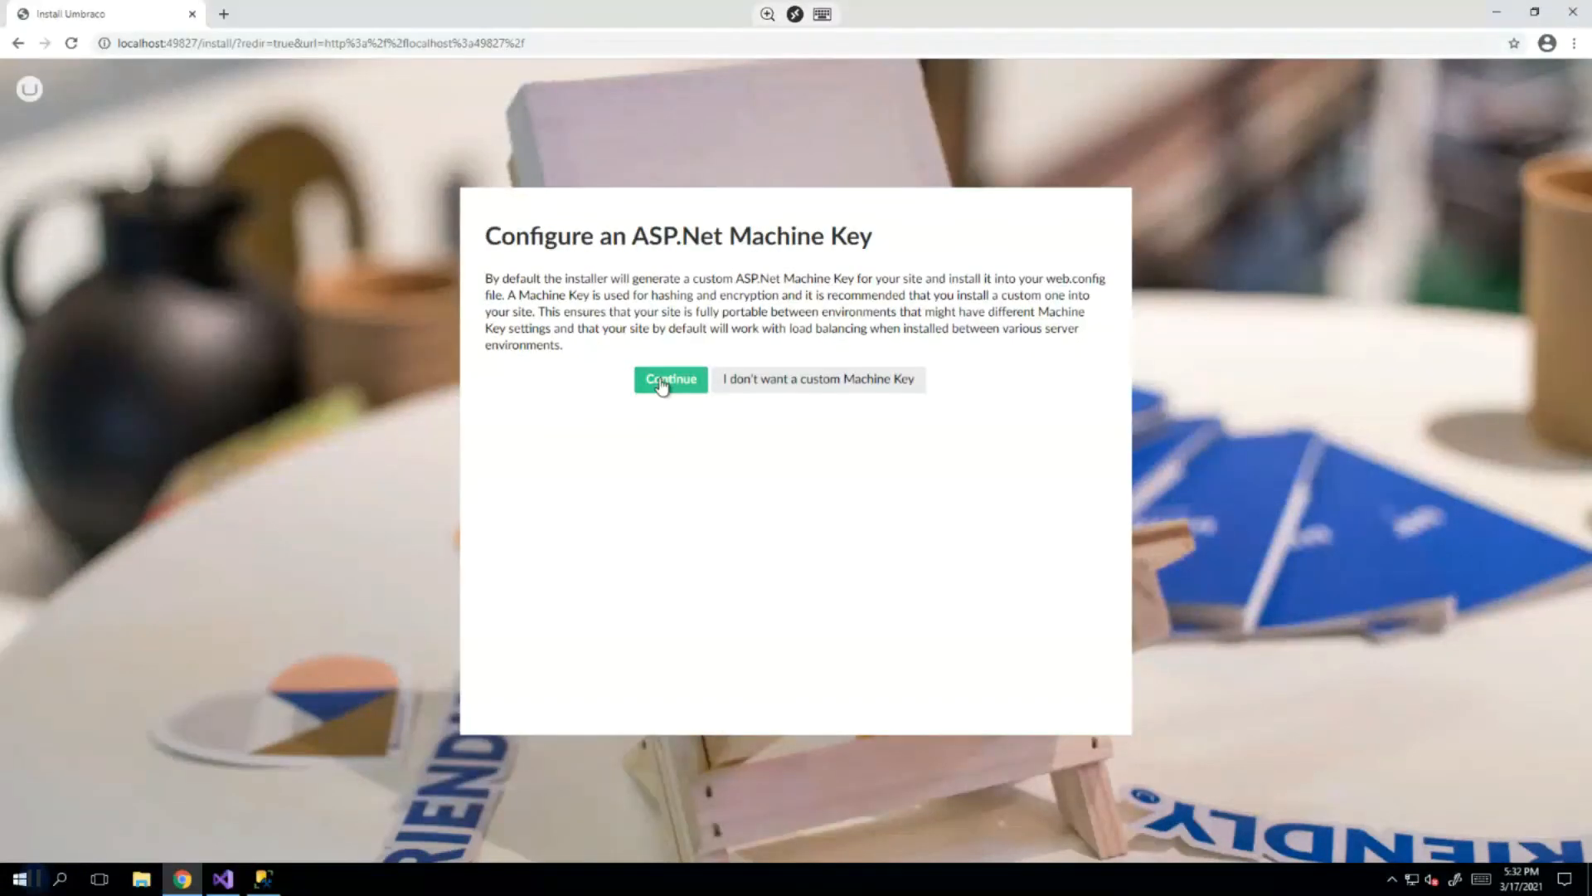
Step: Accept the generated machine key and choose Microsoft SQL Server as the database type
left_click(670, 378)
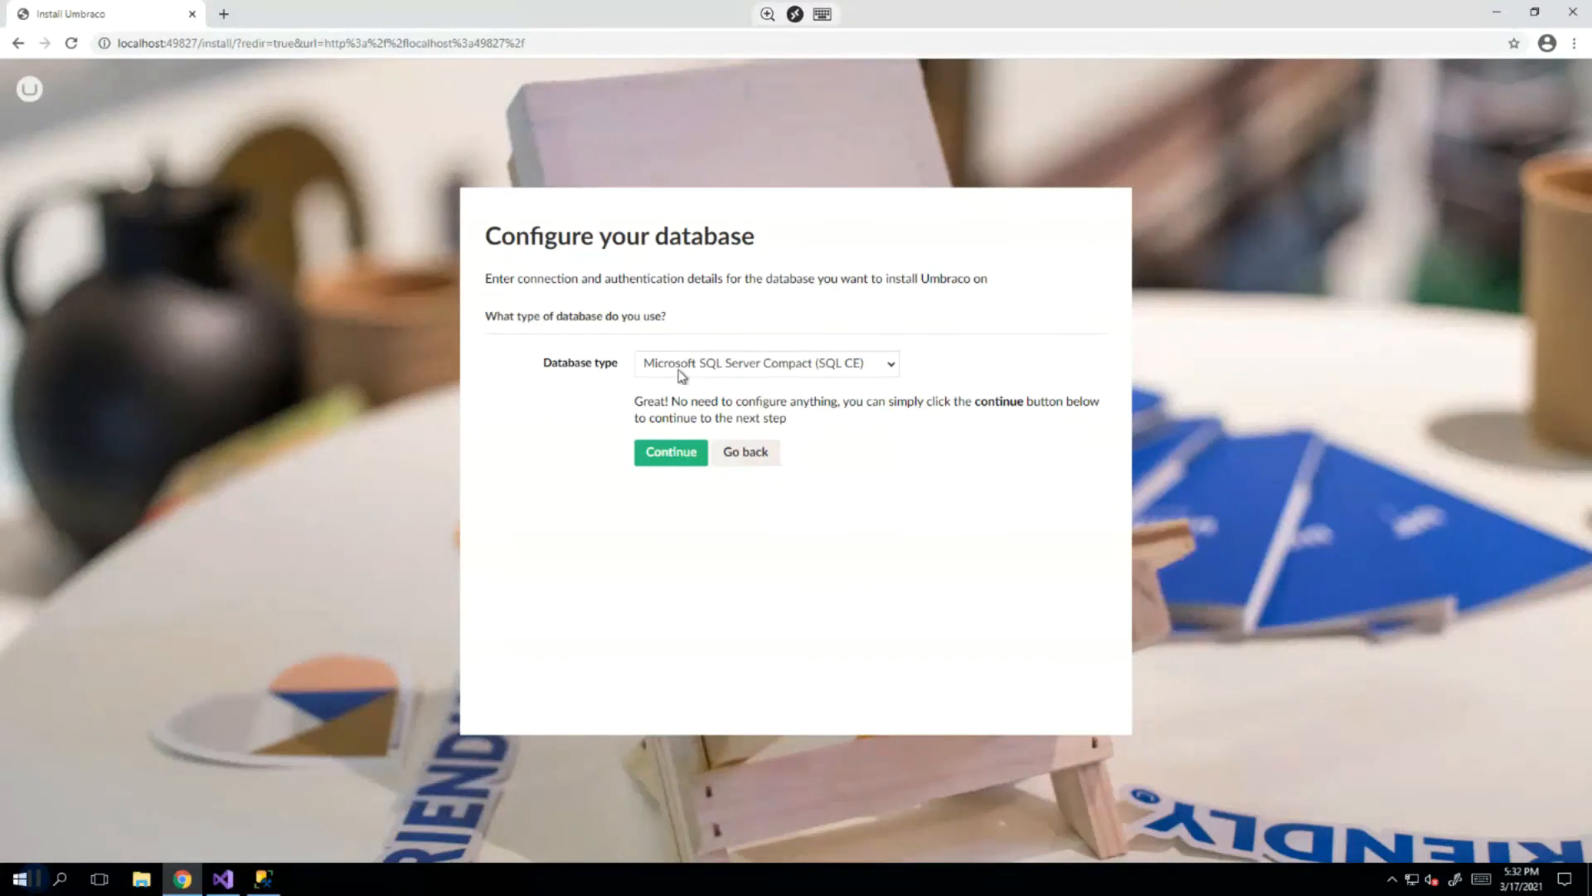
left_click(765, 363)
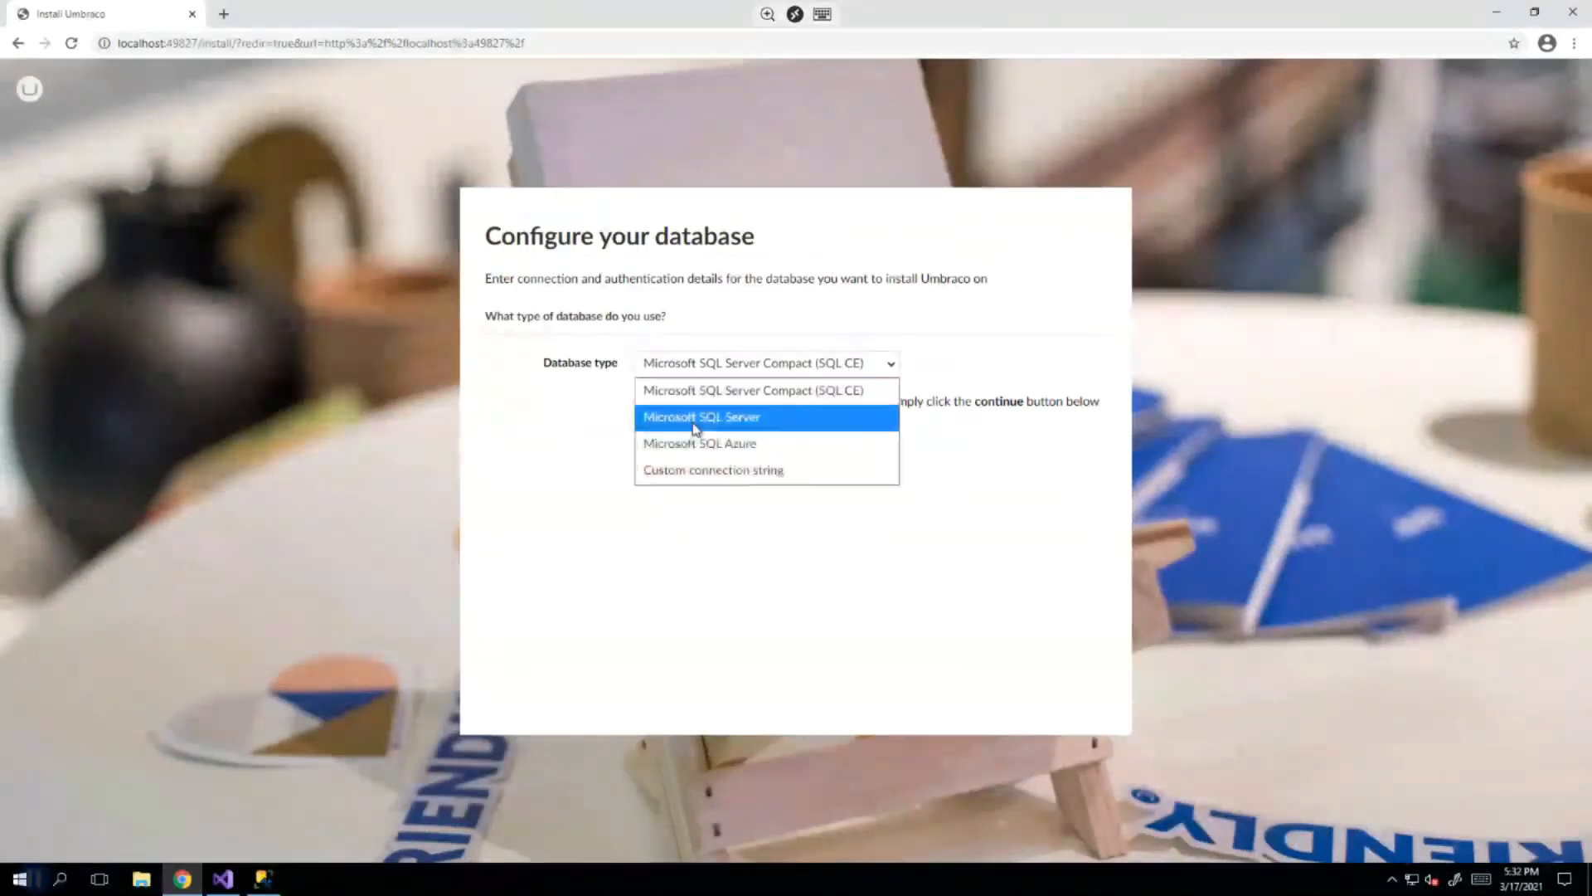
left_click(702, 417)
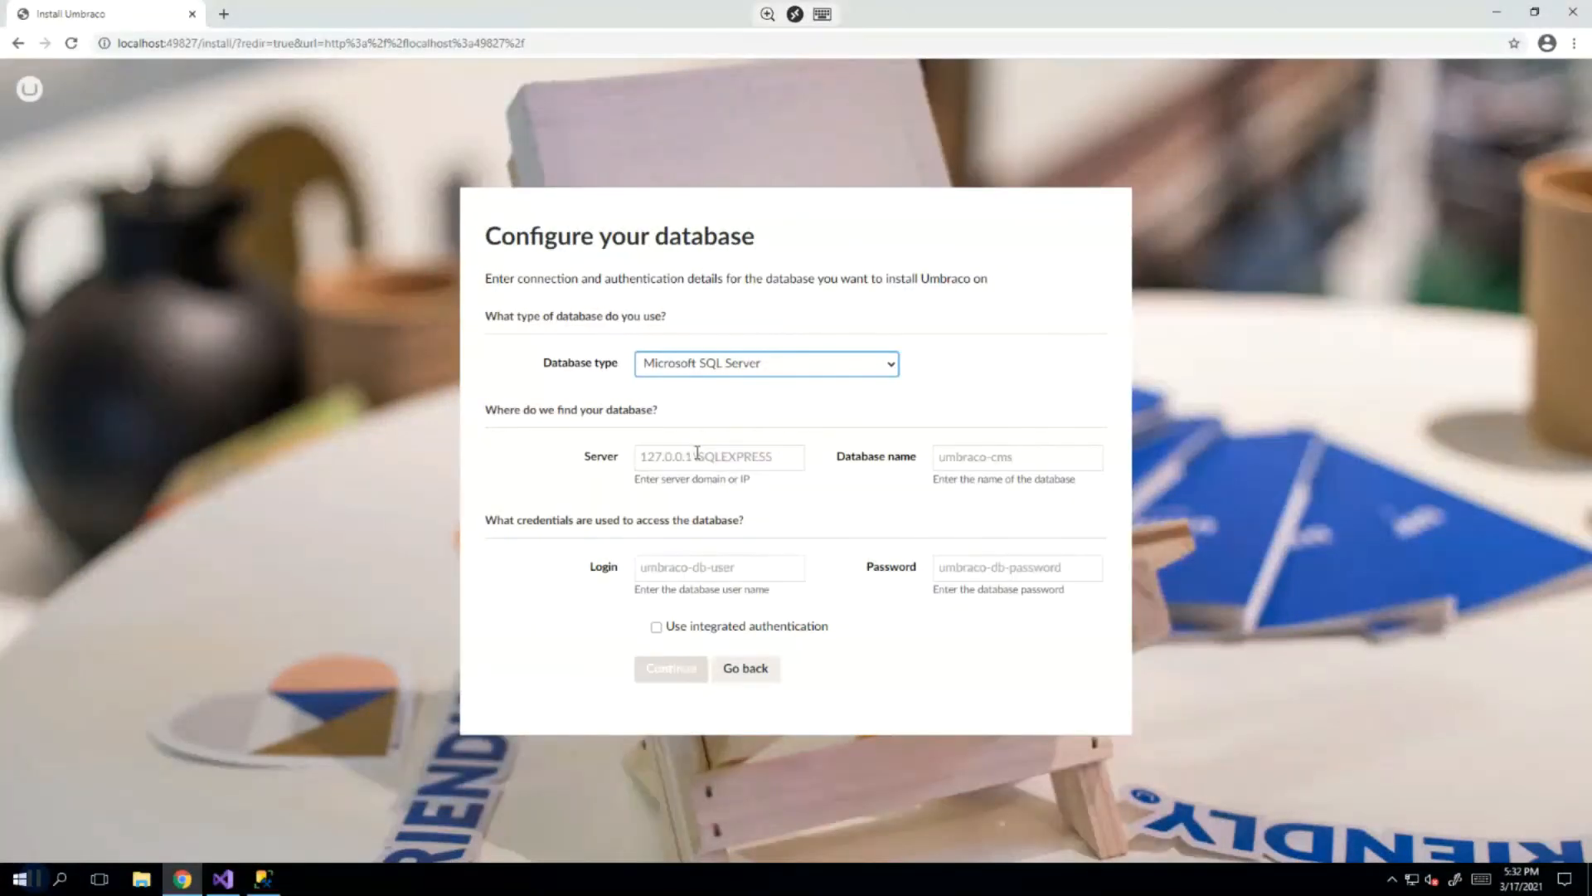
Step: Enter server localhost and database UmbracoTraining with integrated authentication, correcting the name until validation passes
type("localhost")
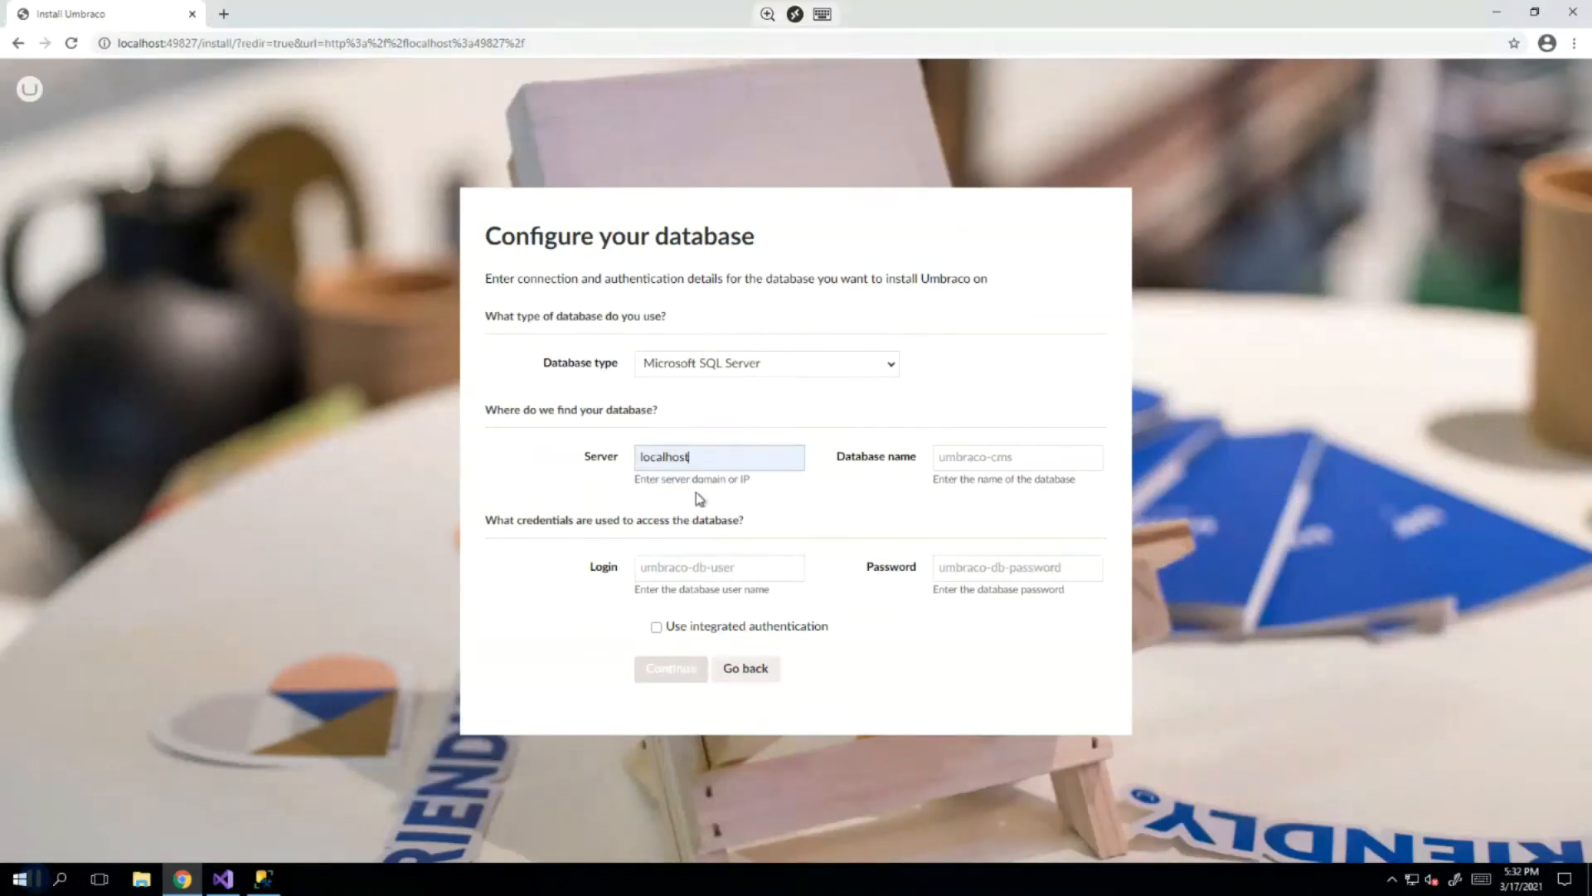
left_click(1017, 458)
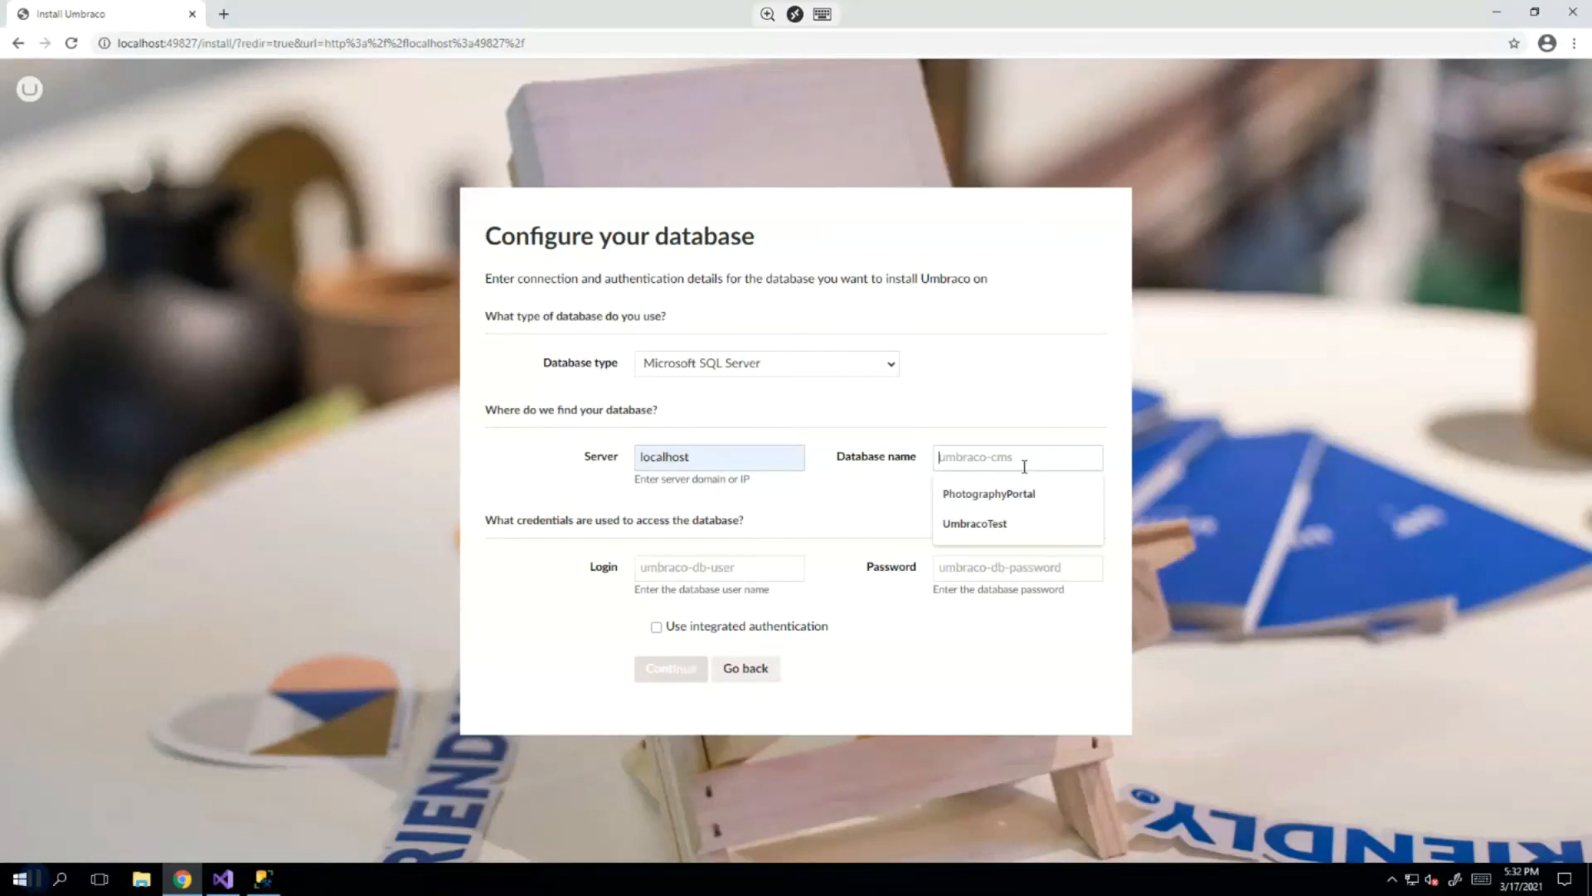
type("Umbraco")
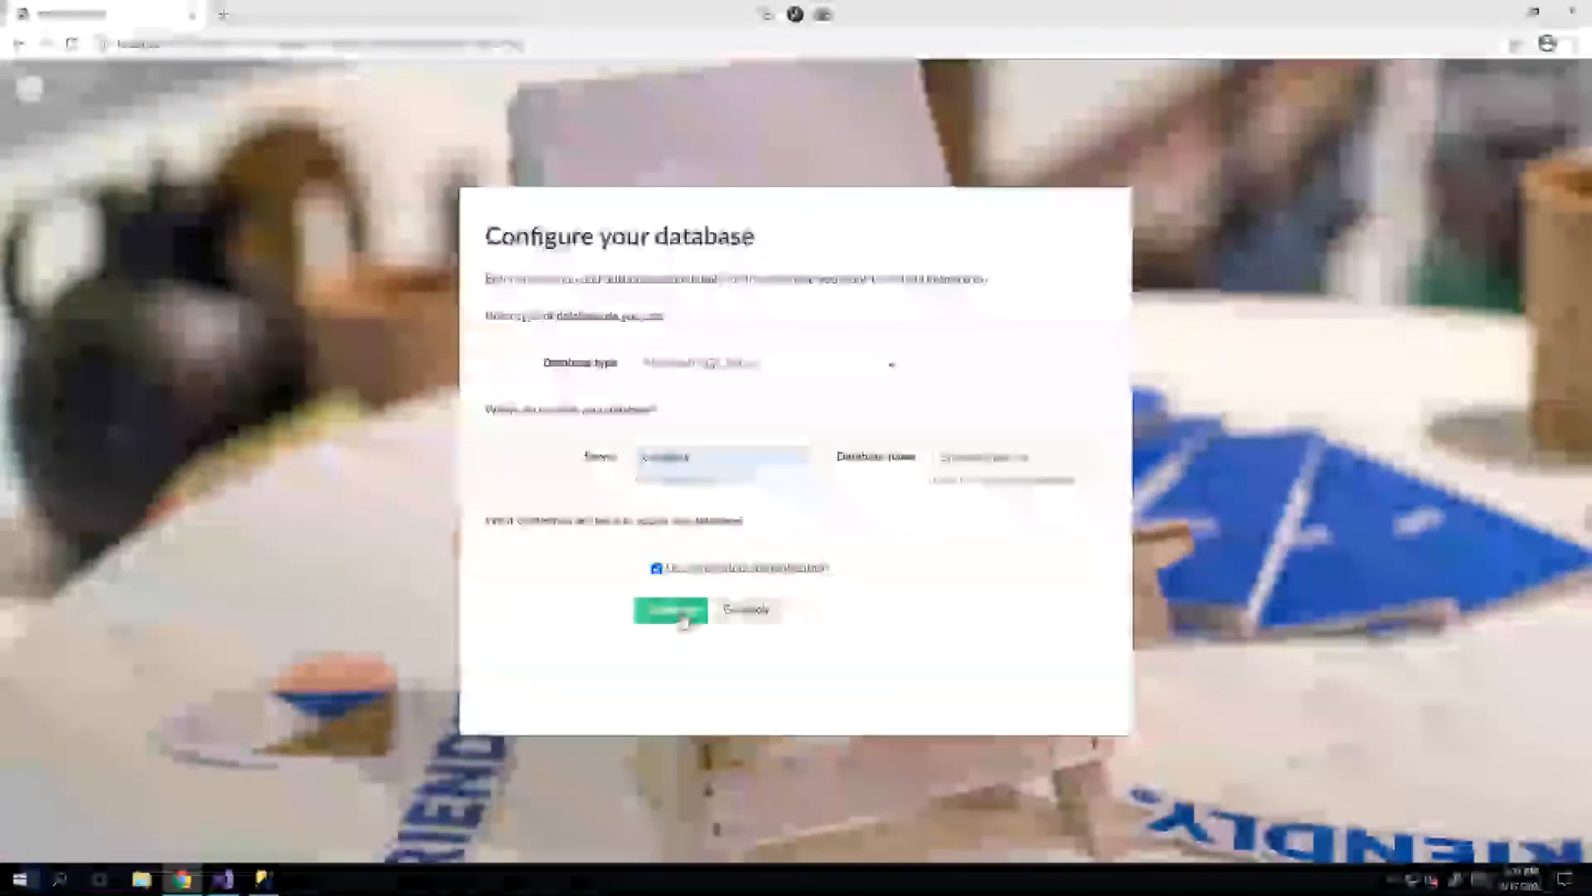
left_click(669, 608)
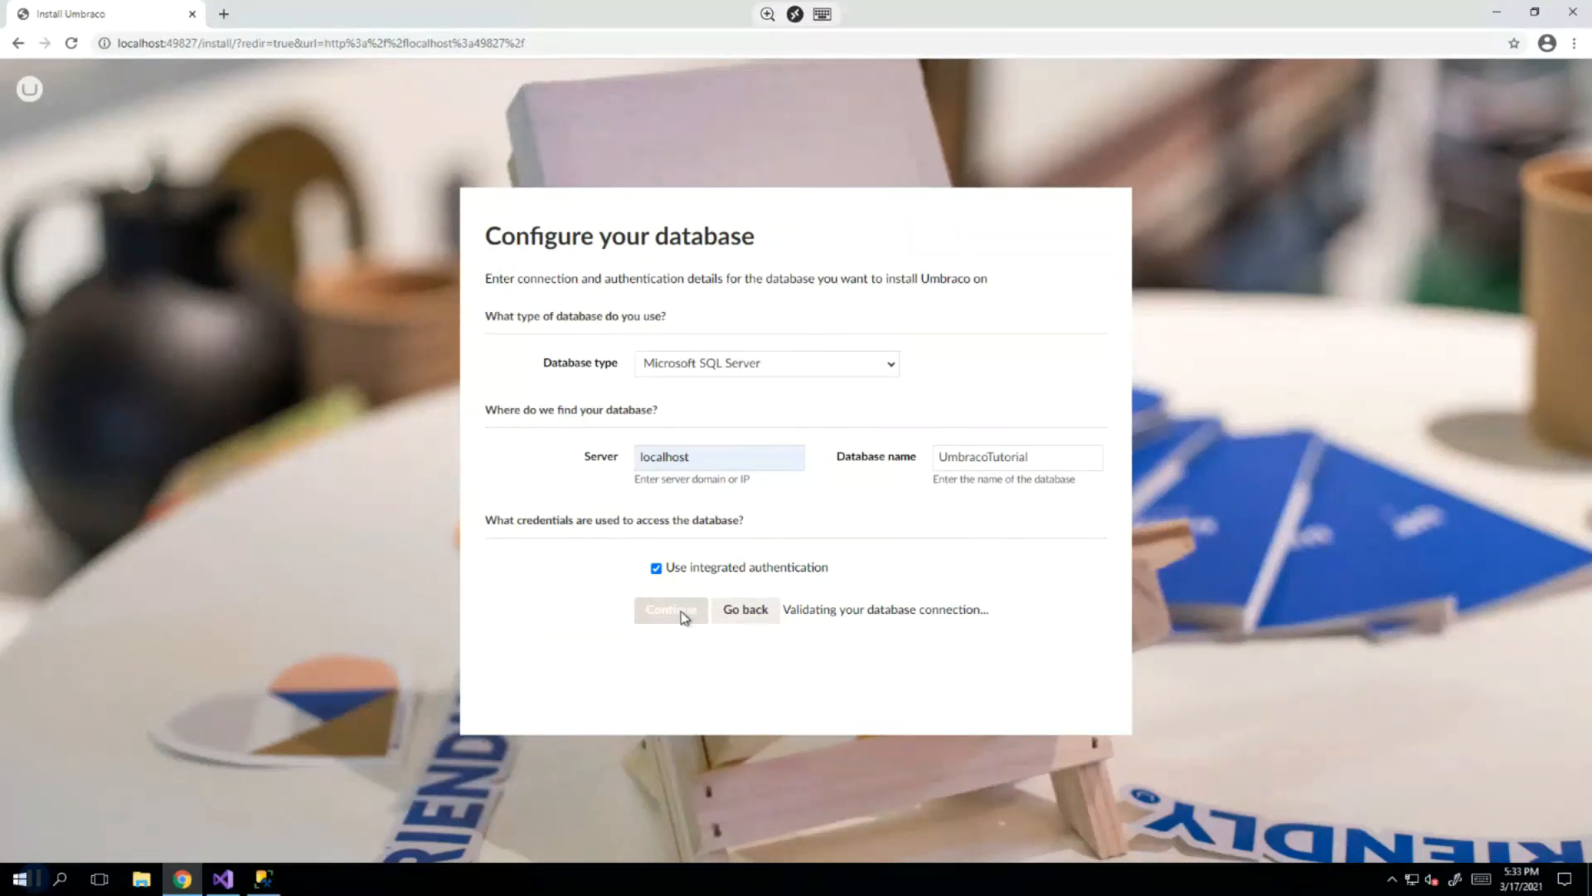
left_click(670, 609)
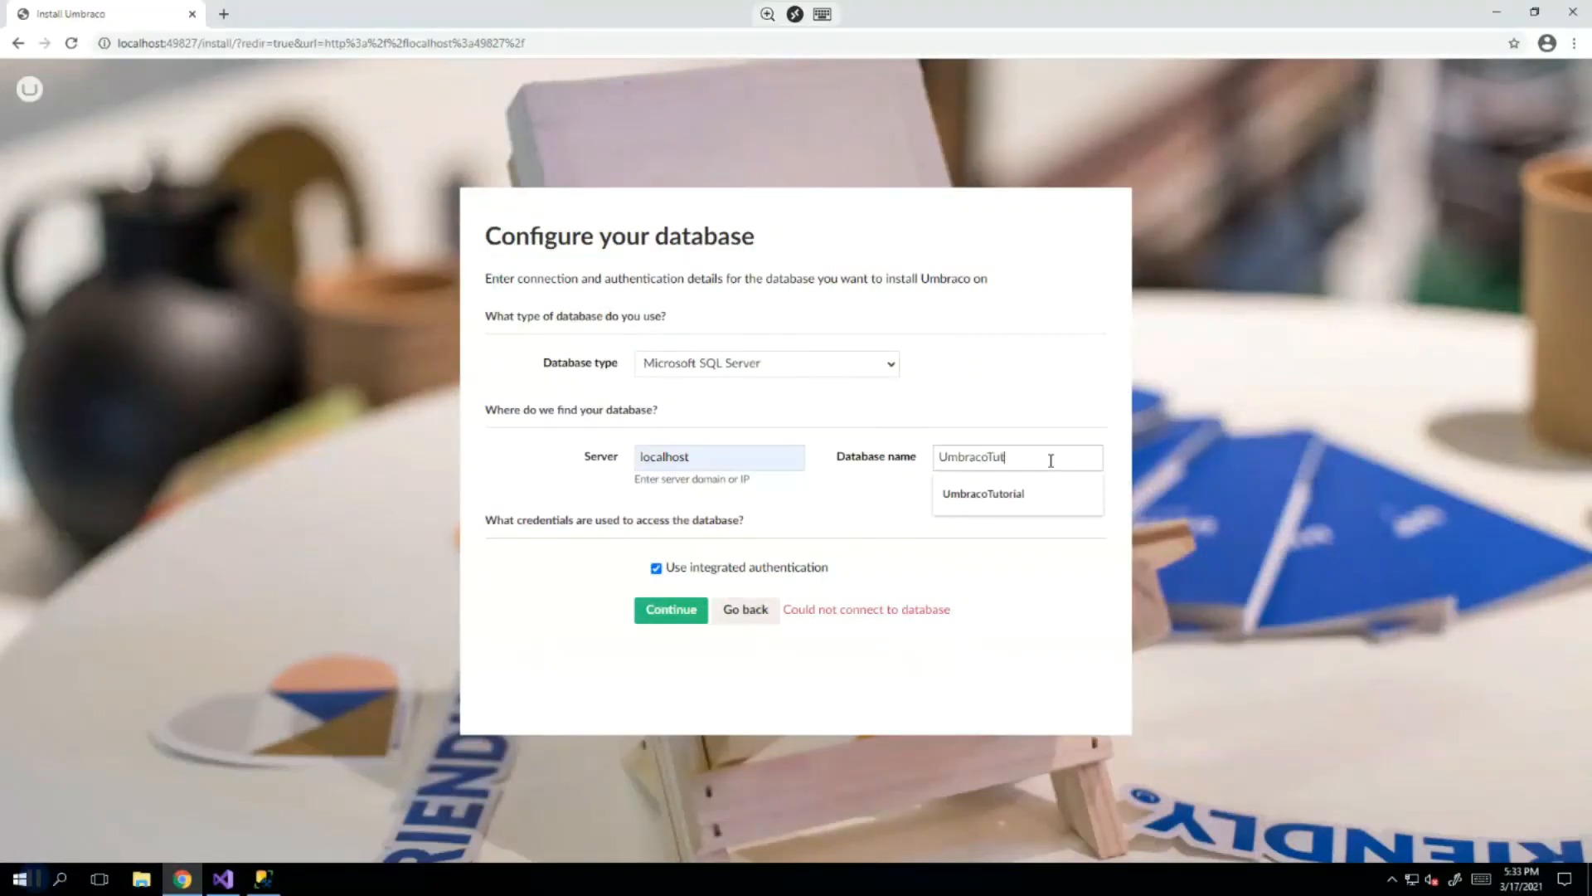
key("Backspace")
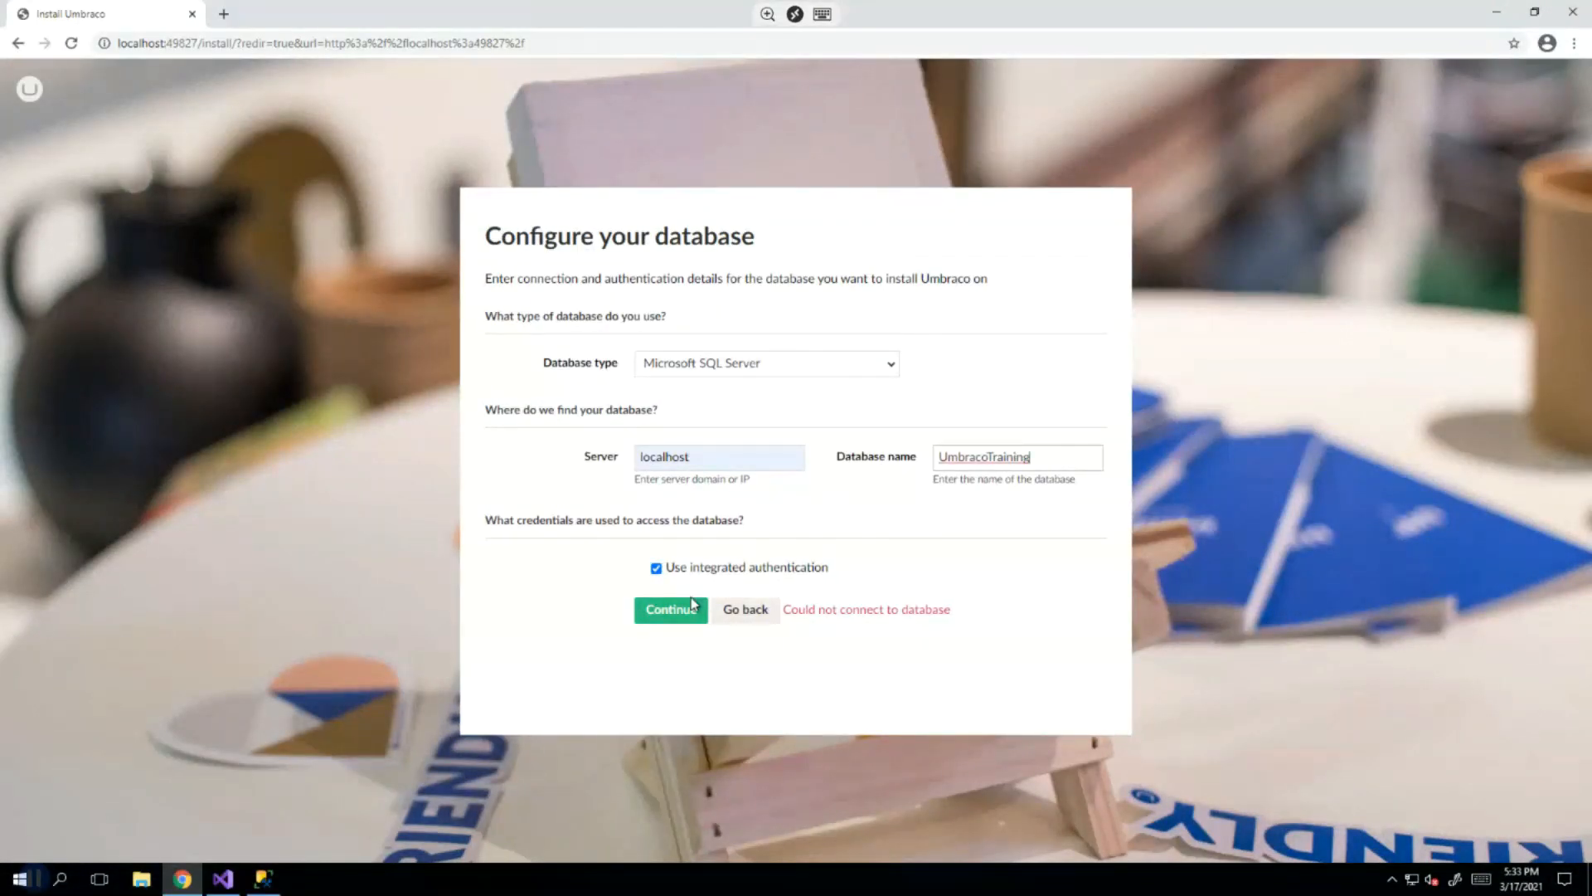
left_click(668, 608)
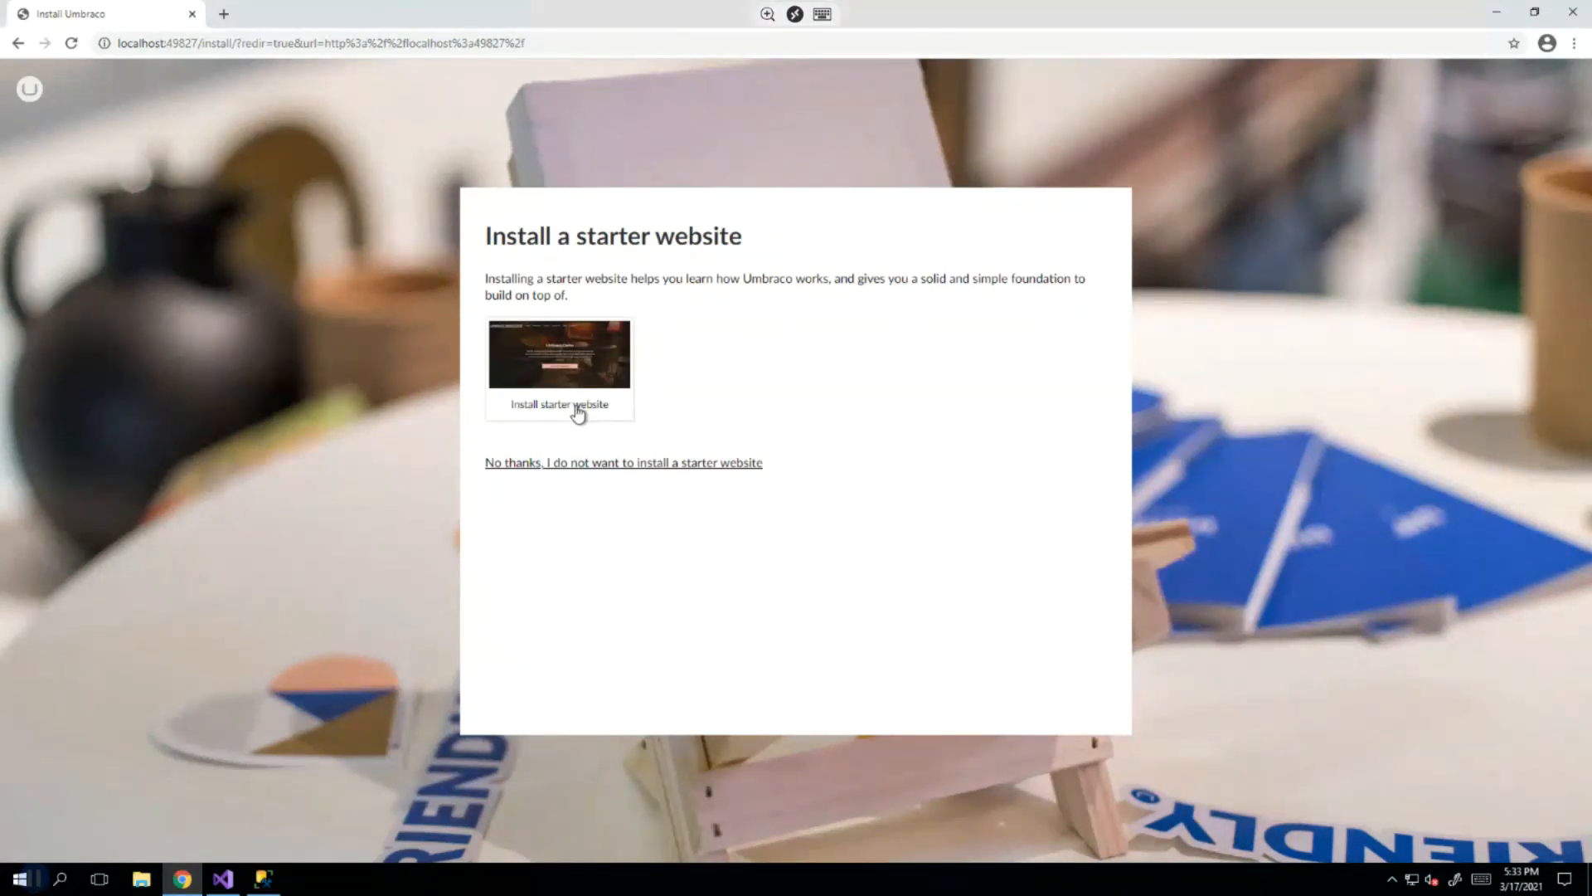
mouse_move(577, 474)
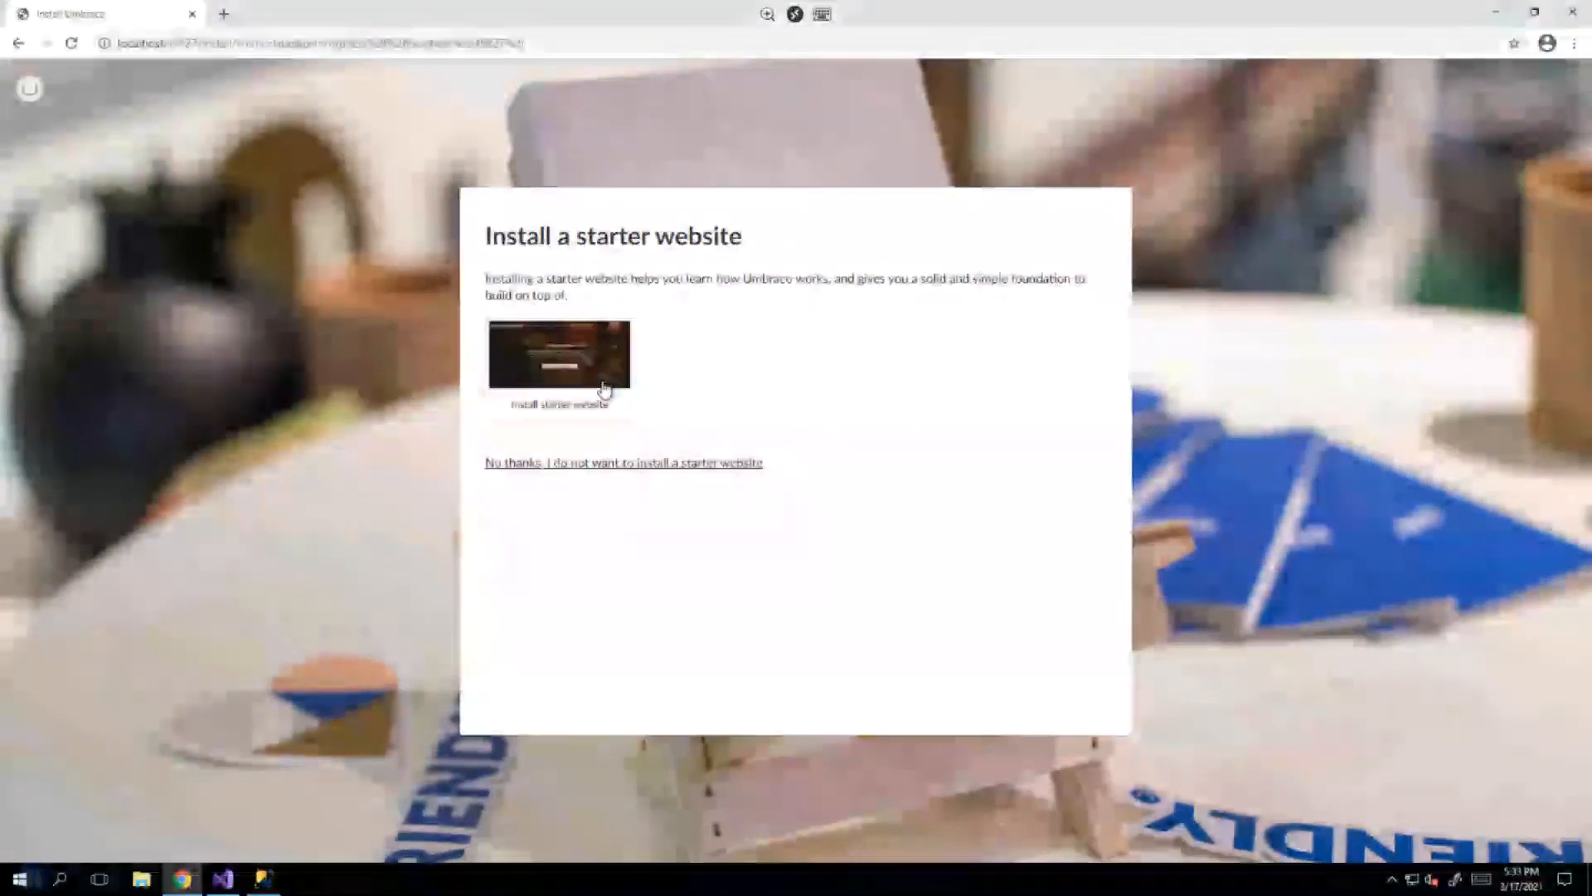
Step: Install the starter sample website and wait for setup to reach the backoffice Welcome page
left_click(557, 354)
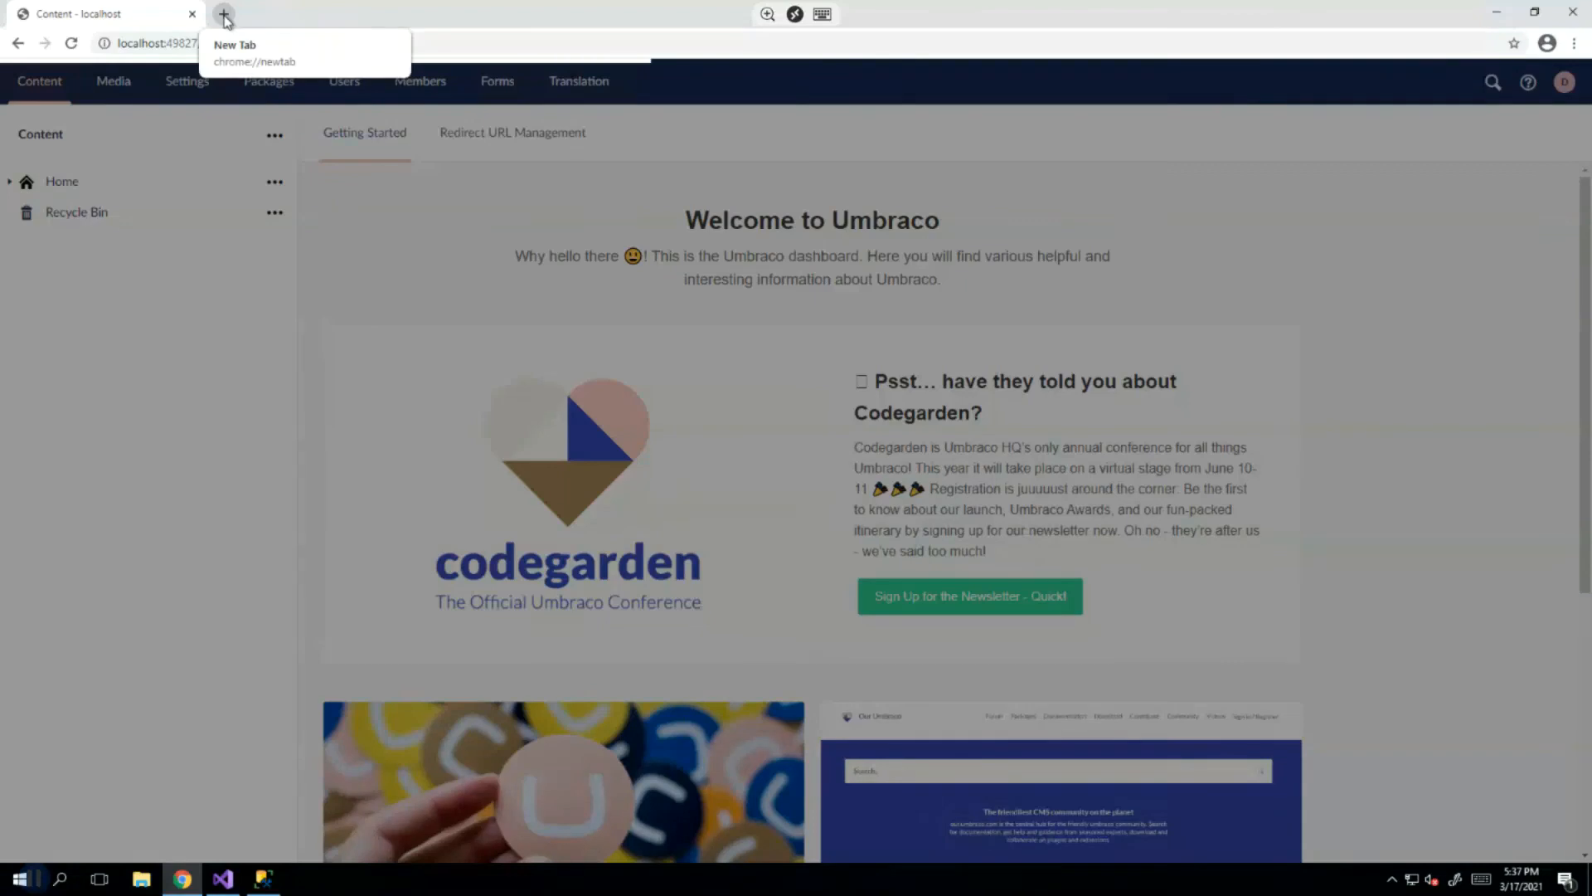
Step: Load the Umbraco Demo homepage at localhost:49827 in a second browser tab and scroll through it
left_click(224, 17)
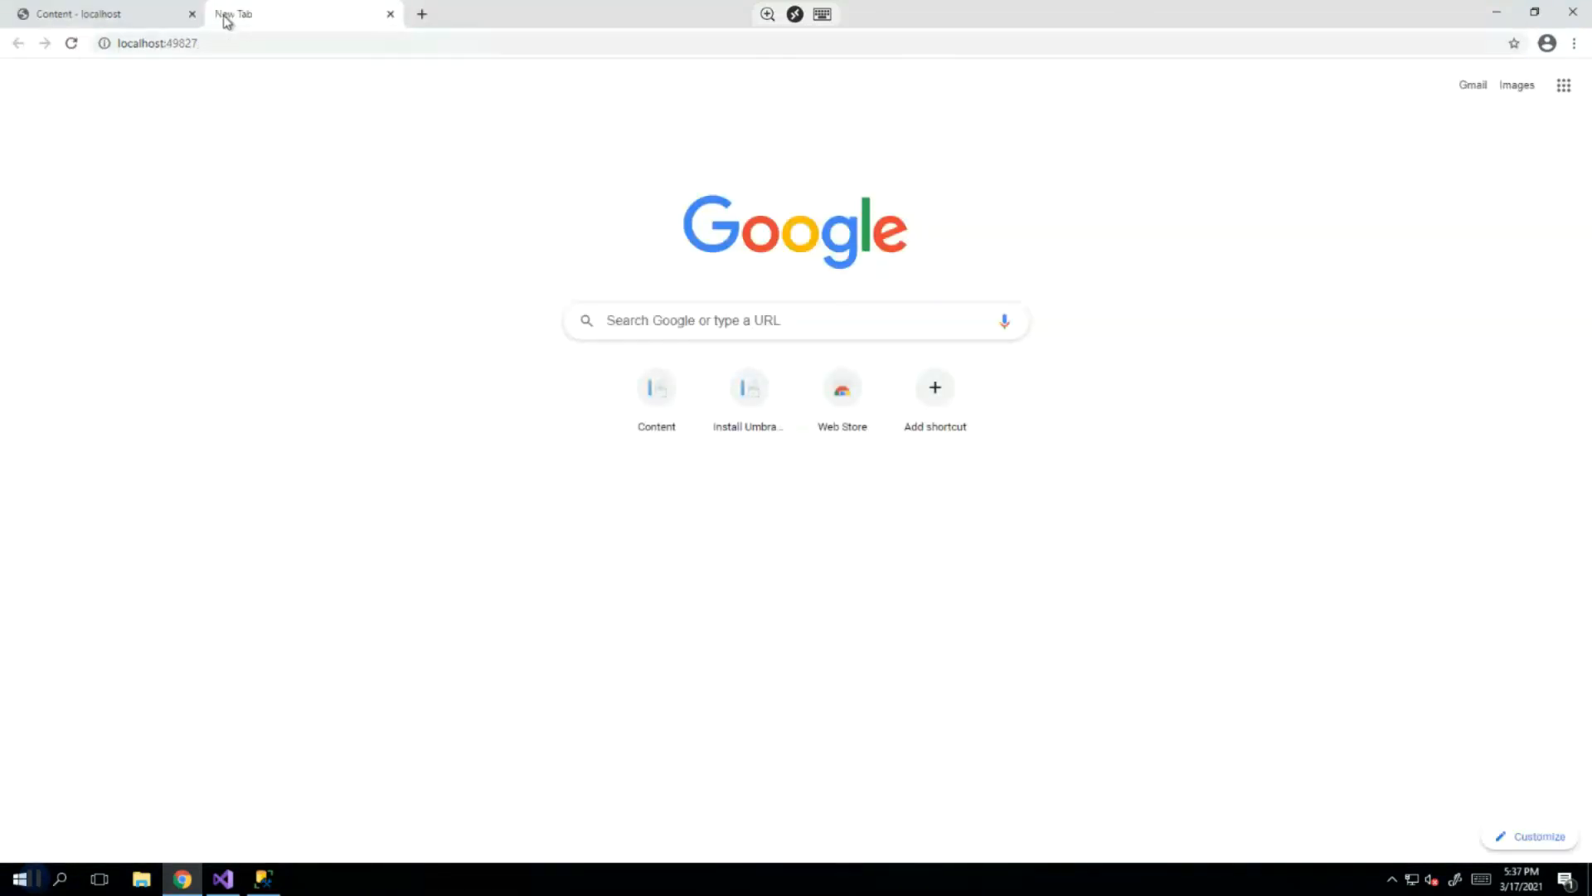
mouse_move(92, 13)
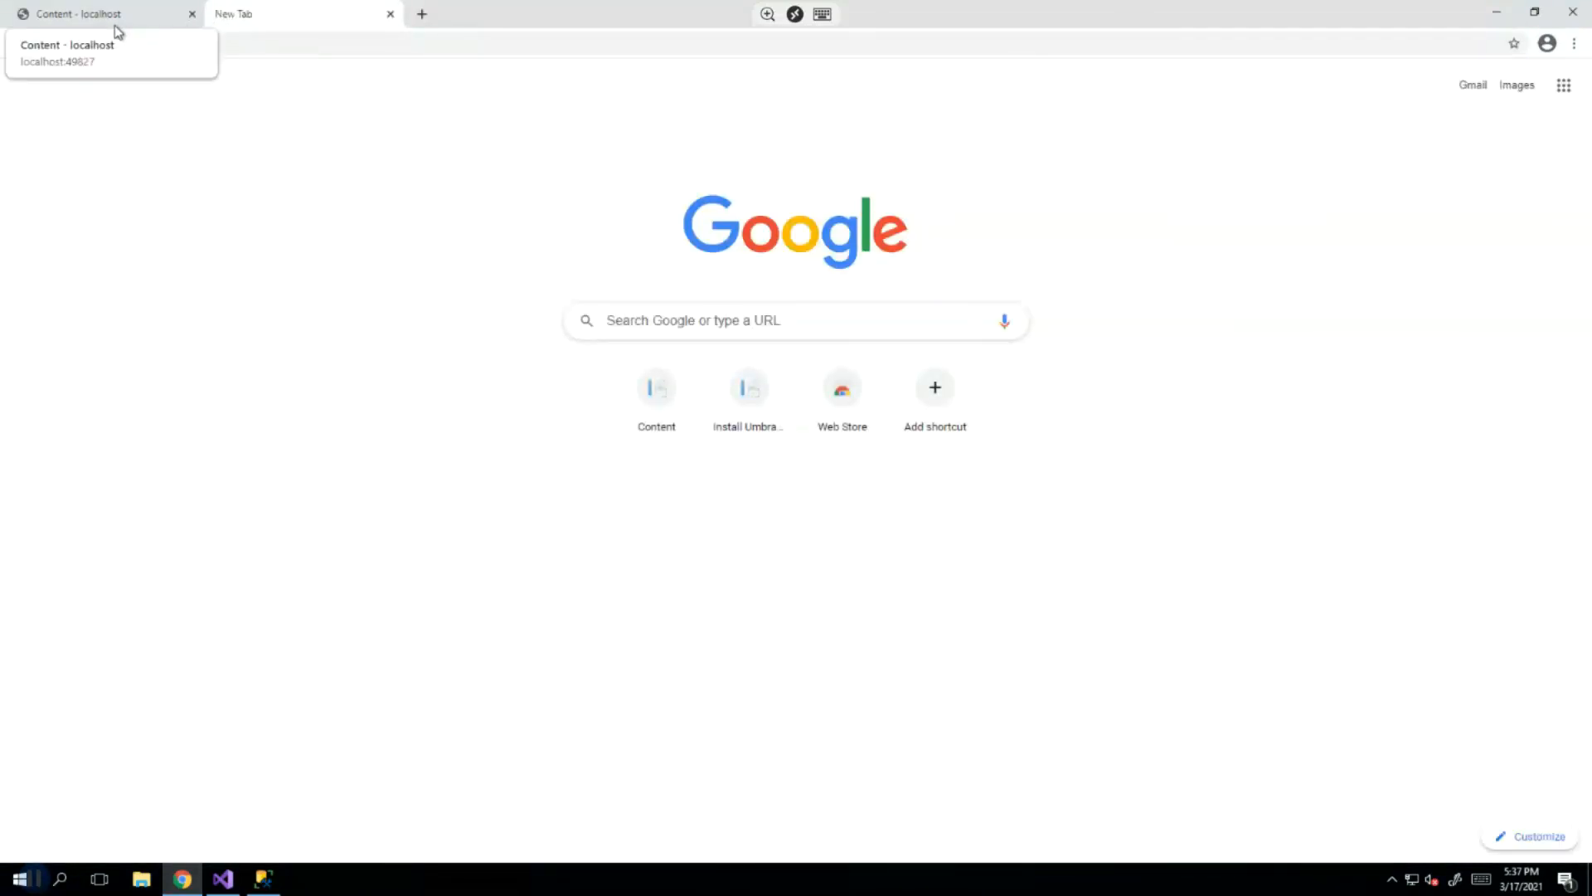
left_click(76, 13)
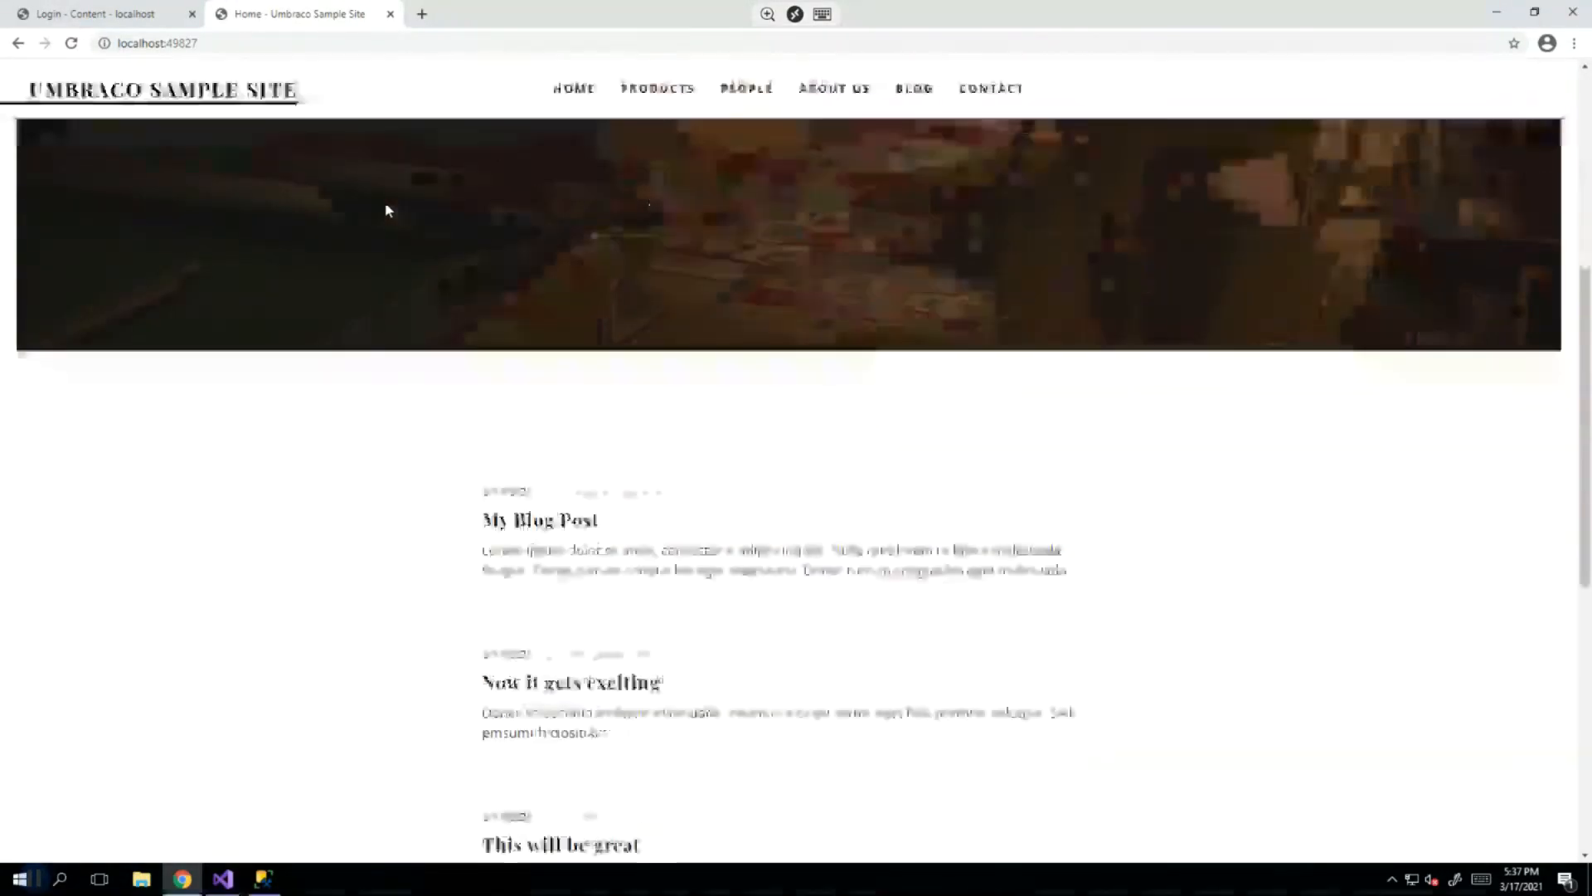
scroll("down", 3)
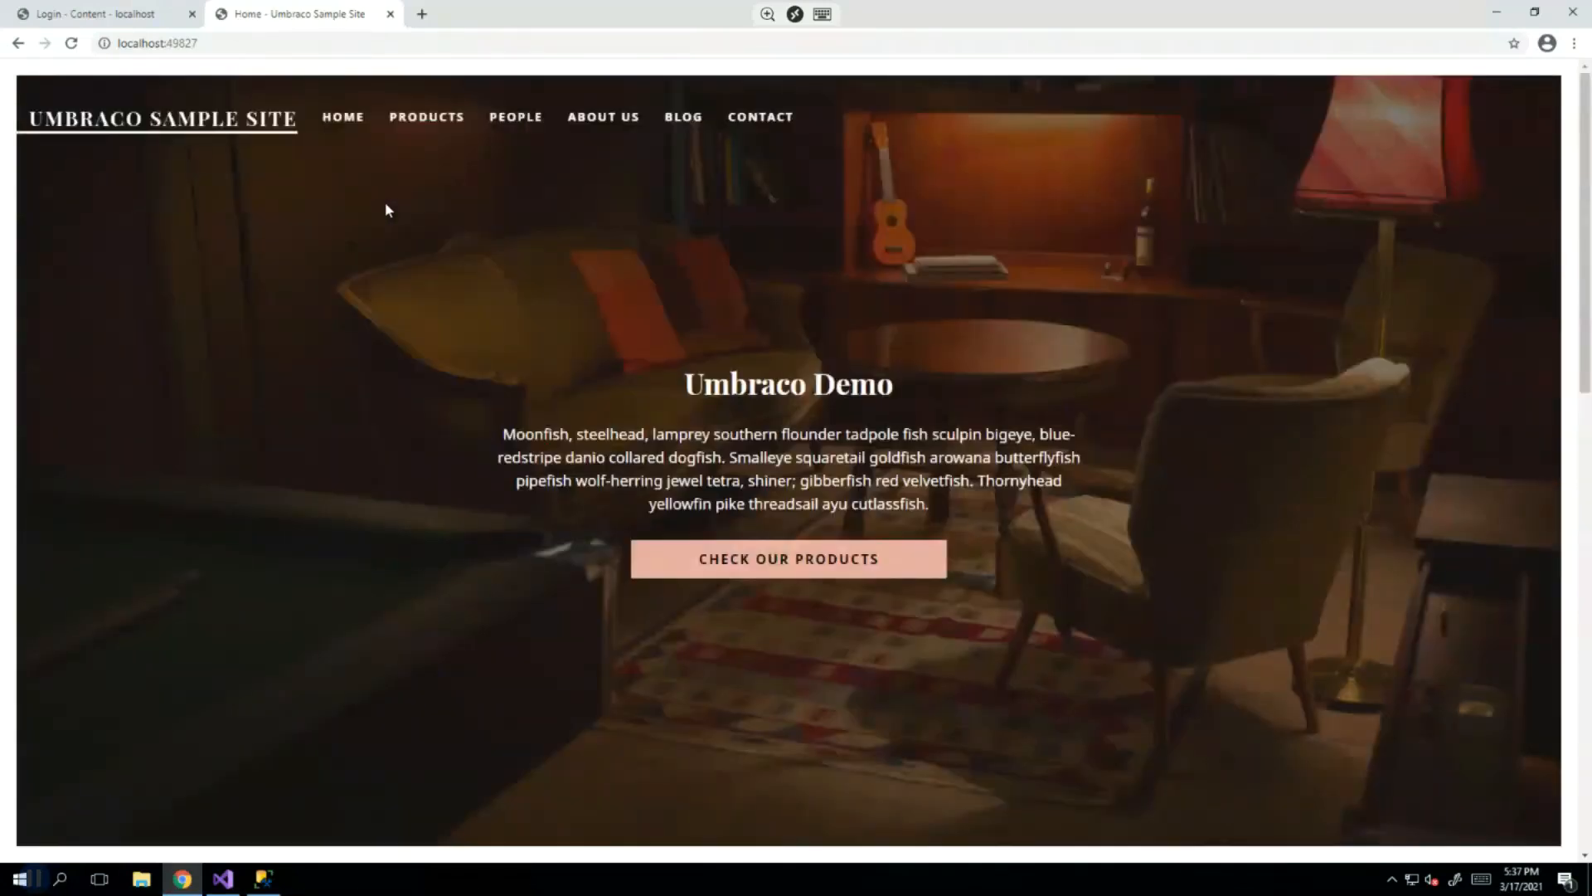
mouse_move(369, 208)
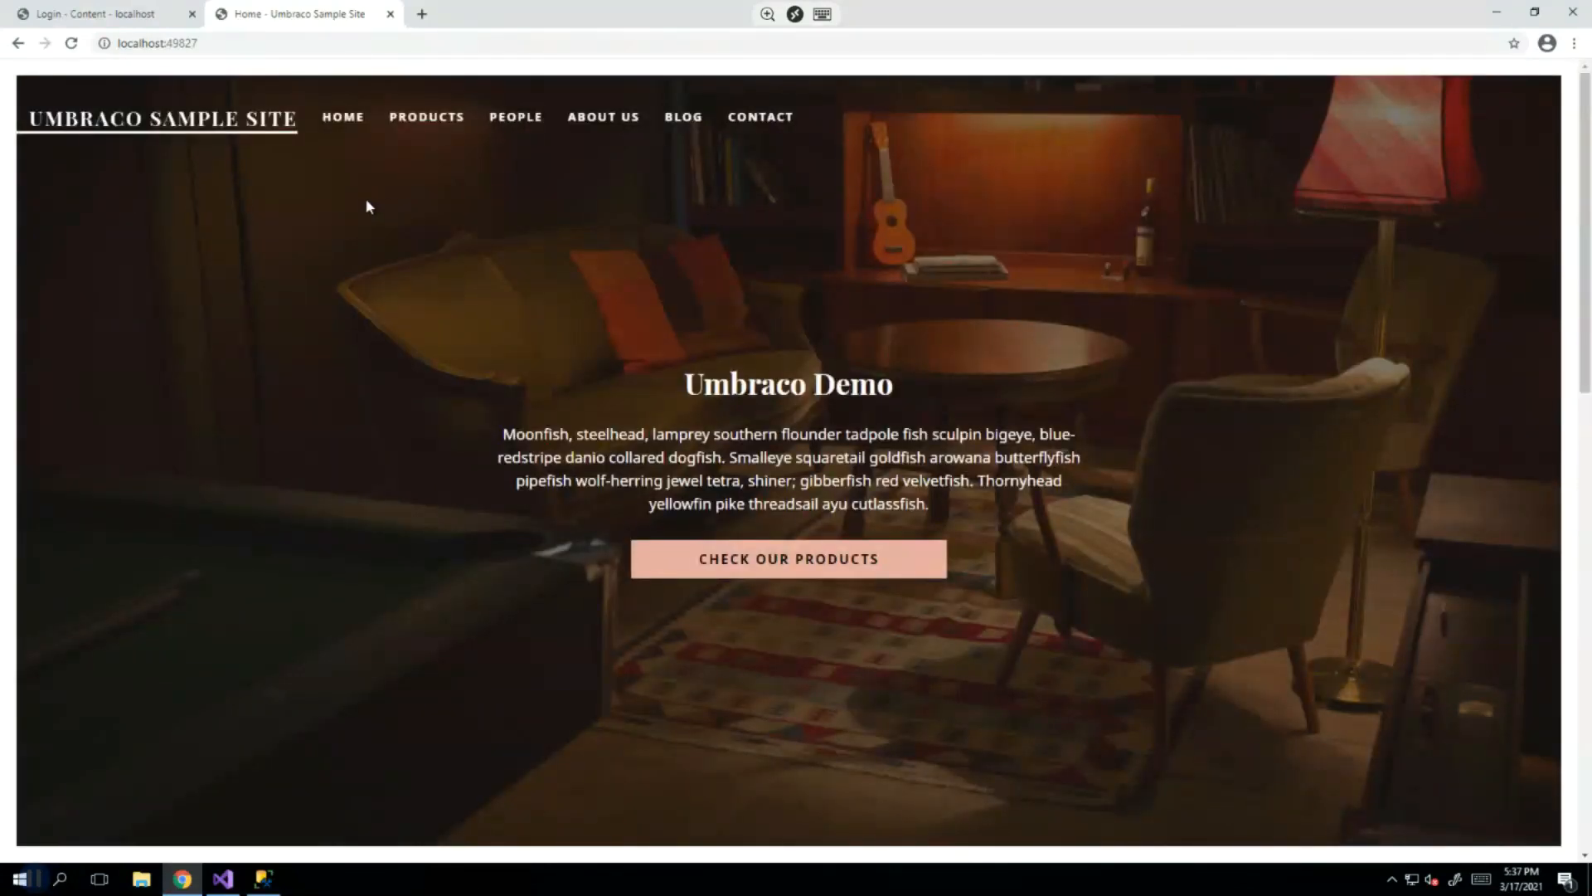